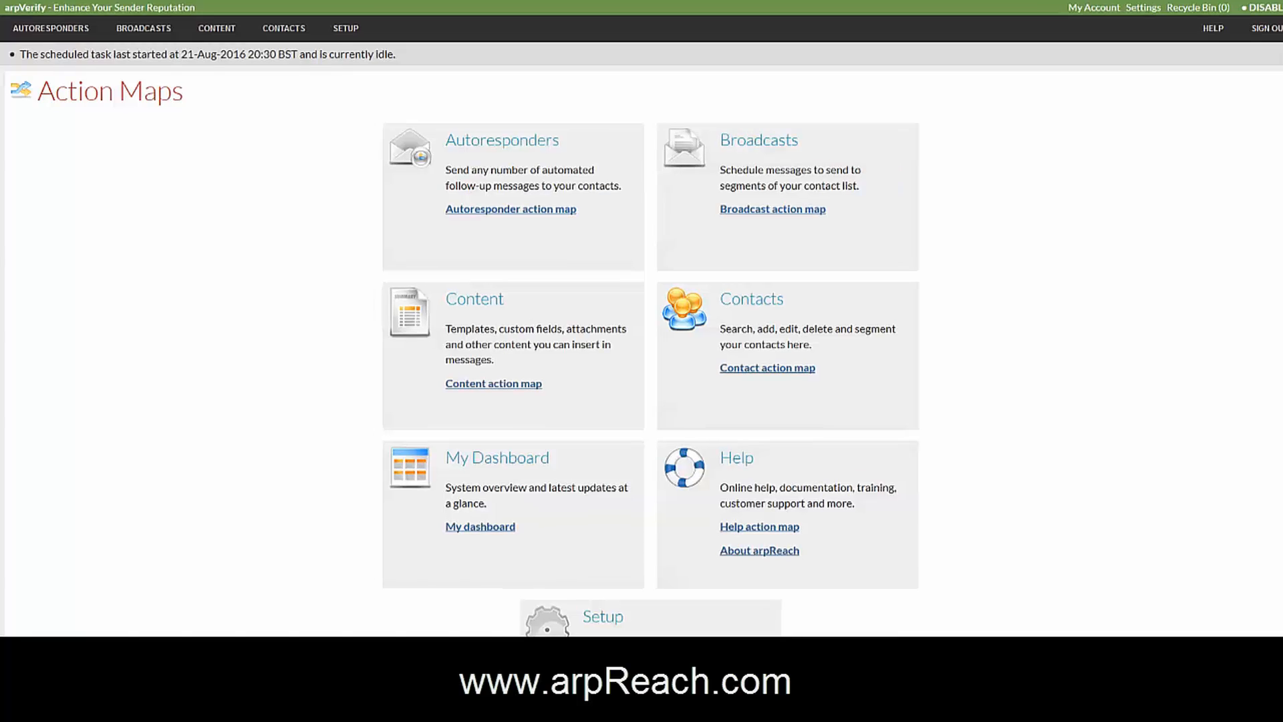
- Show the empty Trackable Links list from the Content menu and start a new link
{"action": "left_click", "coordinate": [350, 28]}
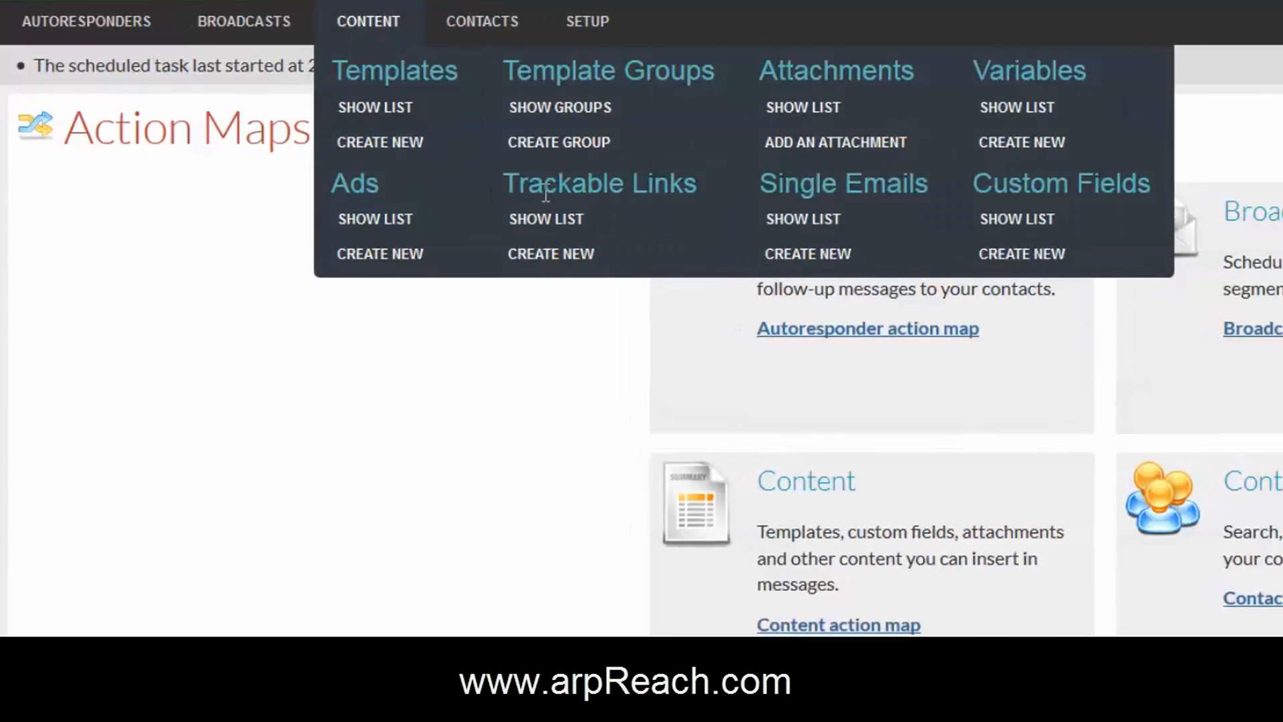
{"action": "mouse_move", "coordinate": [547, 218]}
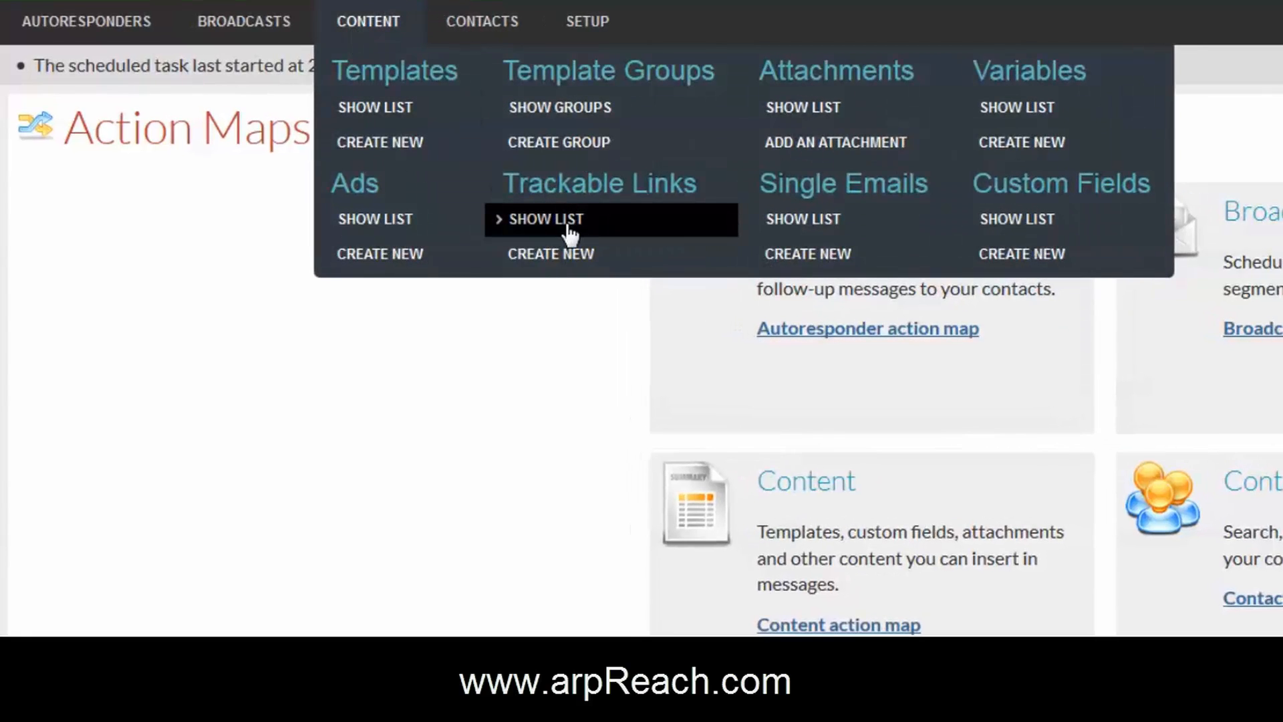
{"action": "left_click", "coordinate": [546, 218]}
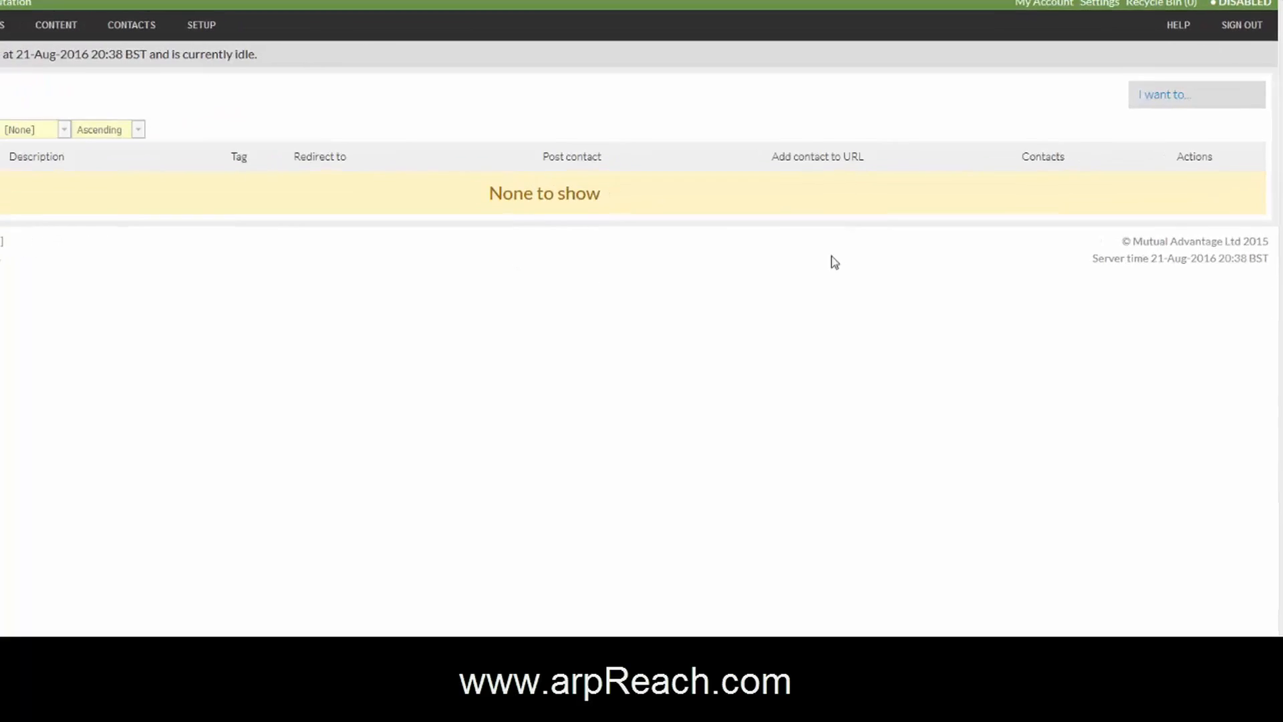
{"action": "left_click", "coordinate": [1196, 94]}
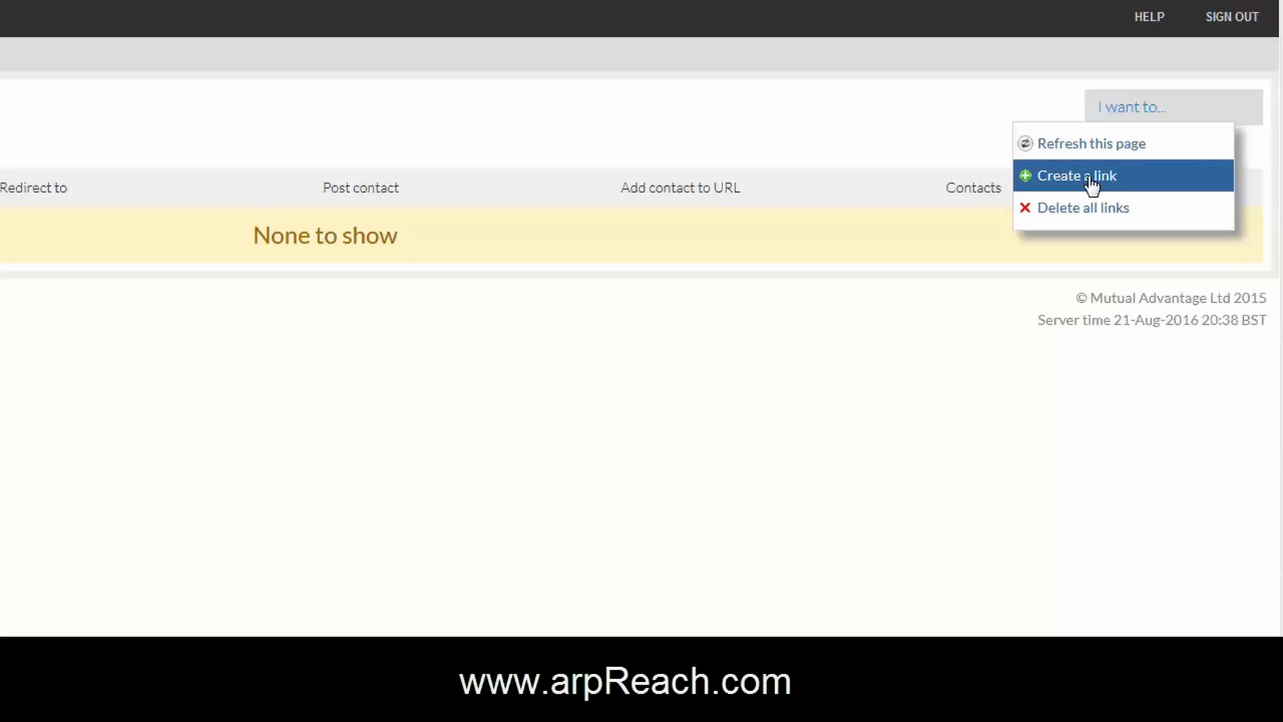
{"action": "left_click", "coordinate": [1076, 176]}
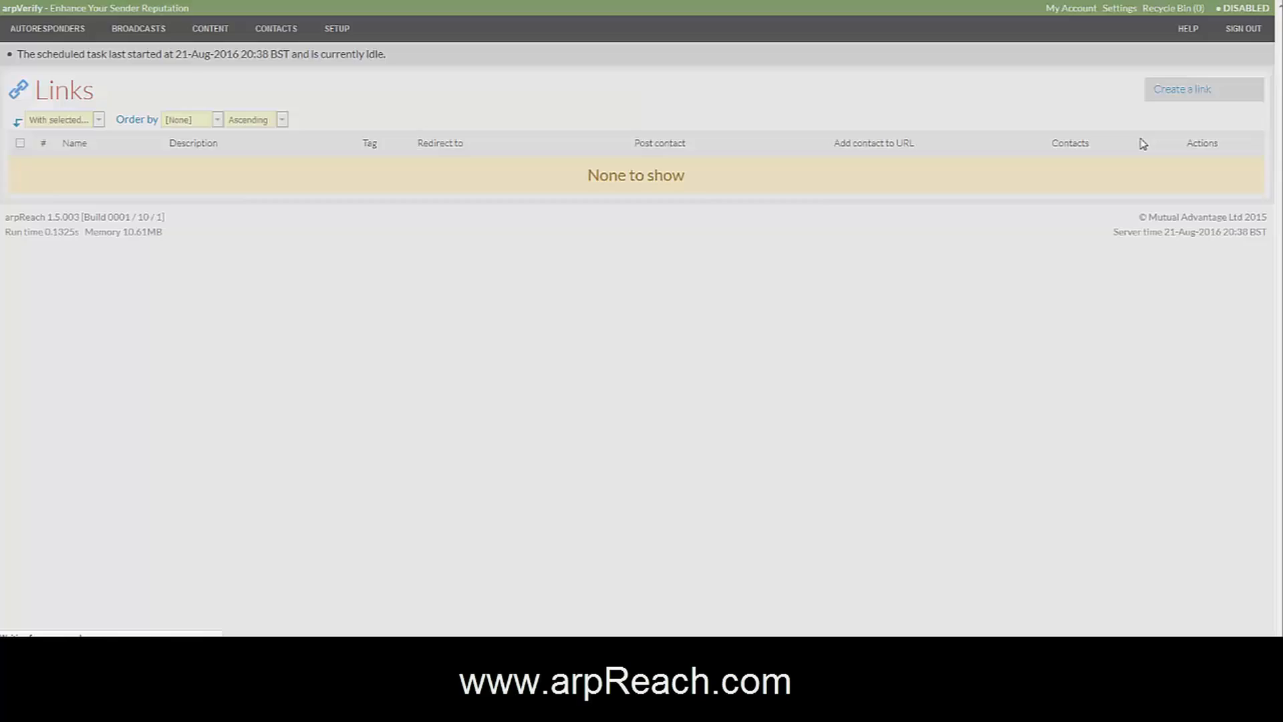
{"action": "left_click", "coordinate": [1181, 88]}
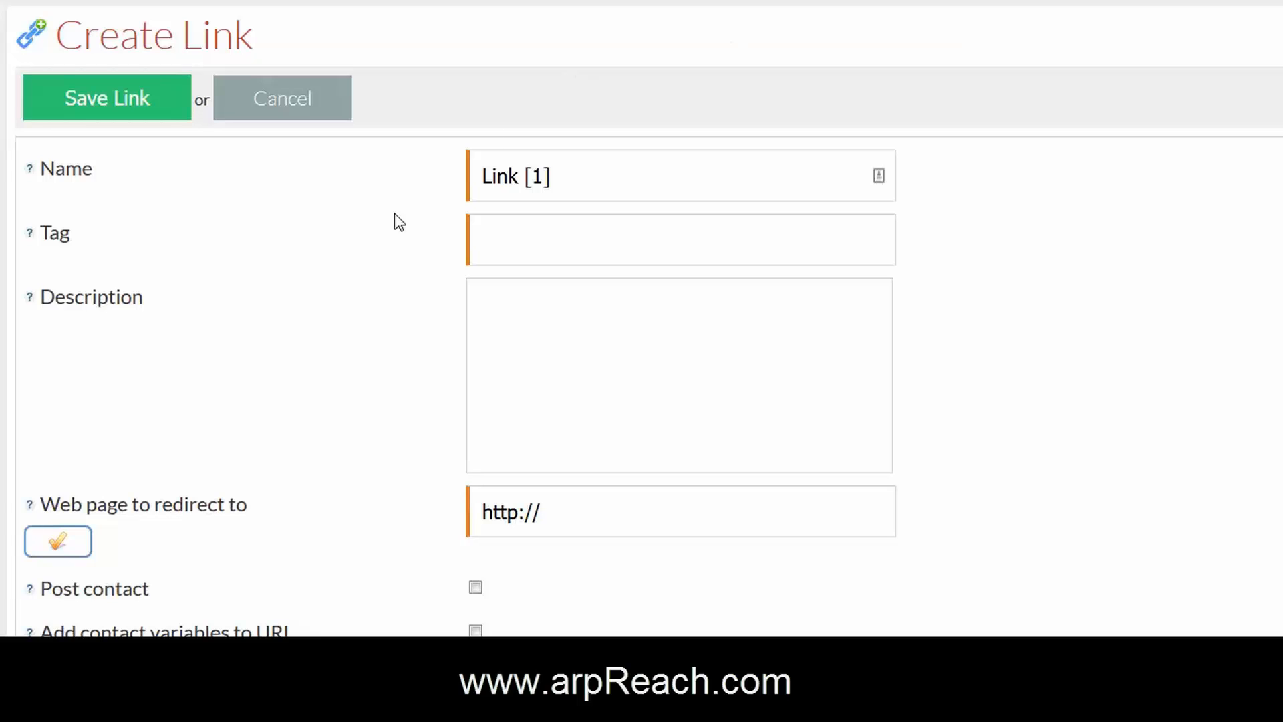
{"action": "mouse_move", "coordinate": [30, 169]}
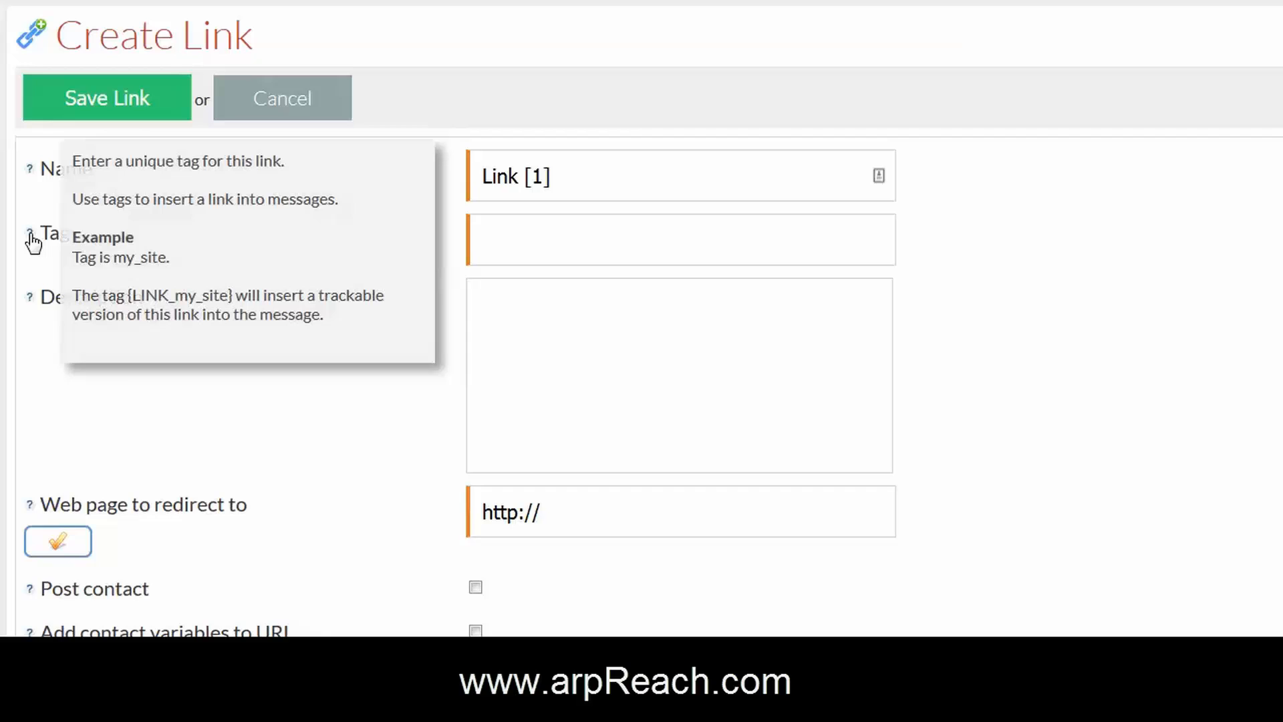
{"action": "mouse_move", "coordinate": [272, 276]}
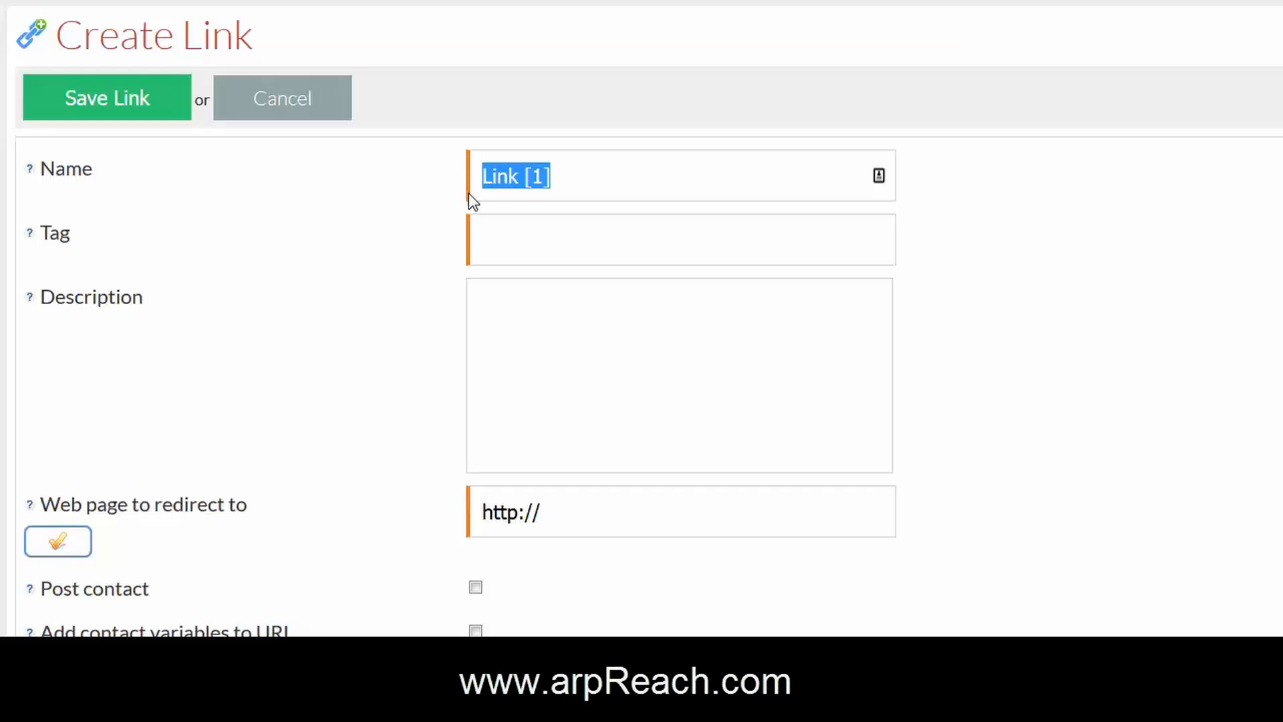
{"action": "type", "text": "arpReach"}
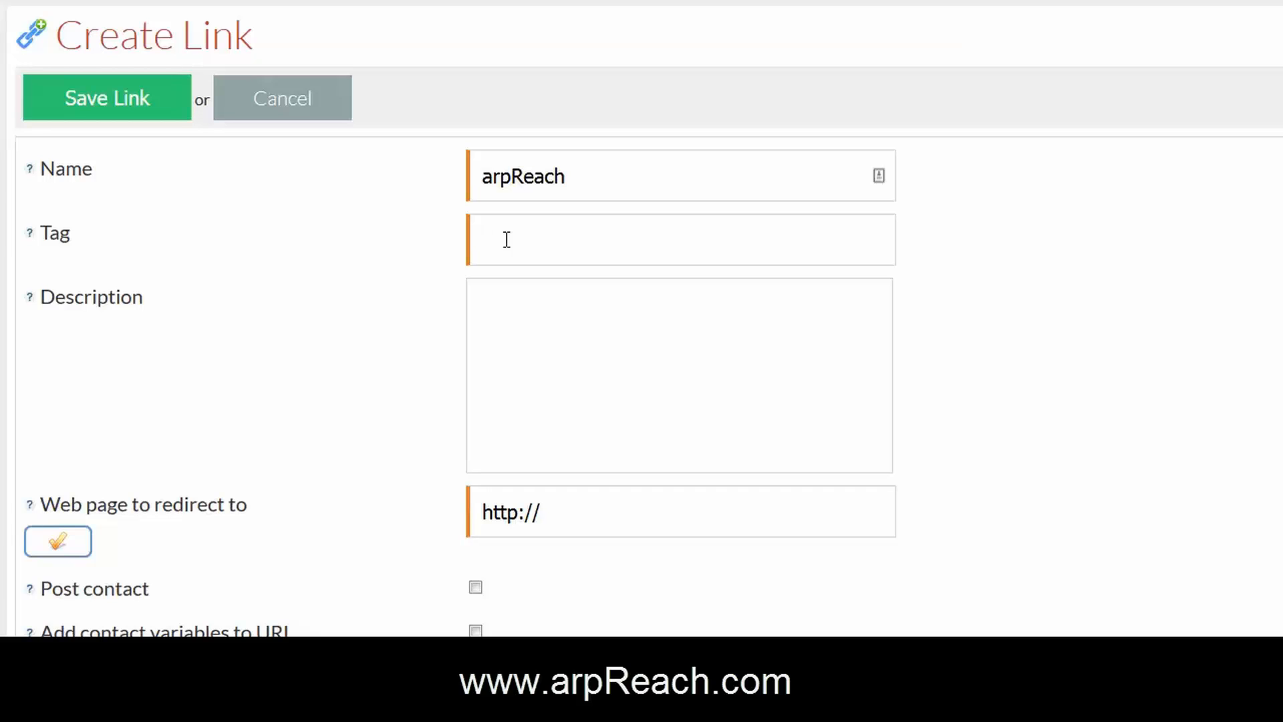
{"action": "type", "text": "ar"}
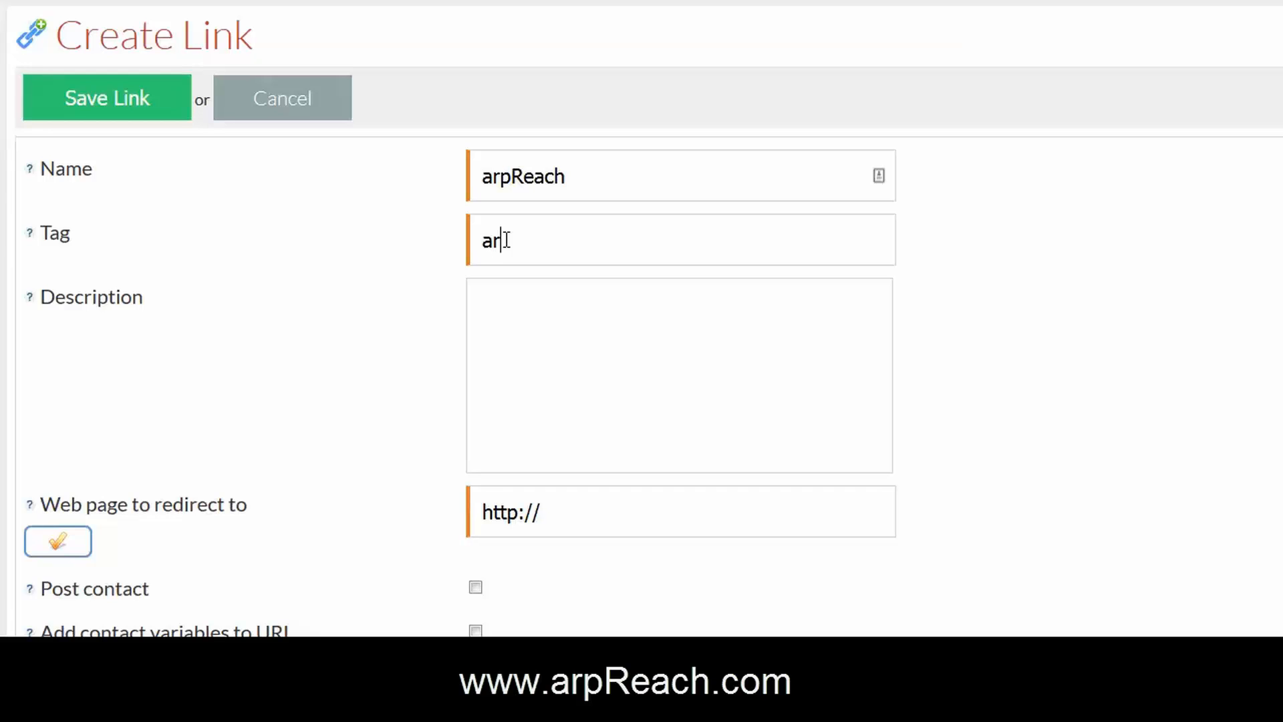
{"action": "type", "text": "preach-"}
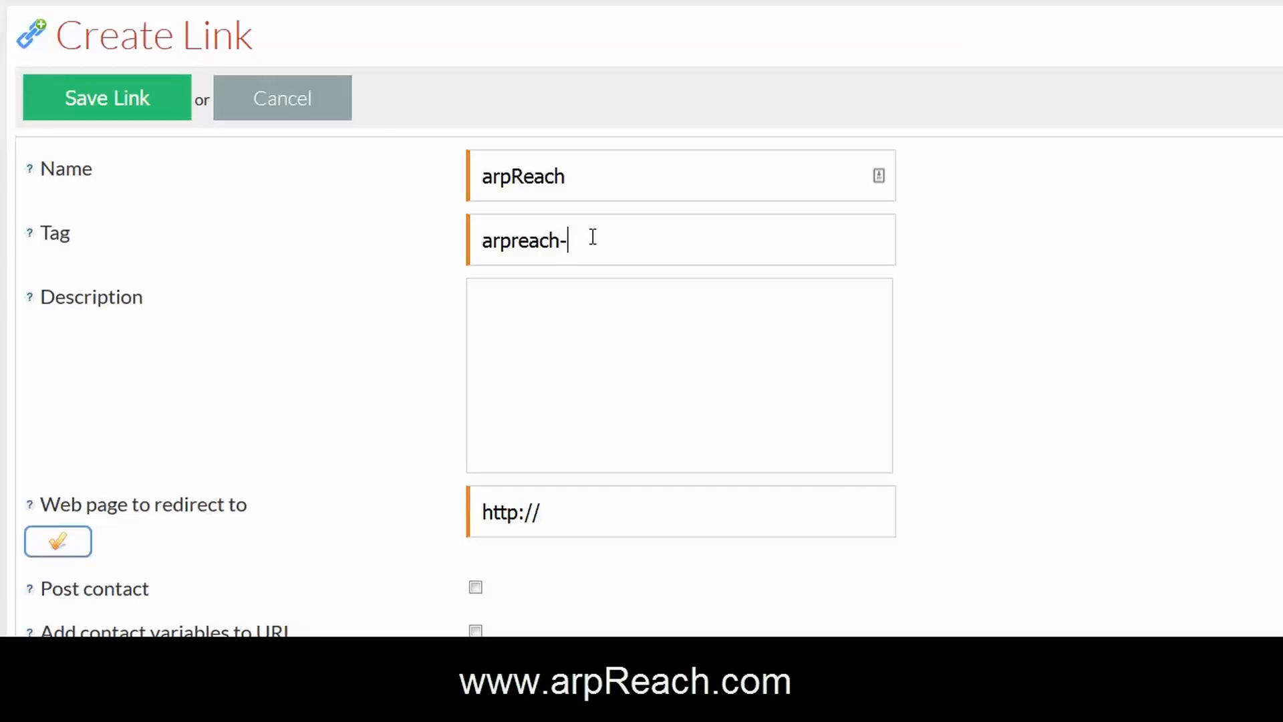
{"action": "type", "text": "site"}
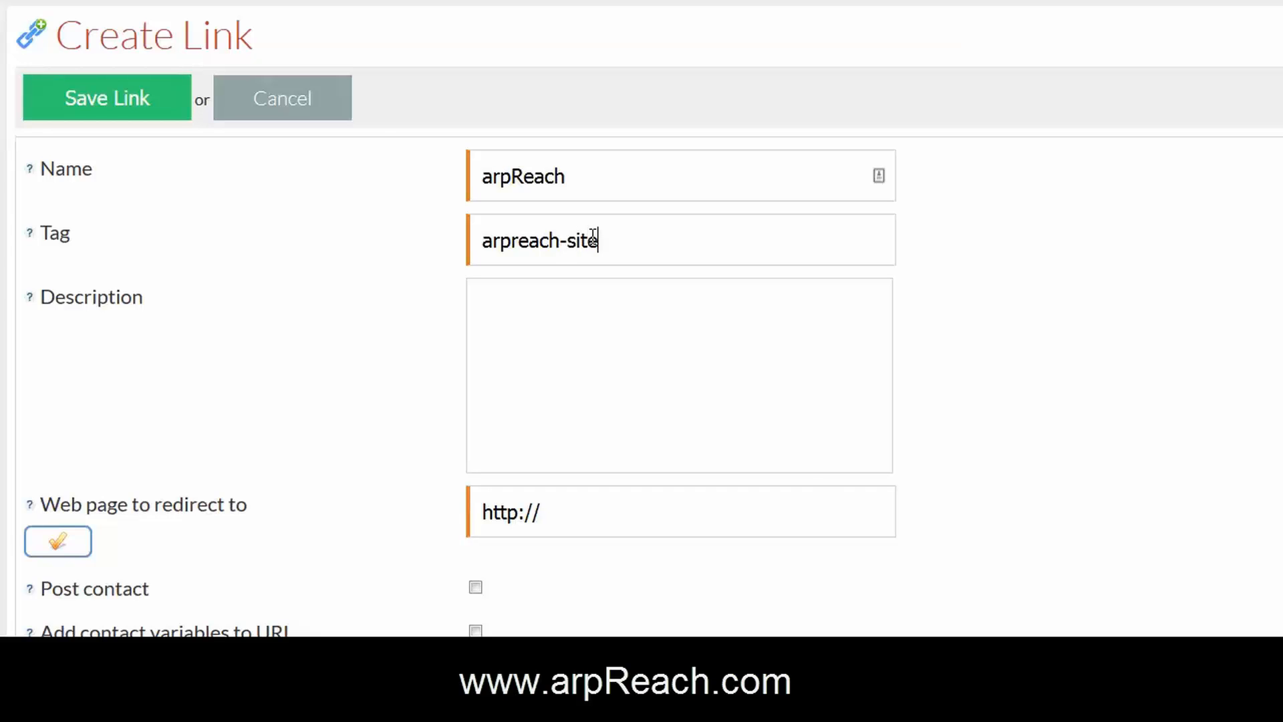
{"action": "mouse_move", "coordinate": [565, 282]}
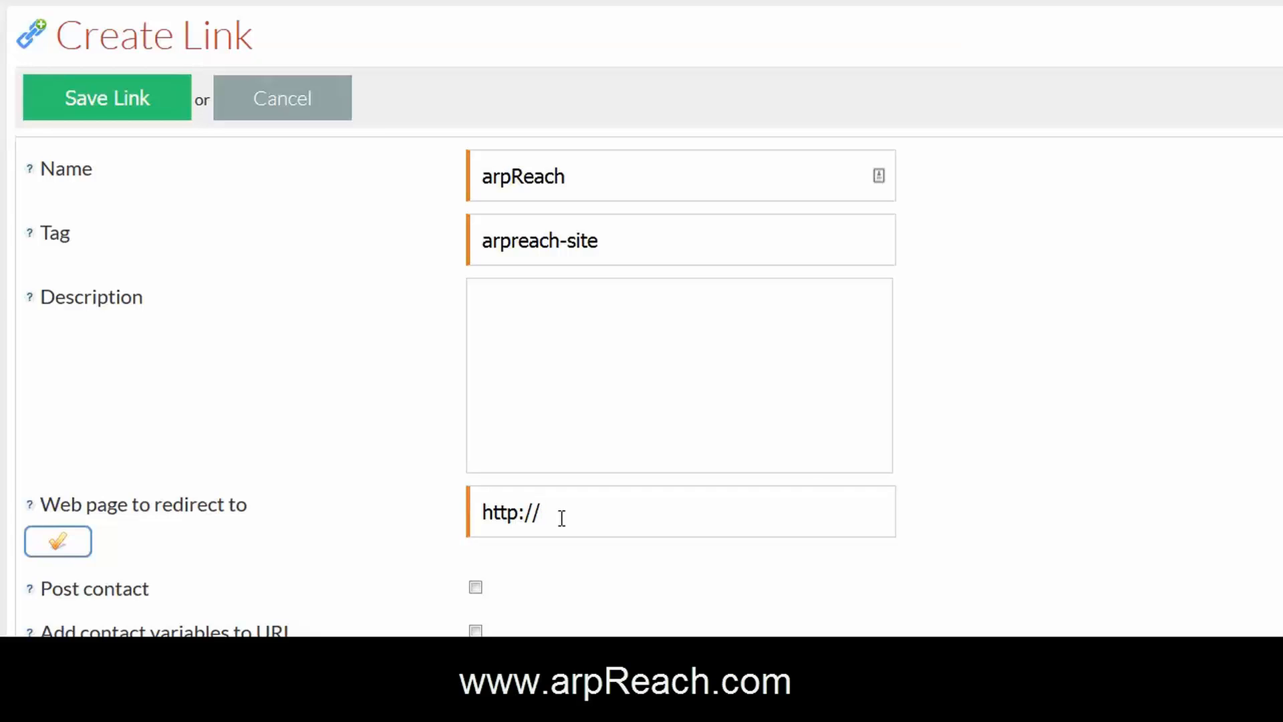
{"action": "type", "text": "www"}
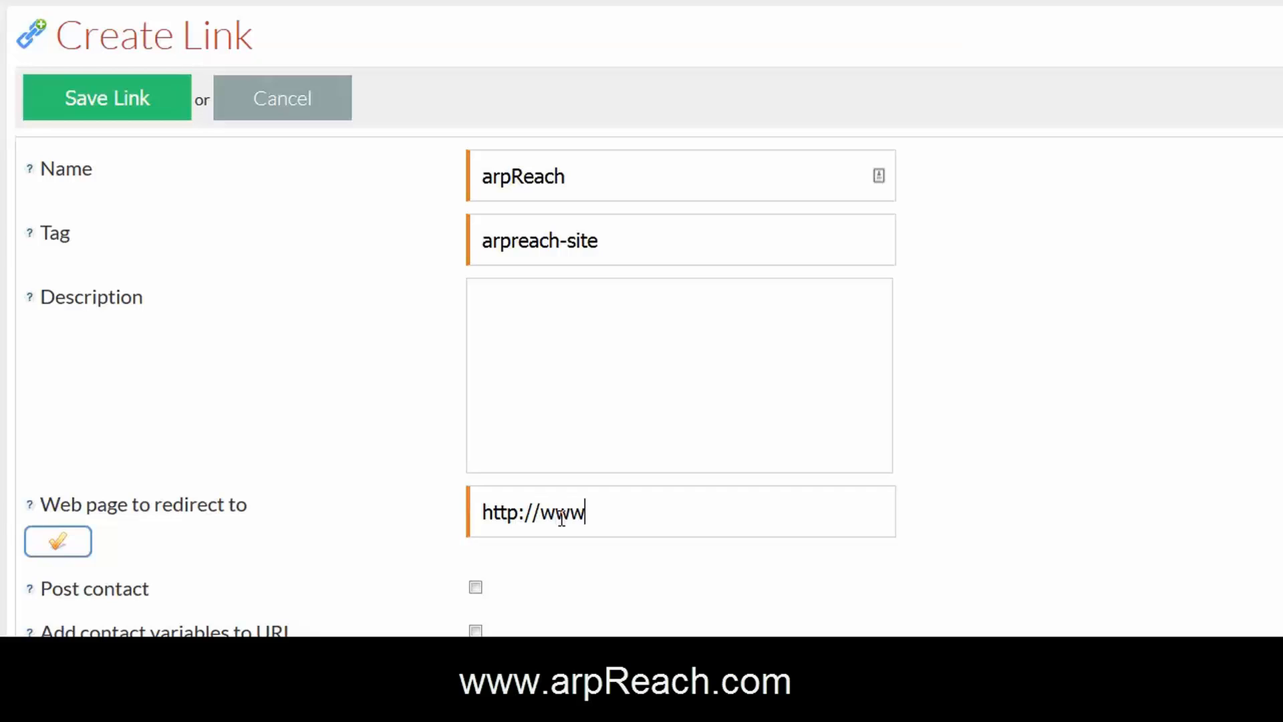
{"action": "type", "text": ".ar"}
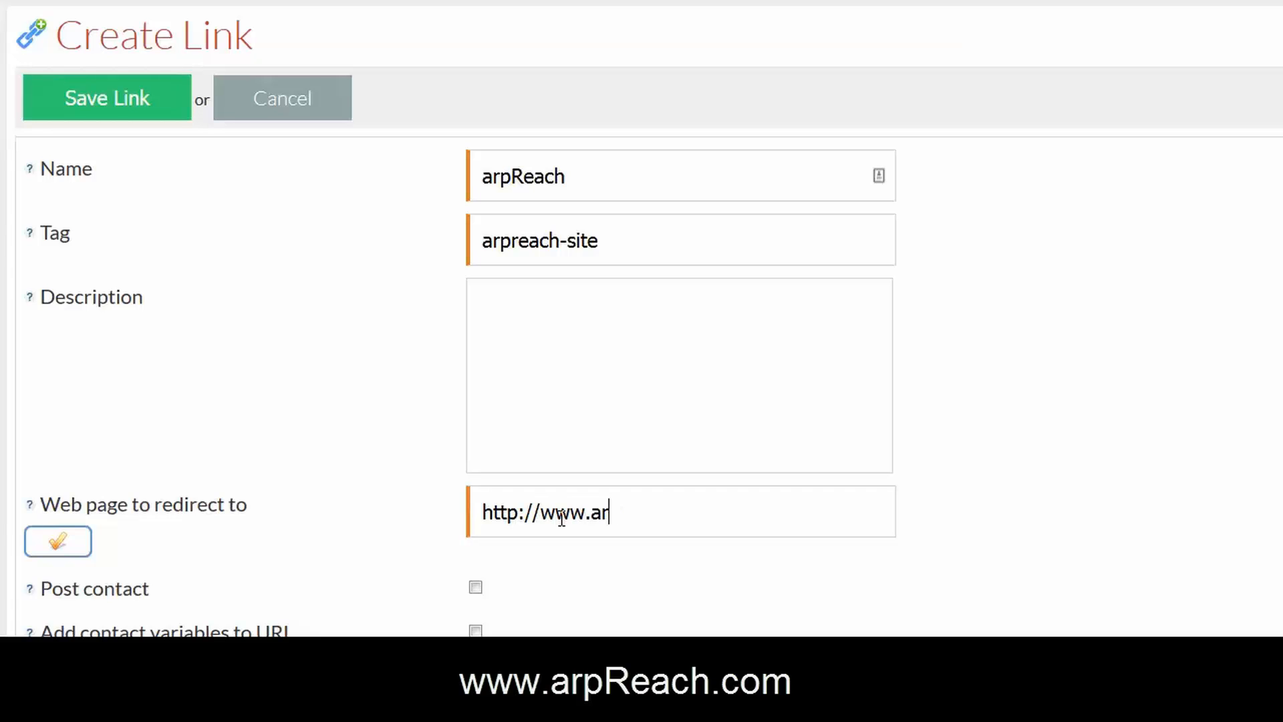
{"action": "type", "text": "pres"}
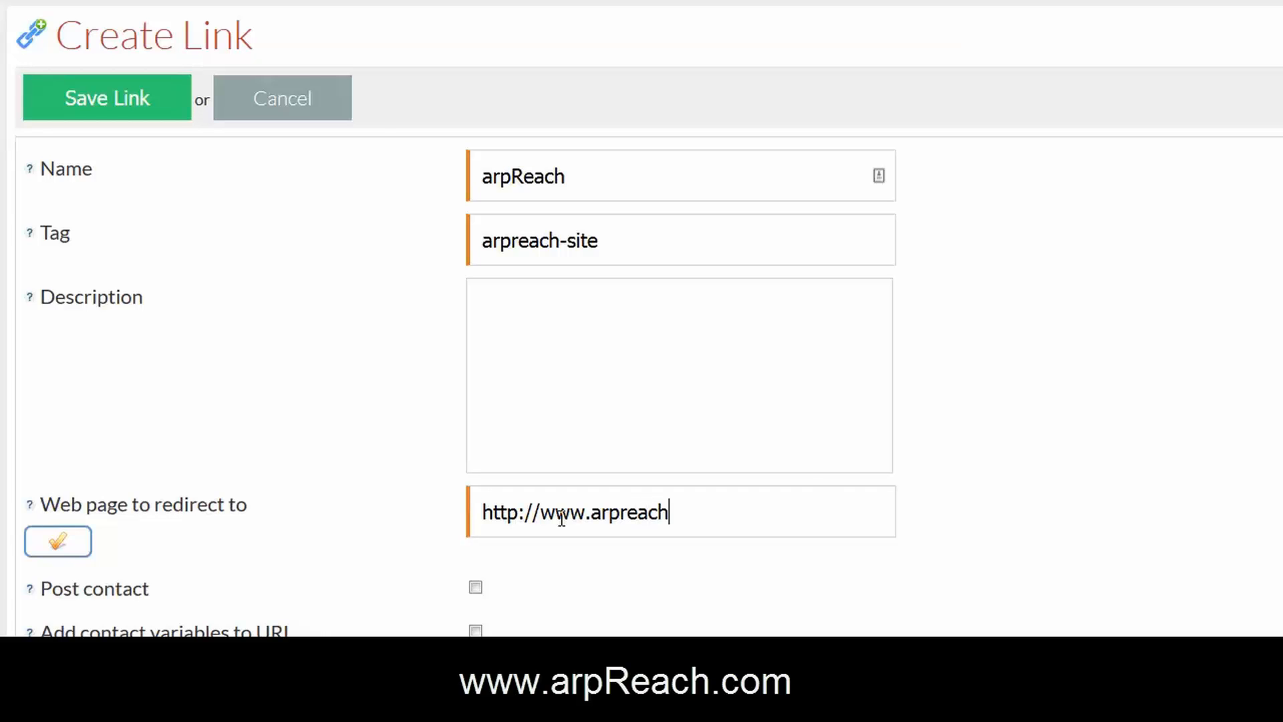
{"action": "type", "text": ".com"}
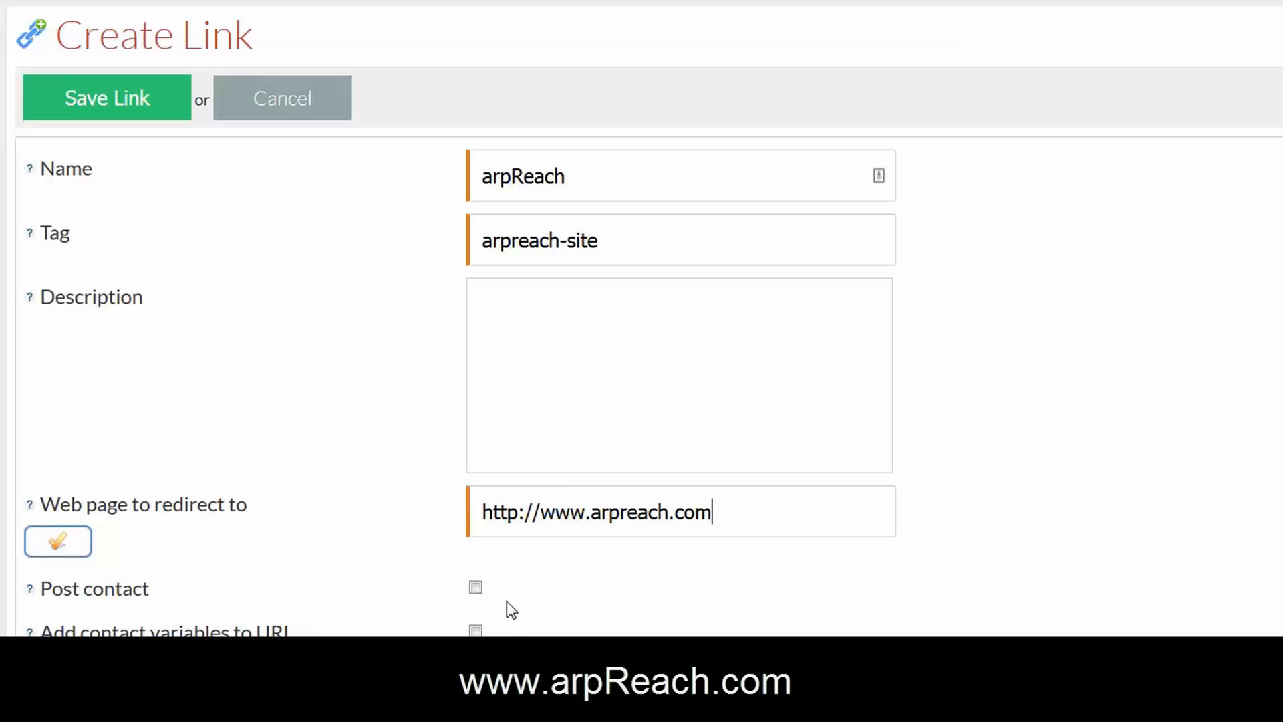
{"action": "mouse_move", "coordinate": [500, 618]}
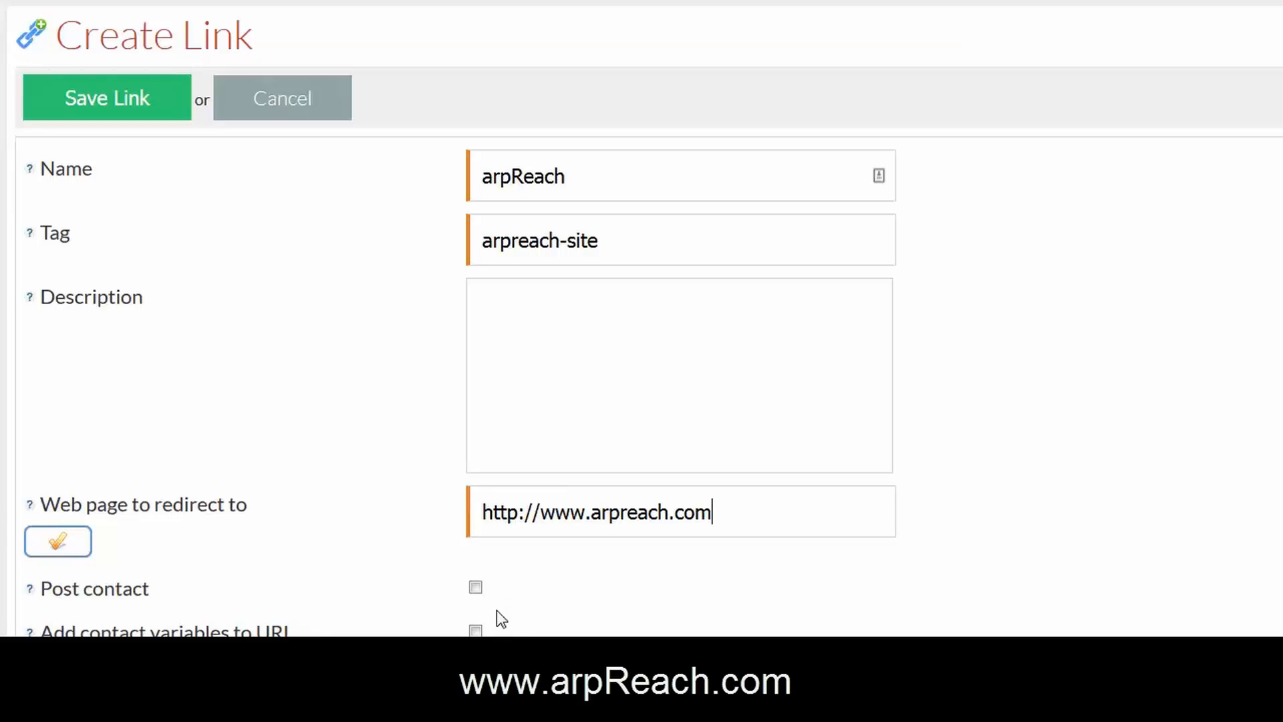
{"action": "mouse_move", "coordinate": [525, 567]}
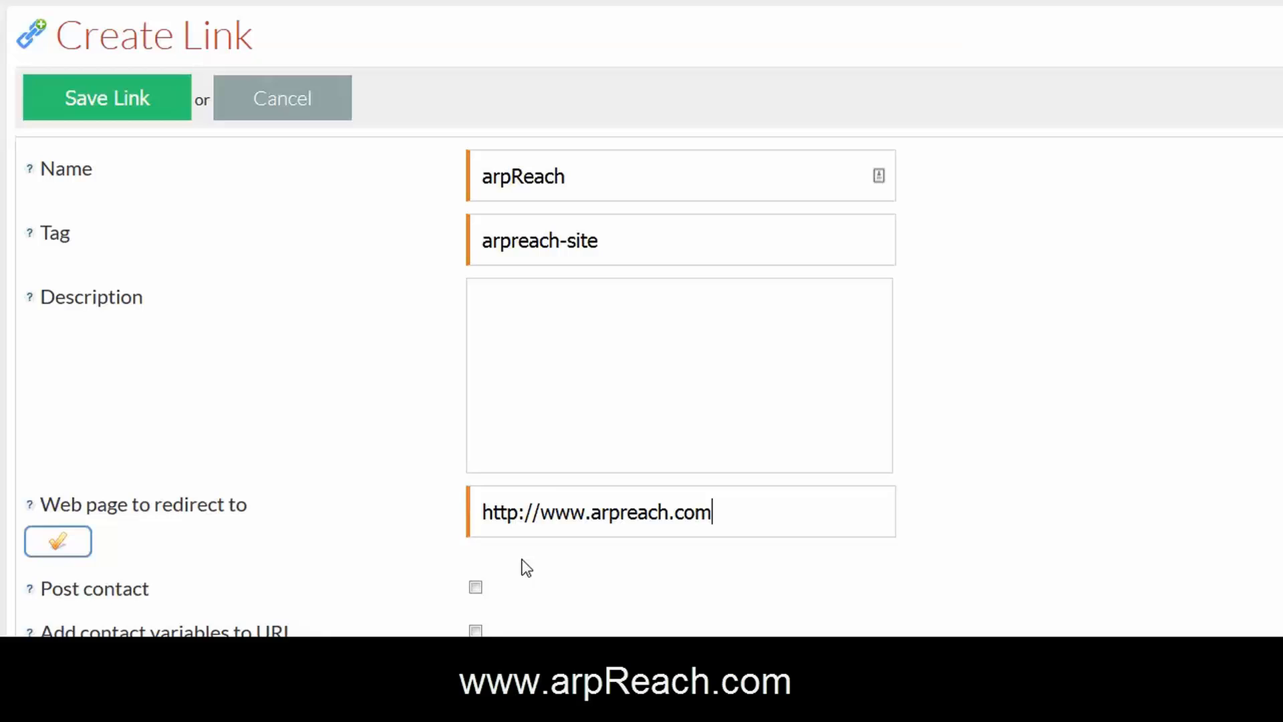
{"action": "left_click", "coordinate": [509, 299]}
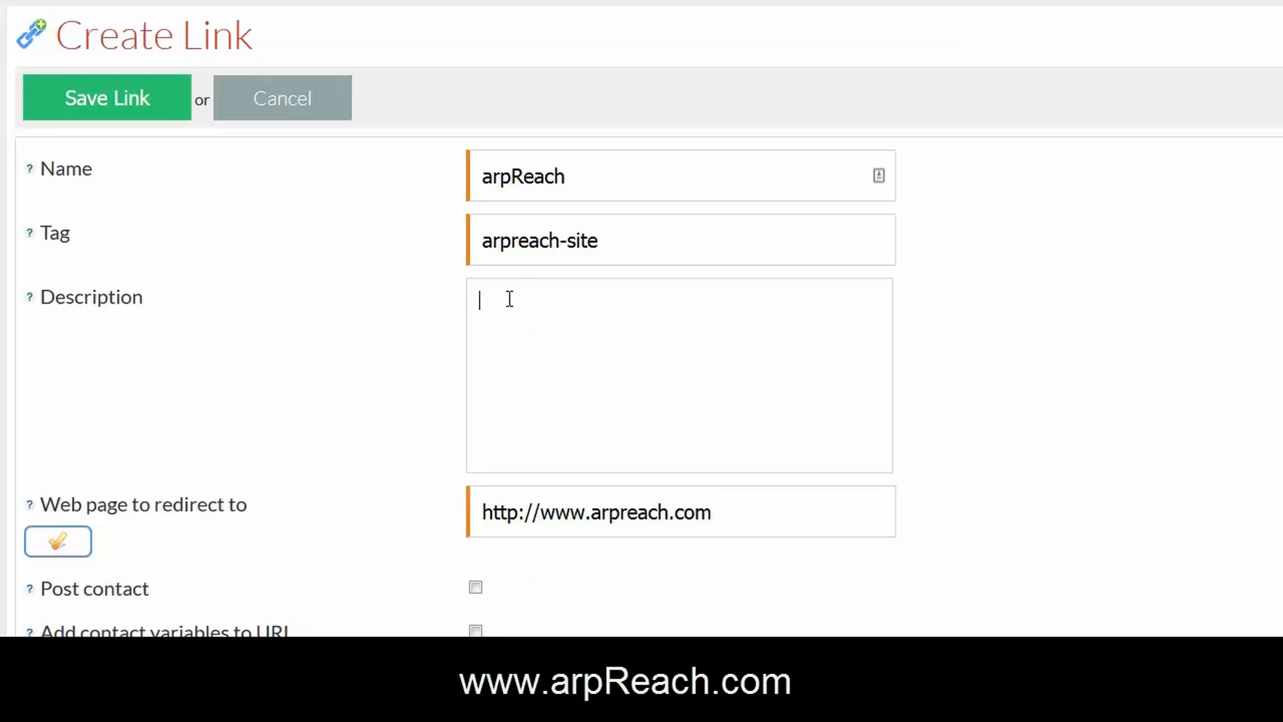
{"action": "type", "text": "a link to the arpreach site"}
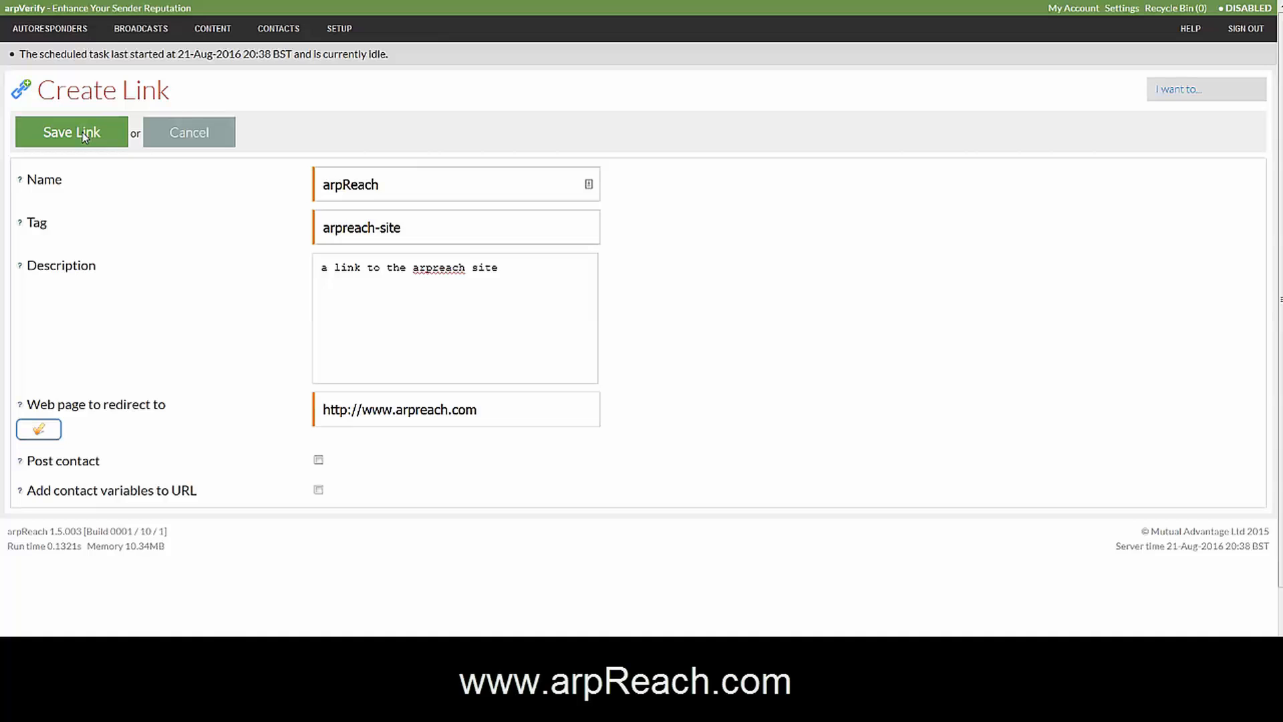
- Fix the rejected tag to arpreach_site and save the link
{"action": "left_click", "coordinate": [71, 132]}
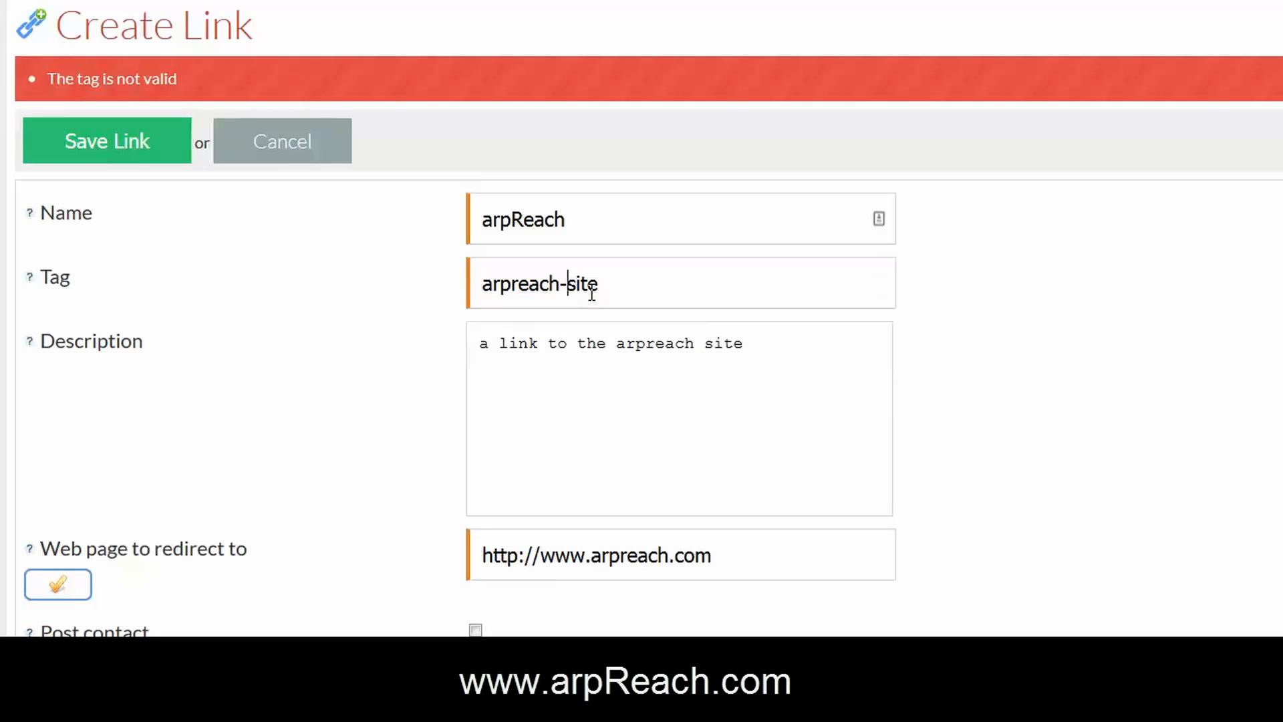
{"action": "key", "text": "Backspace"}
{"action": "type", "text": "_"}
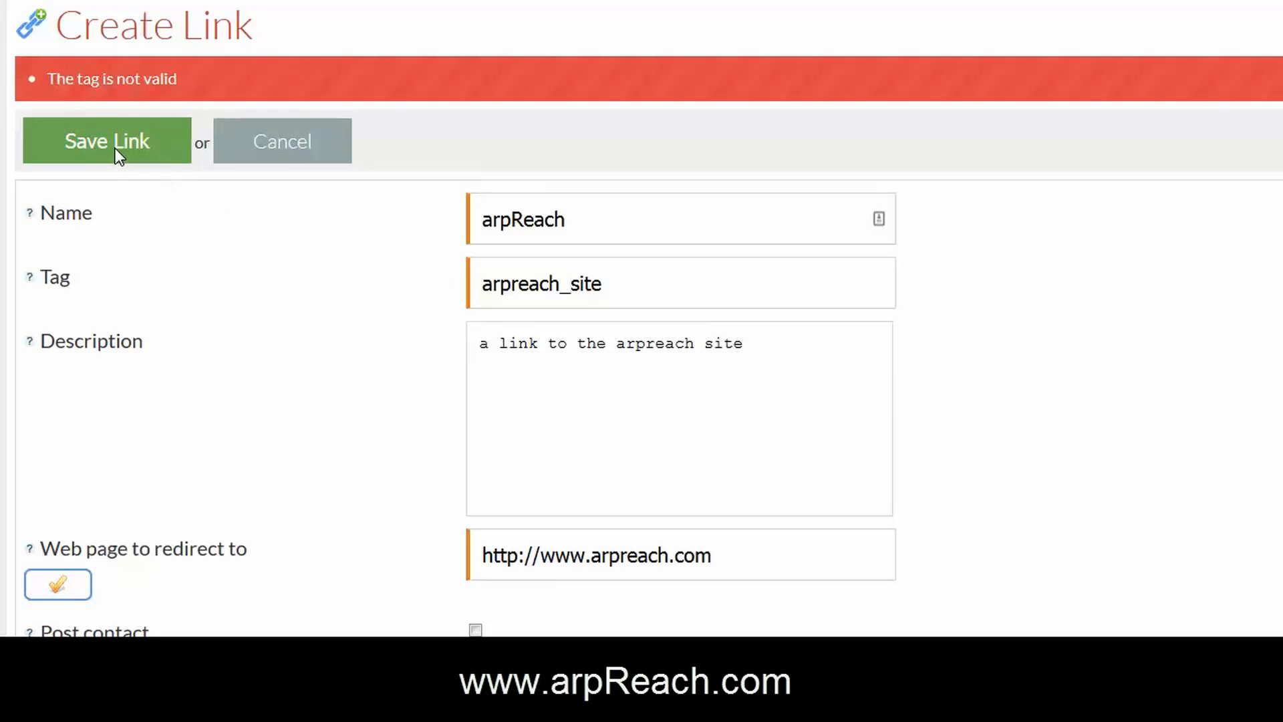
{"action": "left_click", "coordinate": [106, 141]}
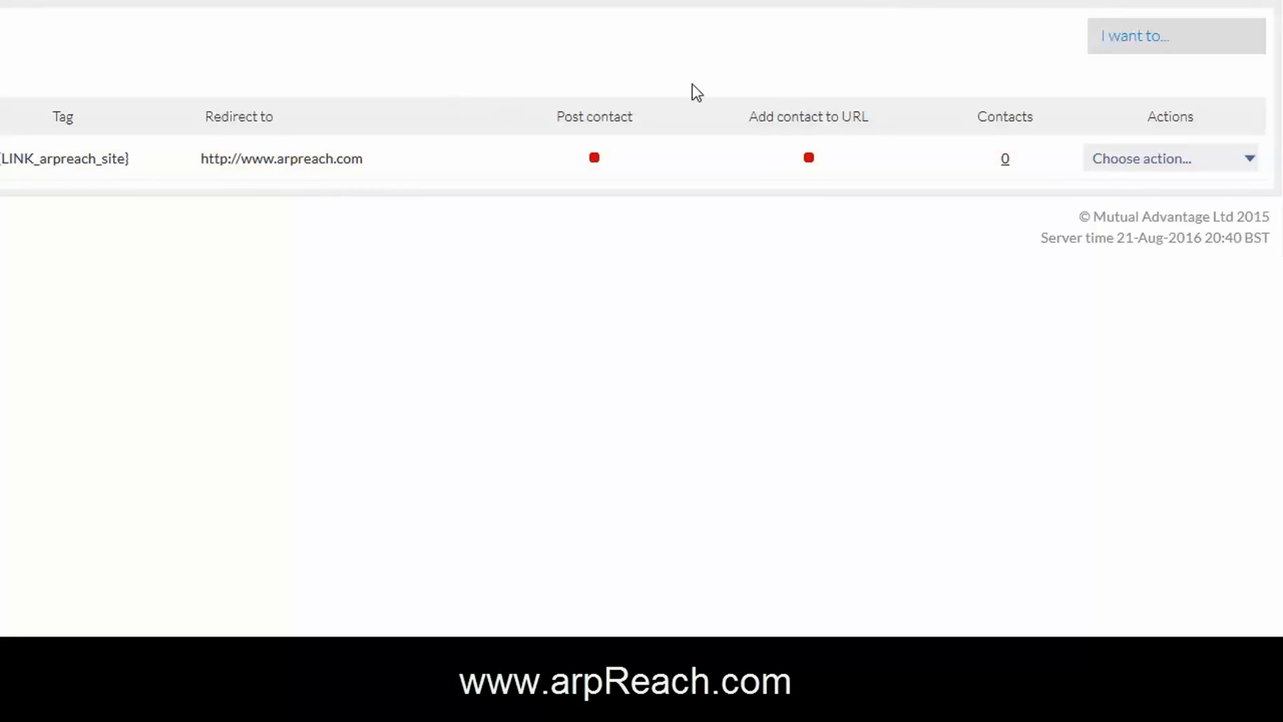
{"action": "mouse_move", "coordinate": [559, 132]}
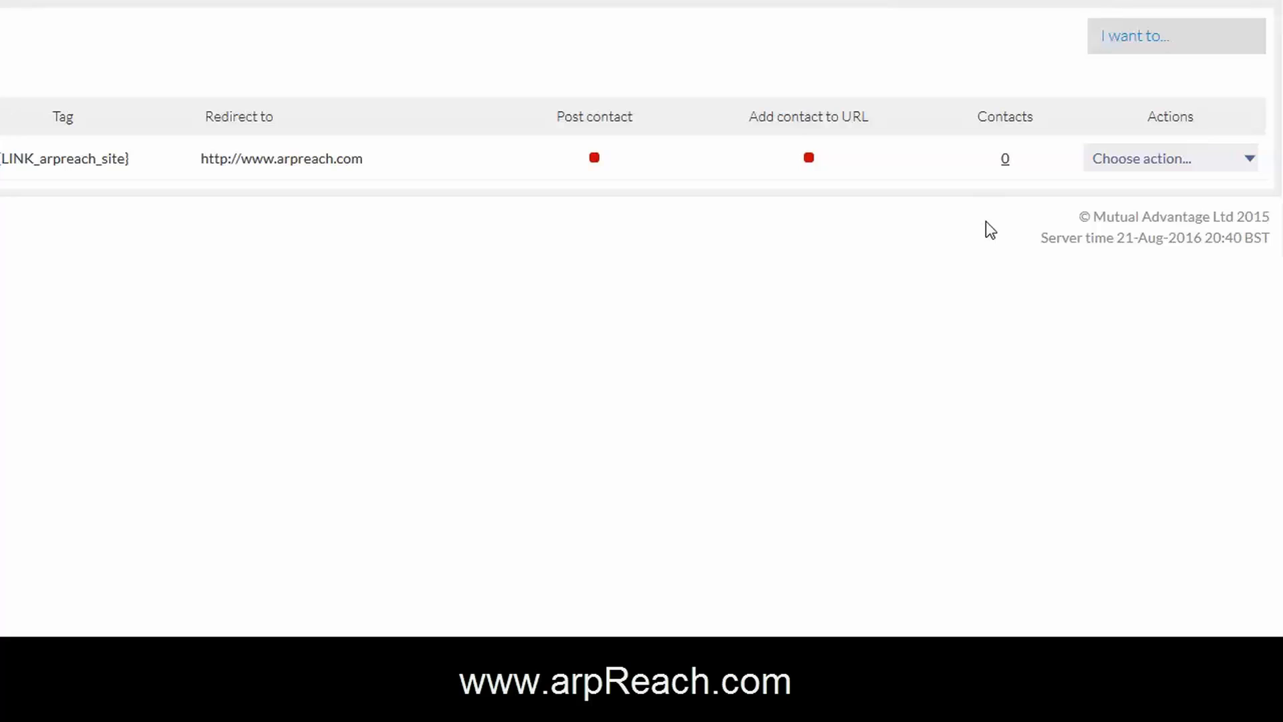
{"action": "mouse_move", "coordinate": [1017, 194]}
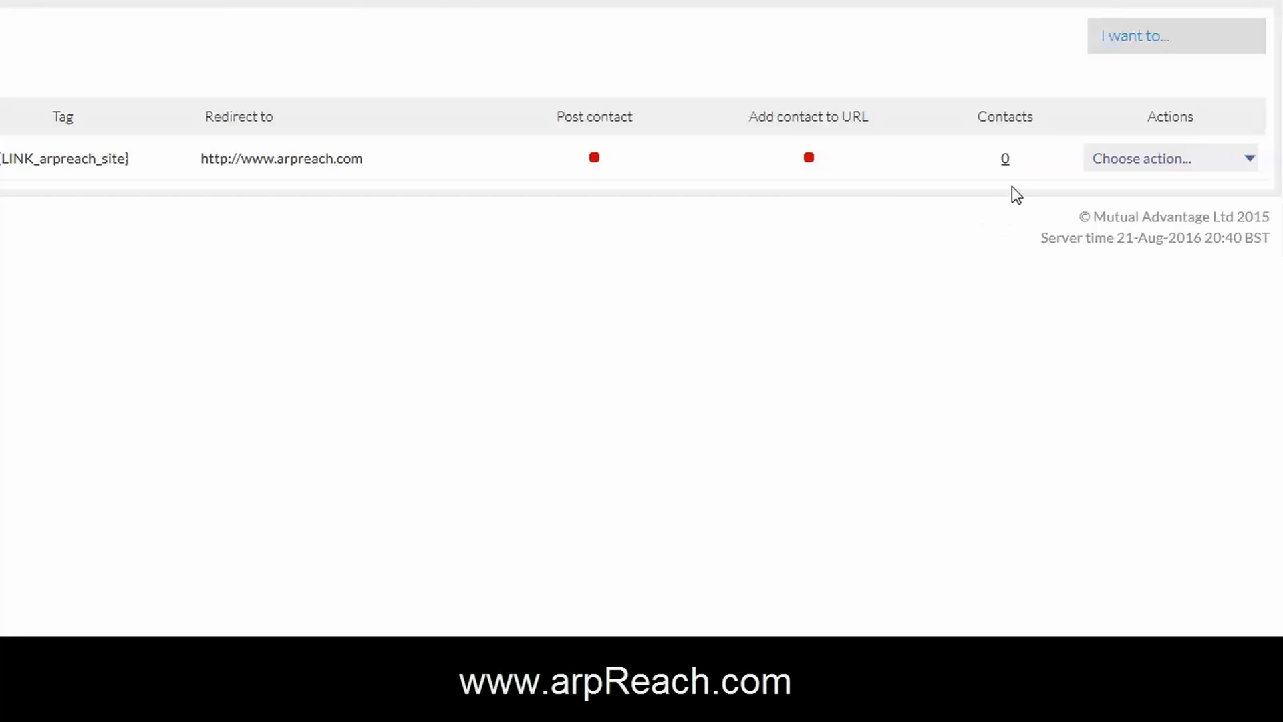
{"action": "mouse_move", "coordinate": [310, 285]}
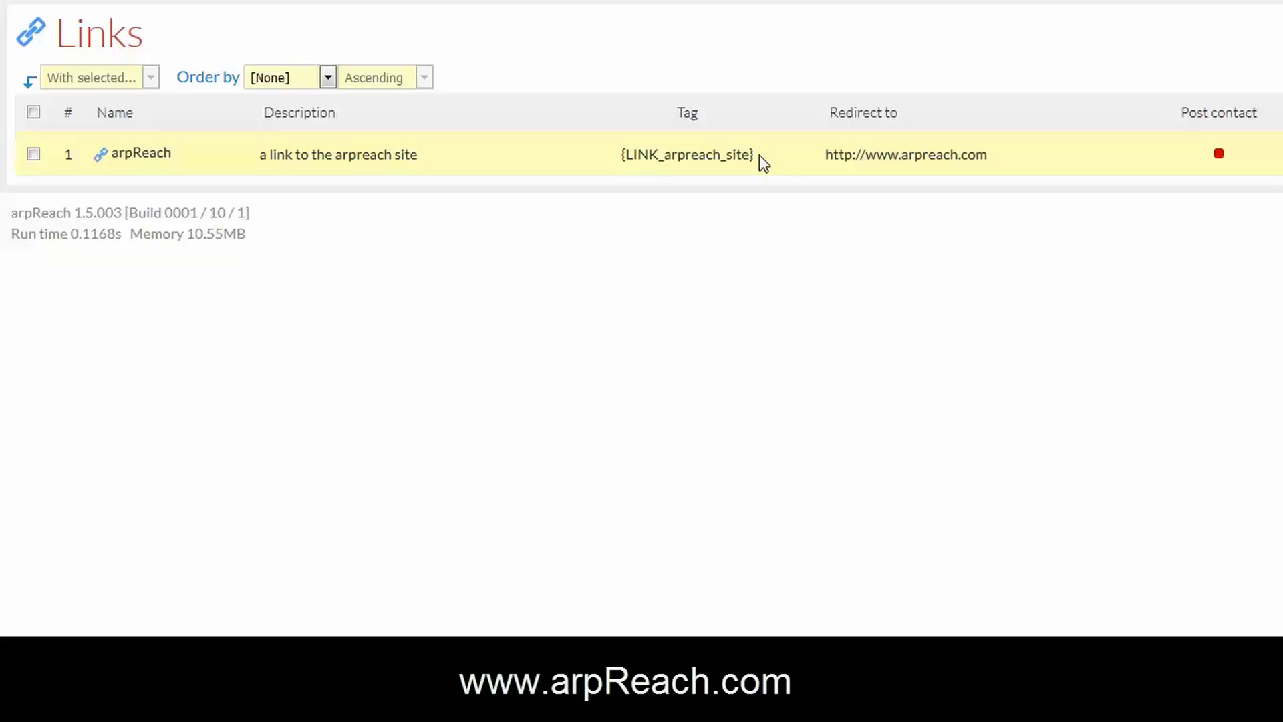
{"action": "mouse_move", "coordinate": [758, 159]}
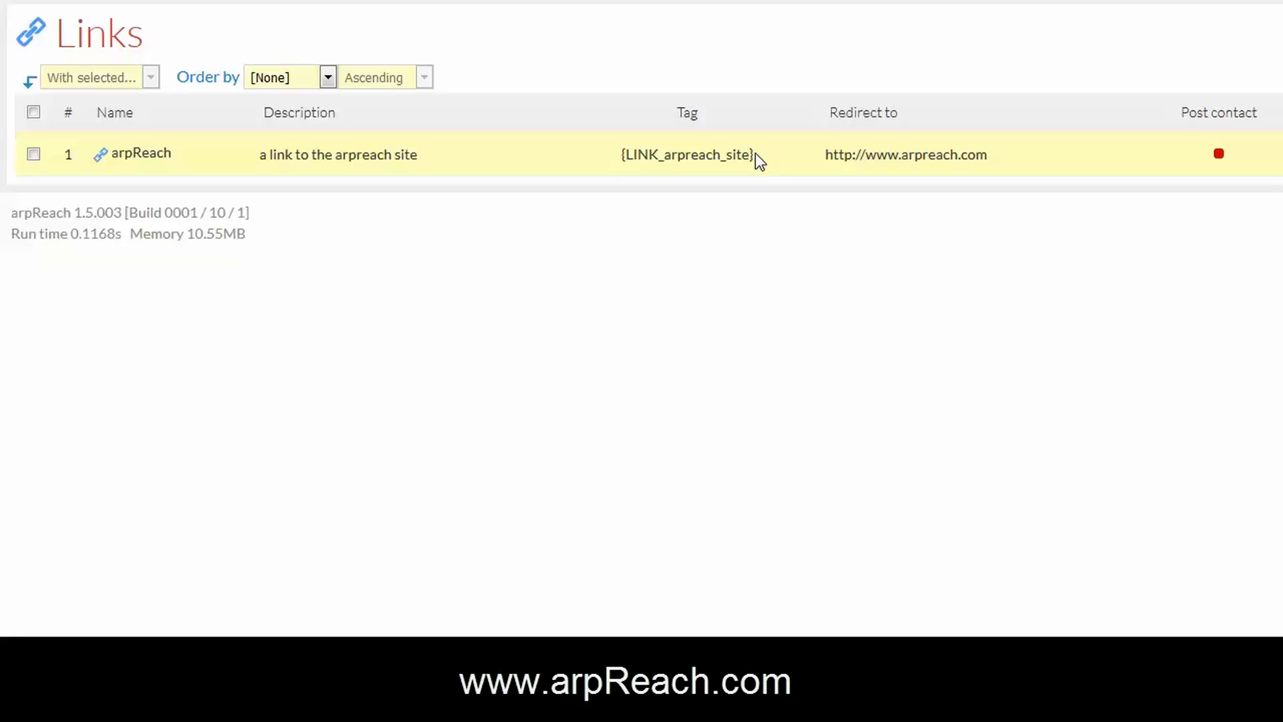
- Copy the {LINK_arpreach_site} text from the Tag column of the links list
{"action": "double_click", "coordinate": [686, 154]}
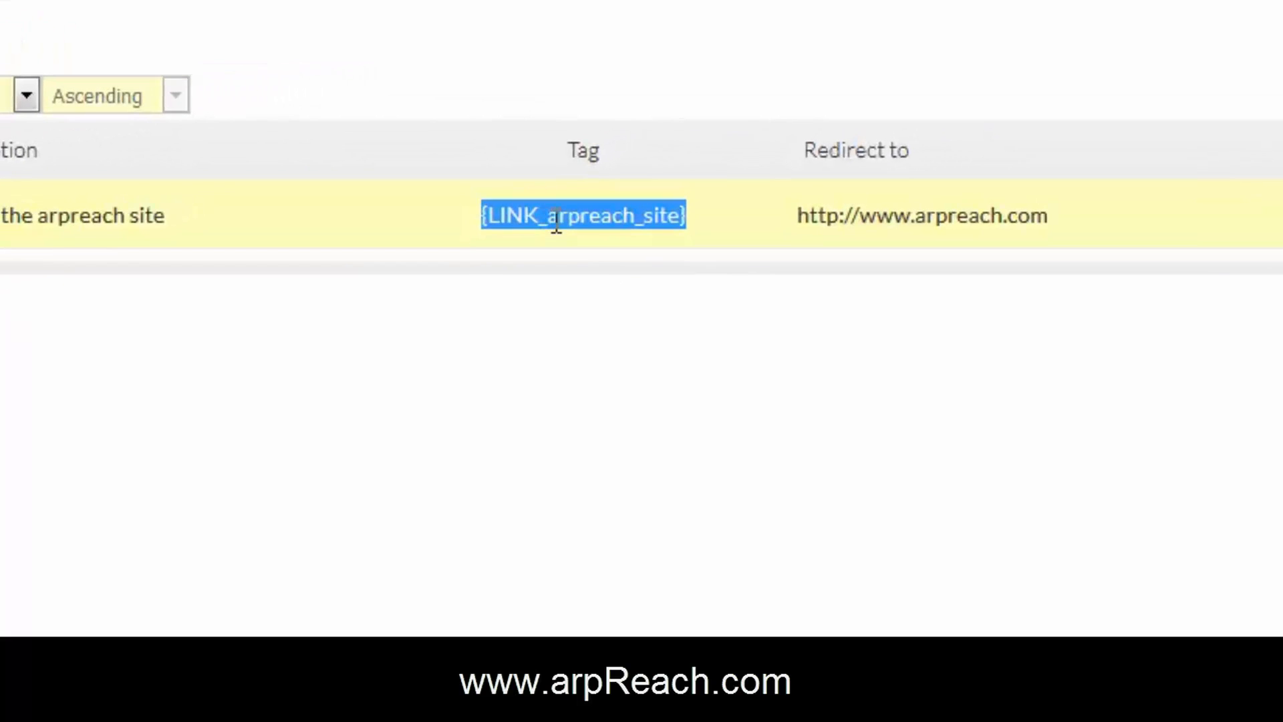
{"action": "mouse_move", "coordinate": [548, 254]}
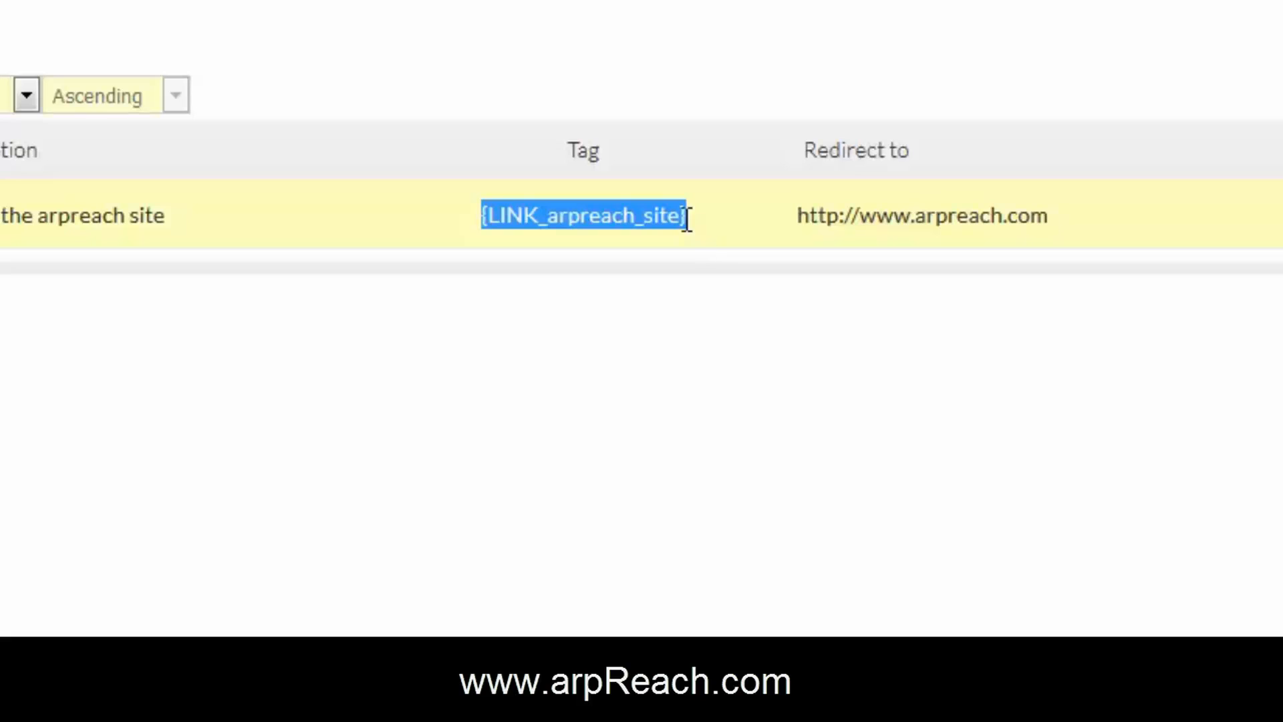
{"action": "right_click", "coordinate": [583, 215]}
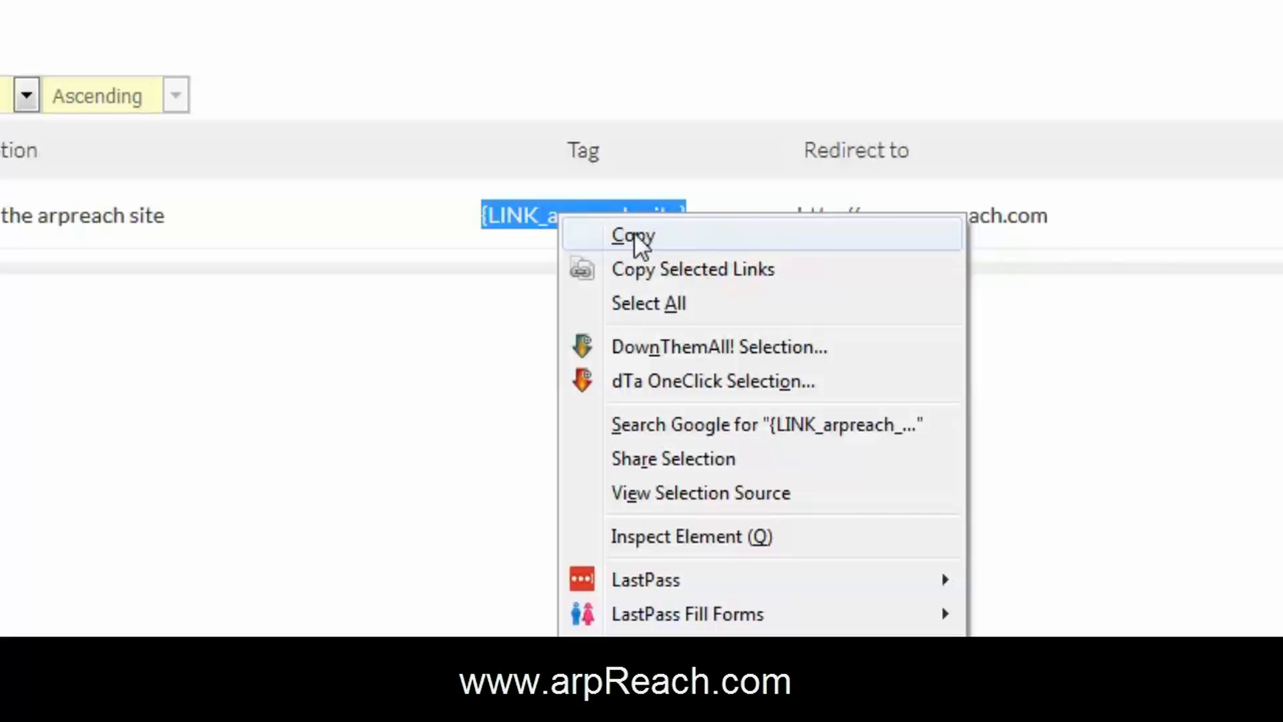
{"action": "left_click", "coordinate": [632, 236]}
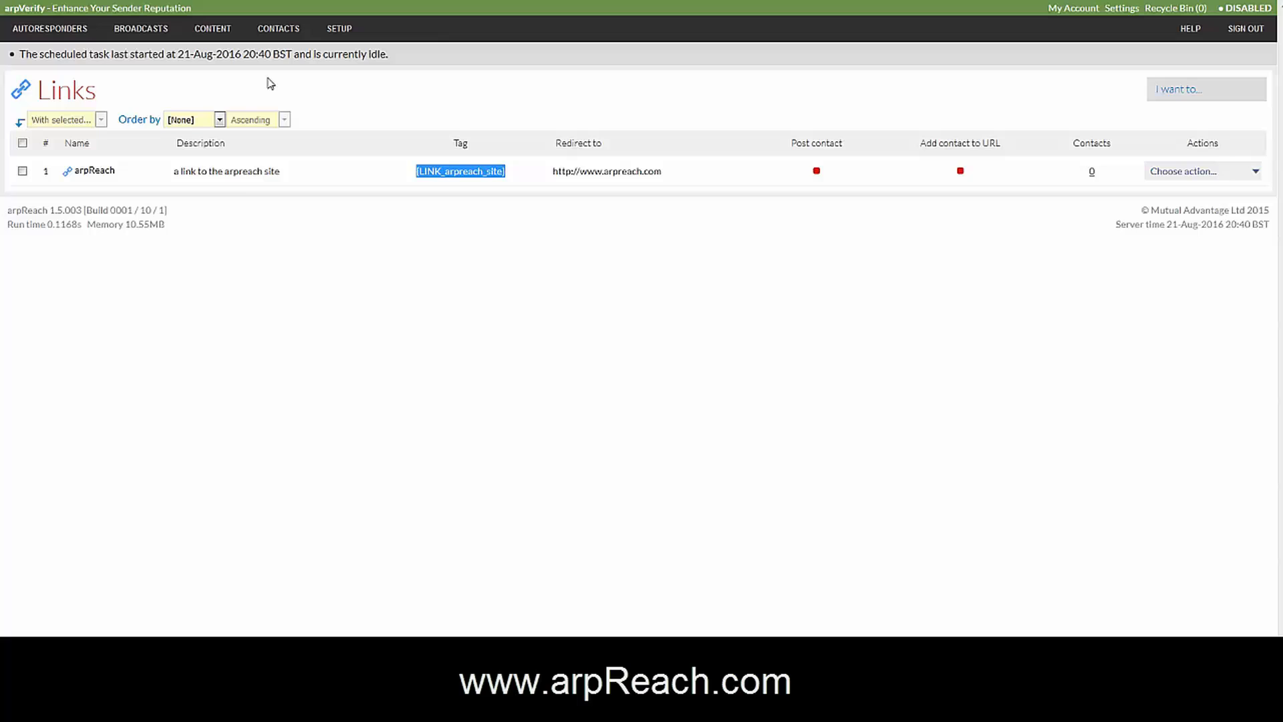
- Edit the first follow-up message in the Test AR 1 autoresponder's message list
{"action": "left_click", "coordinate": [49, 28]}
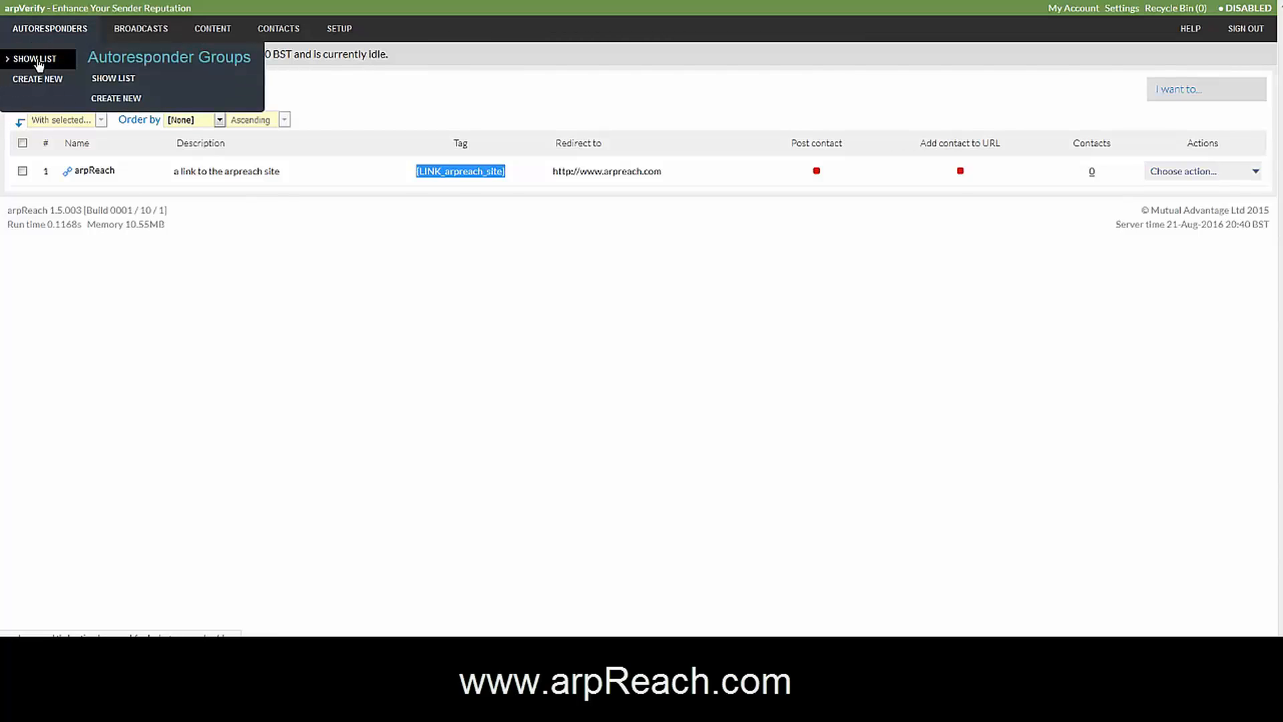
{"action": "left_click", "coordinate": [113, 77]}
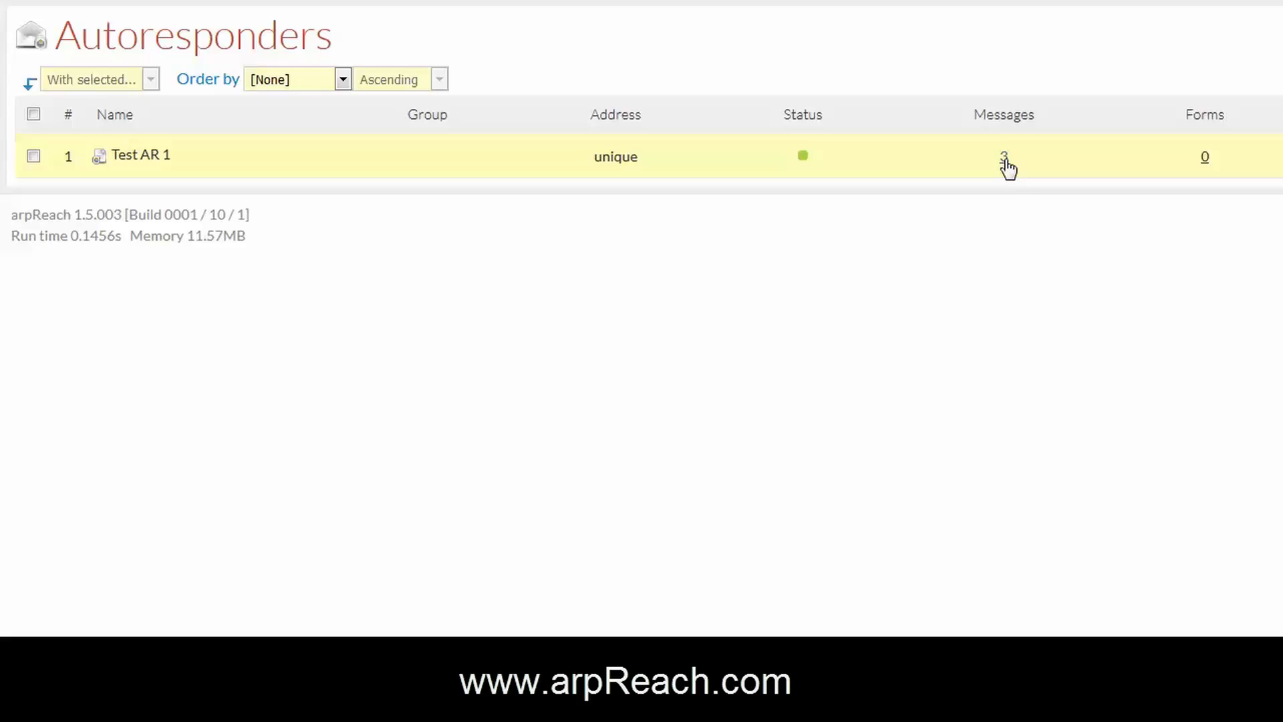
{"action": "left_click", "coordinate": [1004, 156]}
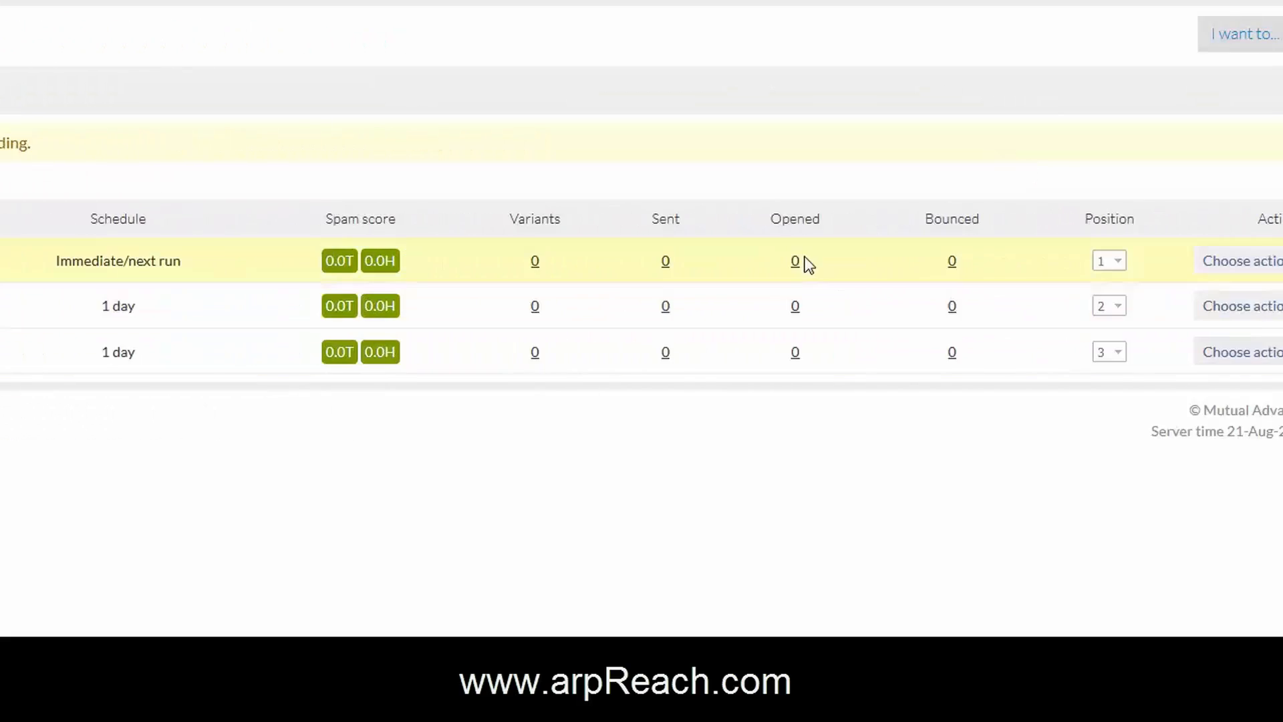
{"action": "left_click", "coordinate": [1235, 260]}
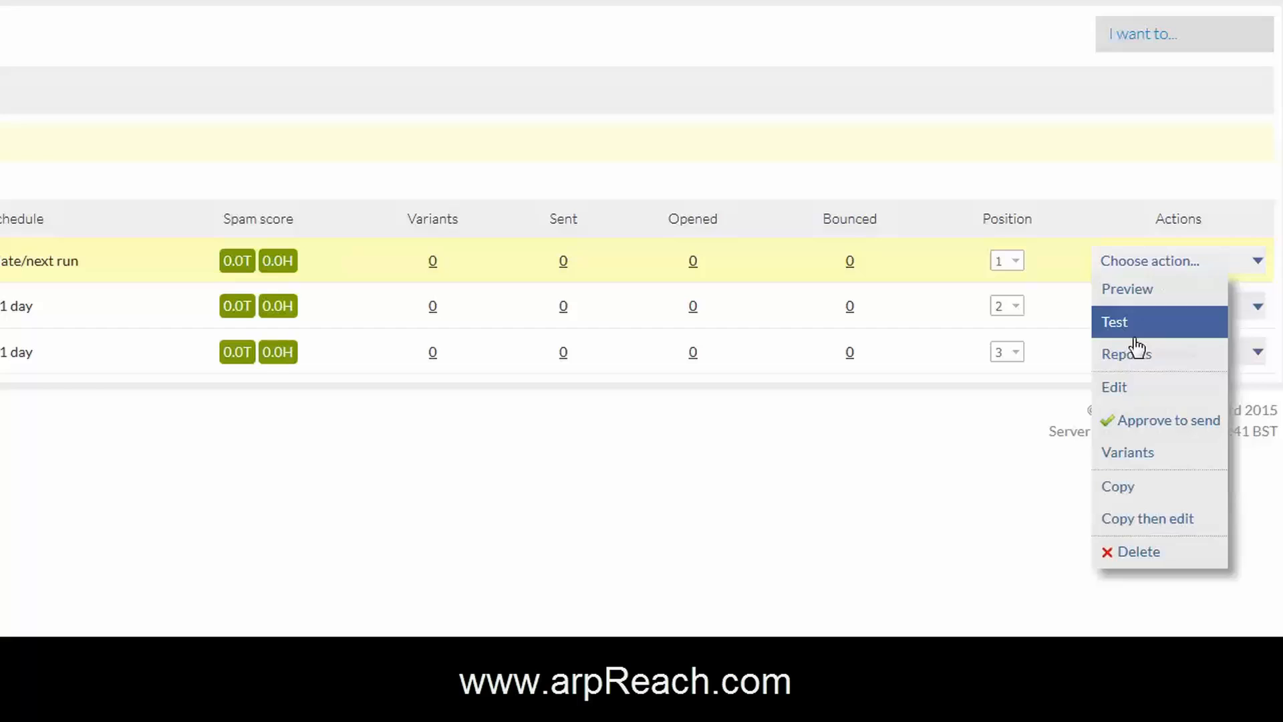
{"action": "left_click", "coordinate": [1114, 386]}
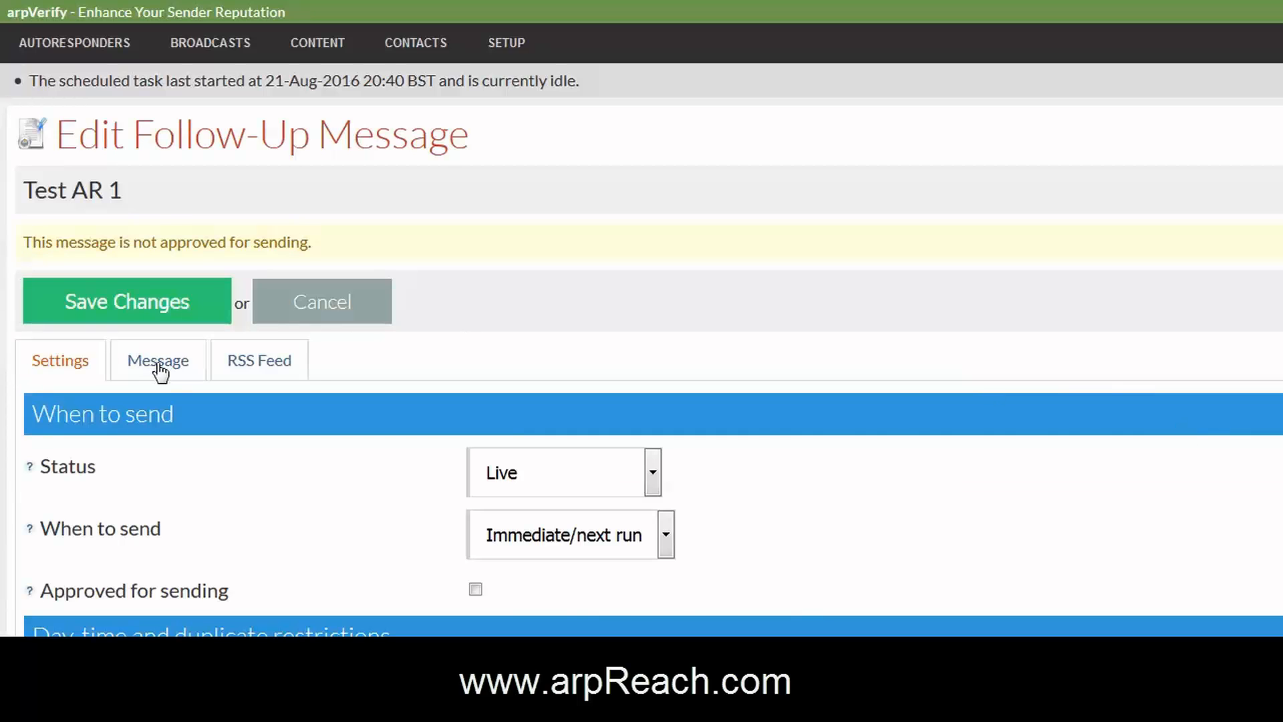
- Add 'Visit our website' and the pasted {LINK_arpreach_site} tag after the second plain-text paragraph
{"action": "left_click", "coordinate": [157, 360]}
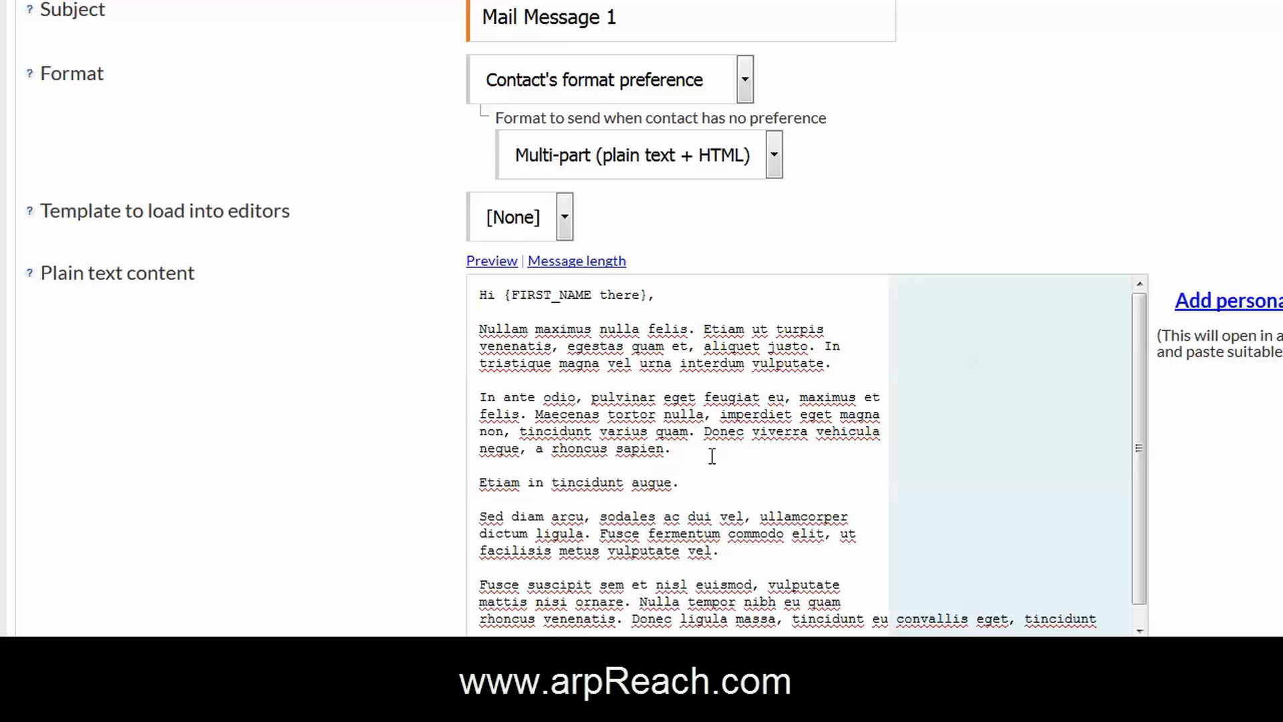
{"action": "key", "text": "Enter"}
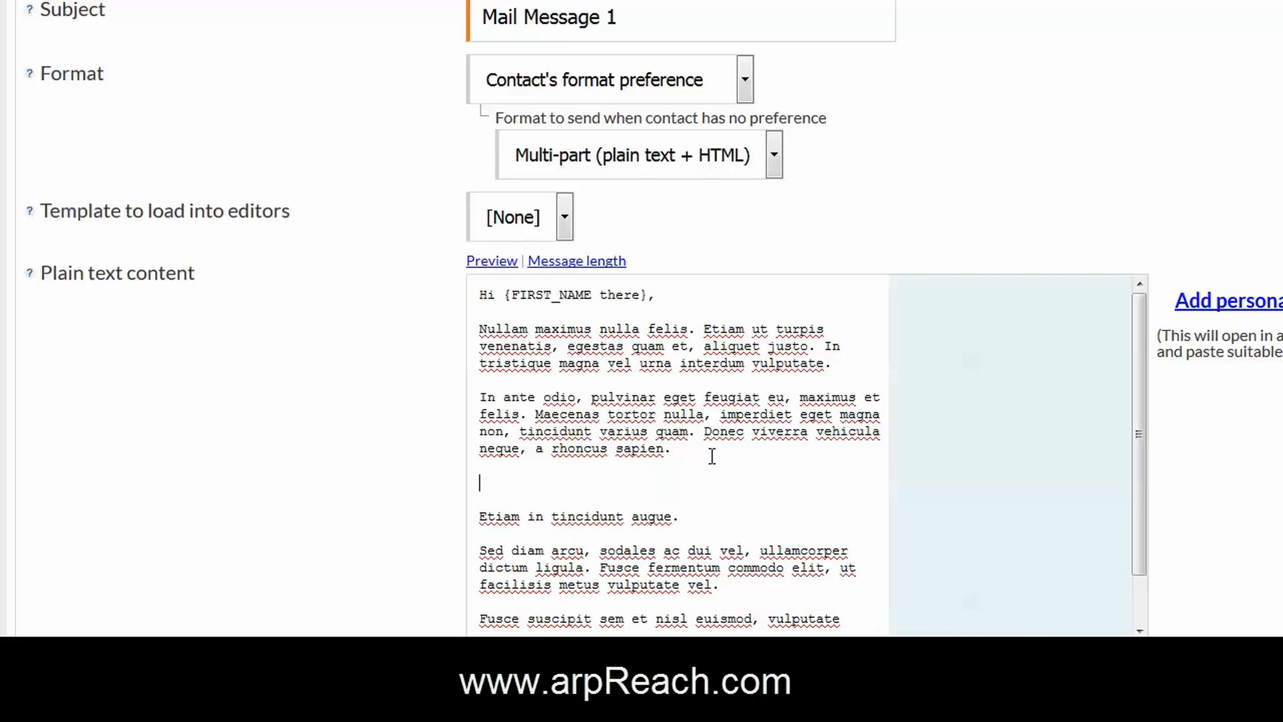
{"action": "scroll", "scroll_direction": "down", "scroll_amount": 3}
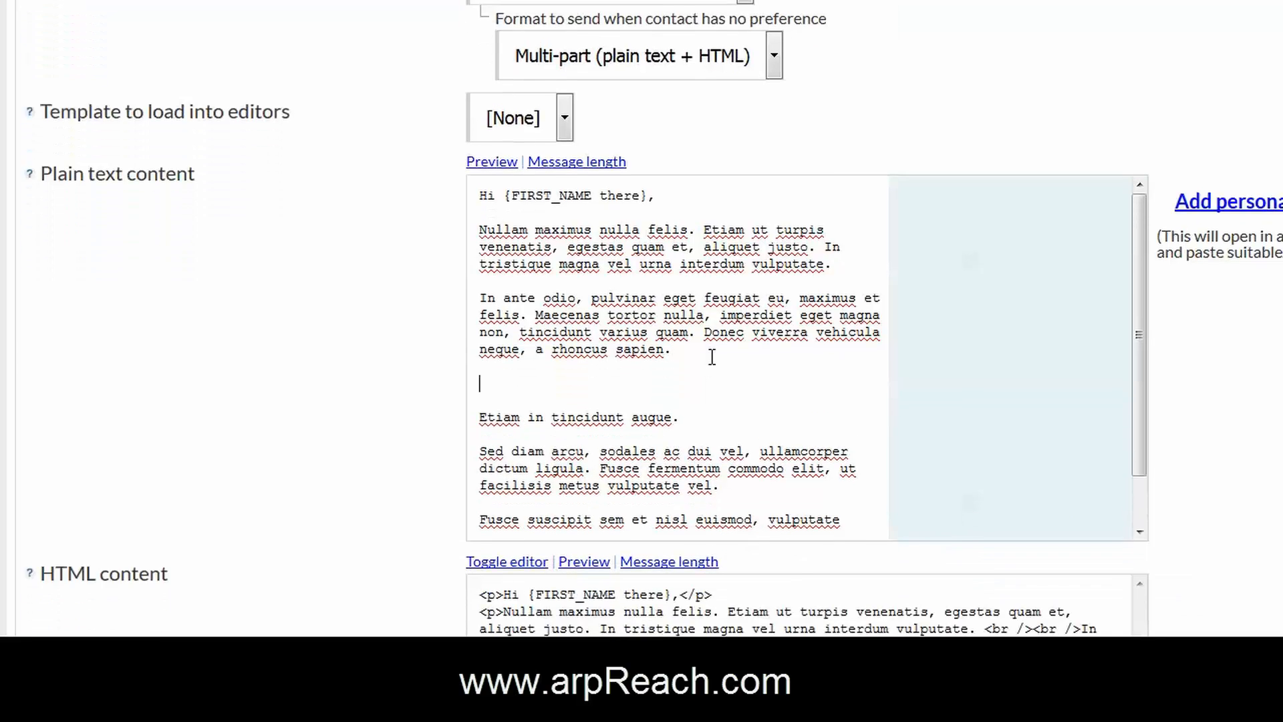
{"action": "right_click", "coordinate": [710, 357]}
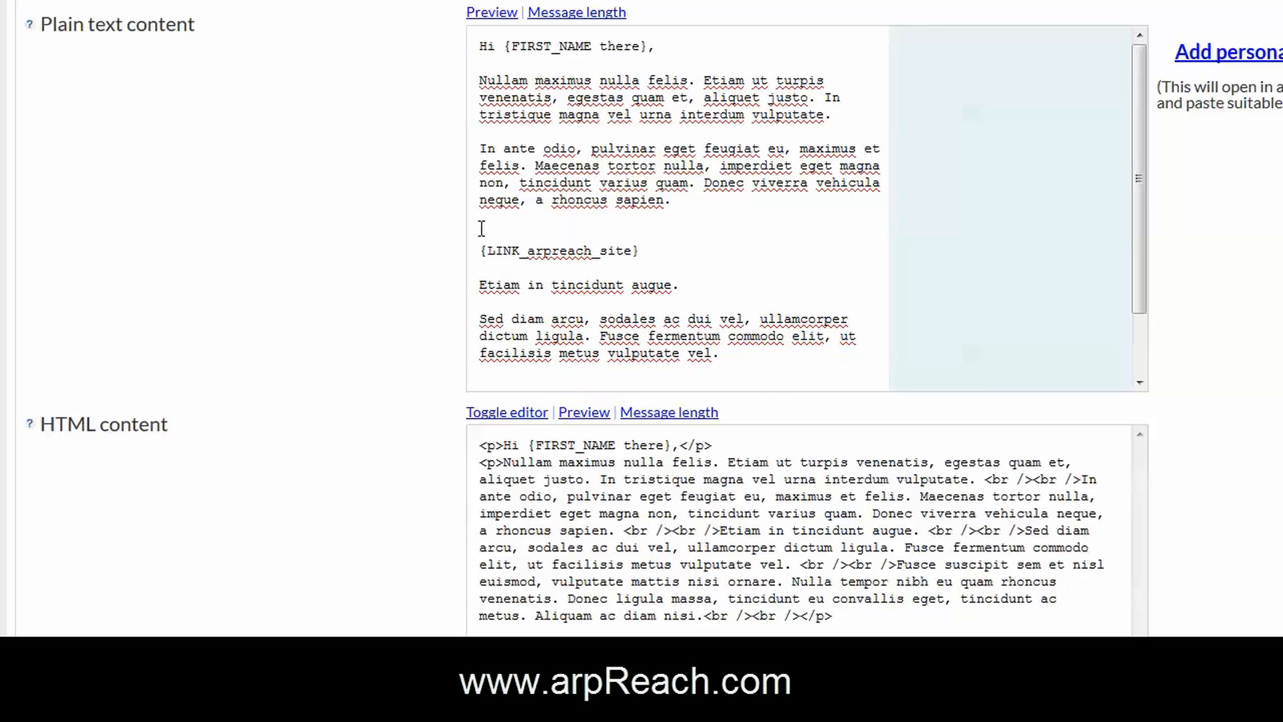
{"action": "type", "text": "Visit"}
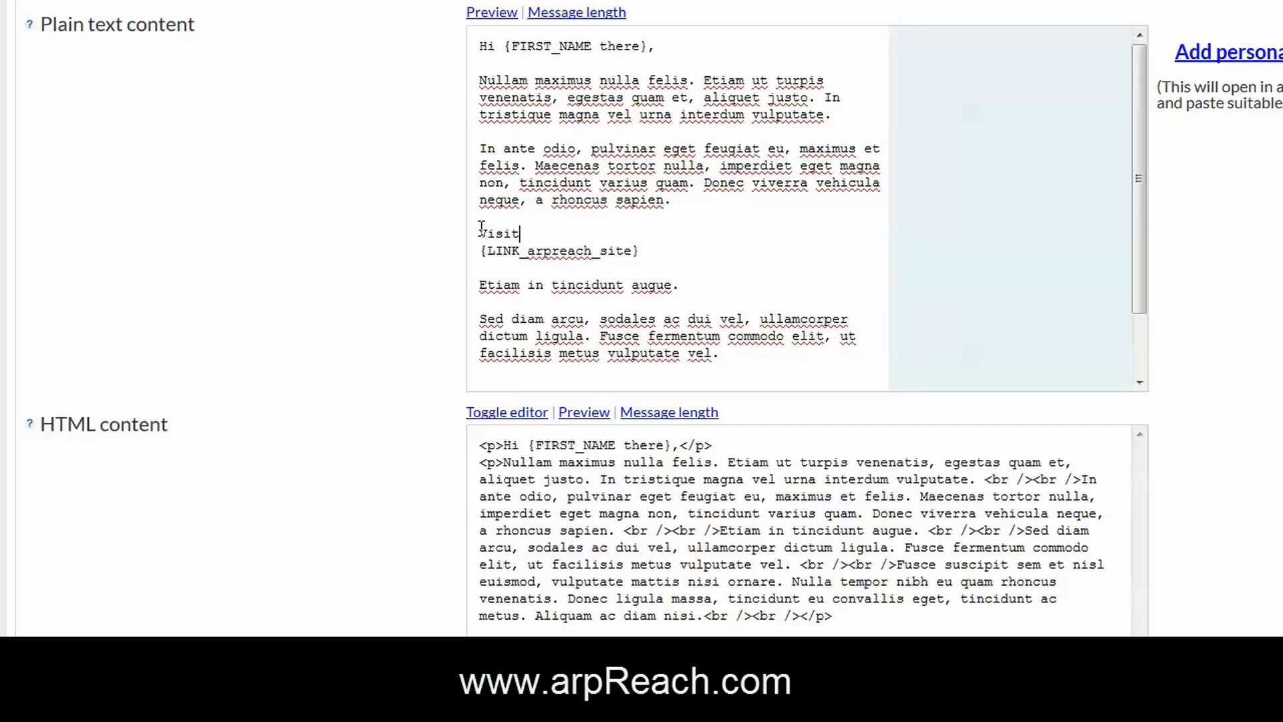
{"action": "type", "text": "our"}
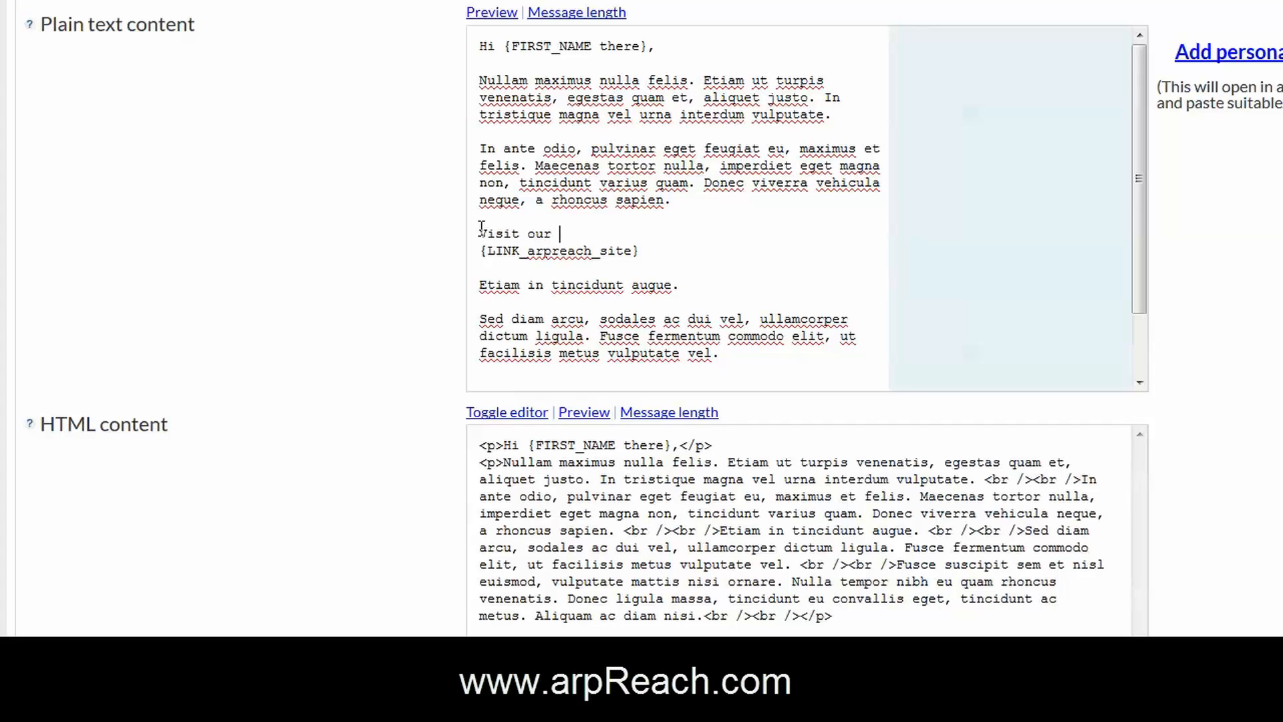
{"action": "type", "text": "website"}
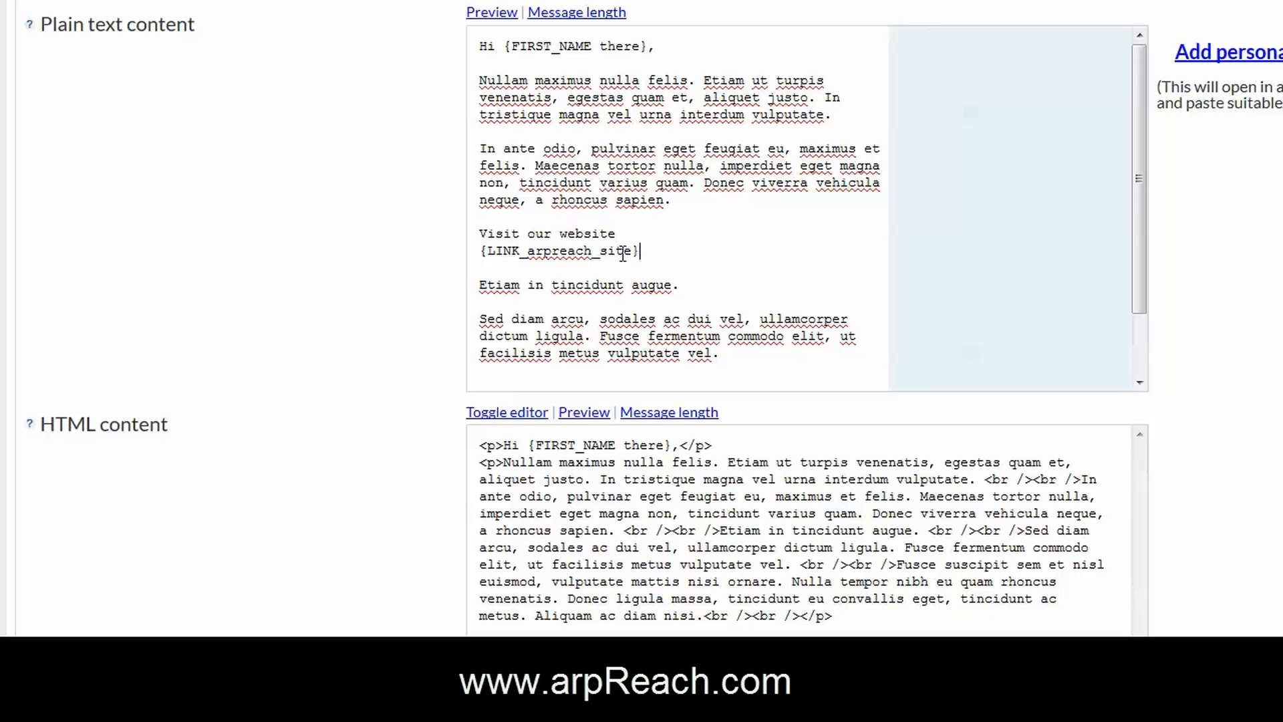
- Select the two new plain-text lines and switch HTML content to the visual editor
{"action": "left_click_drag", "start_coordinate": [478, 233], "coordinate": [640, 251]}
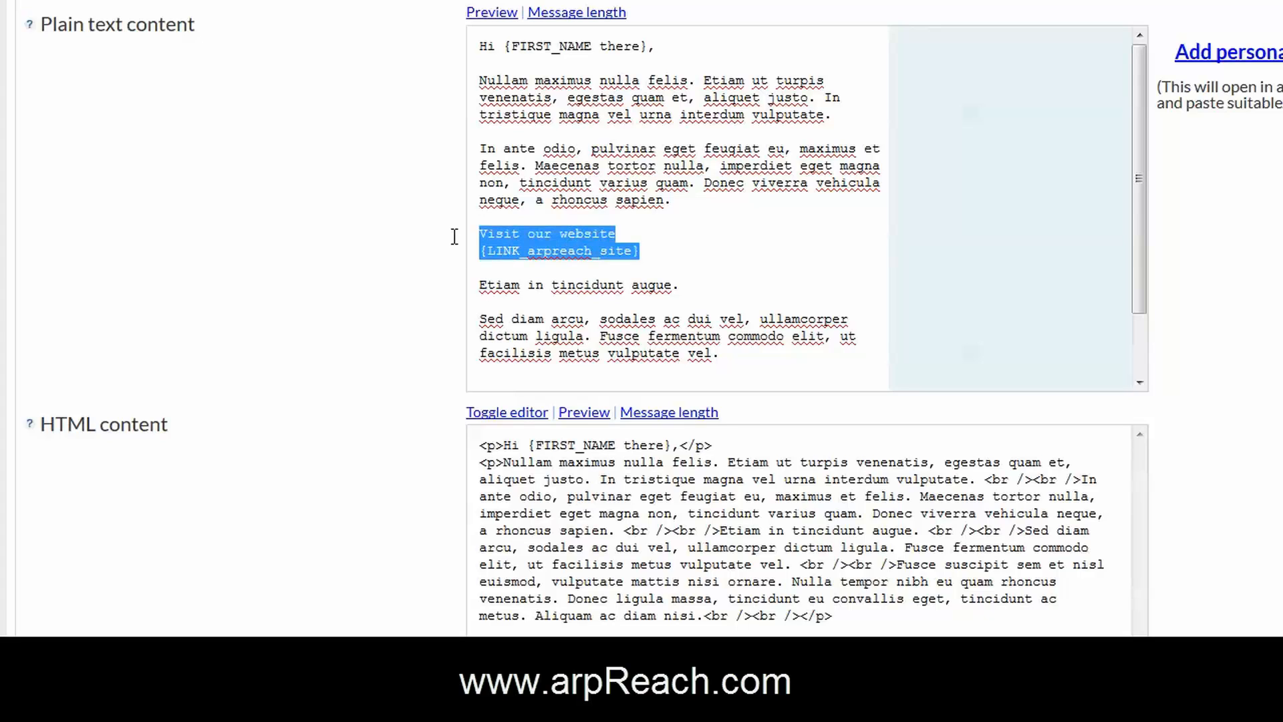
{"action": "scroll", "scroll_direction": "down", "scroll_amount": 3}
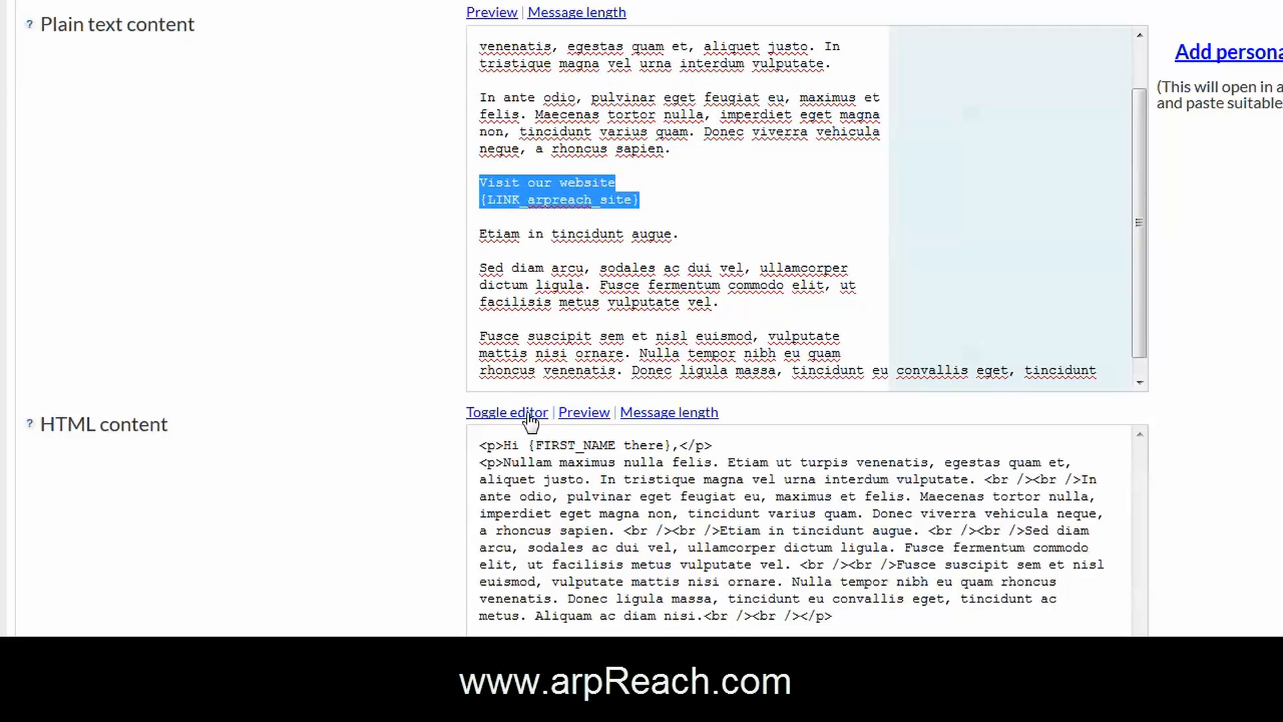
{"action": "left_click", "coordinate": [506, 411]}
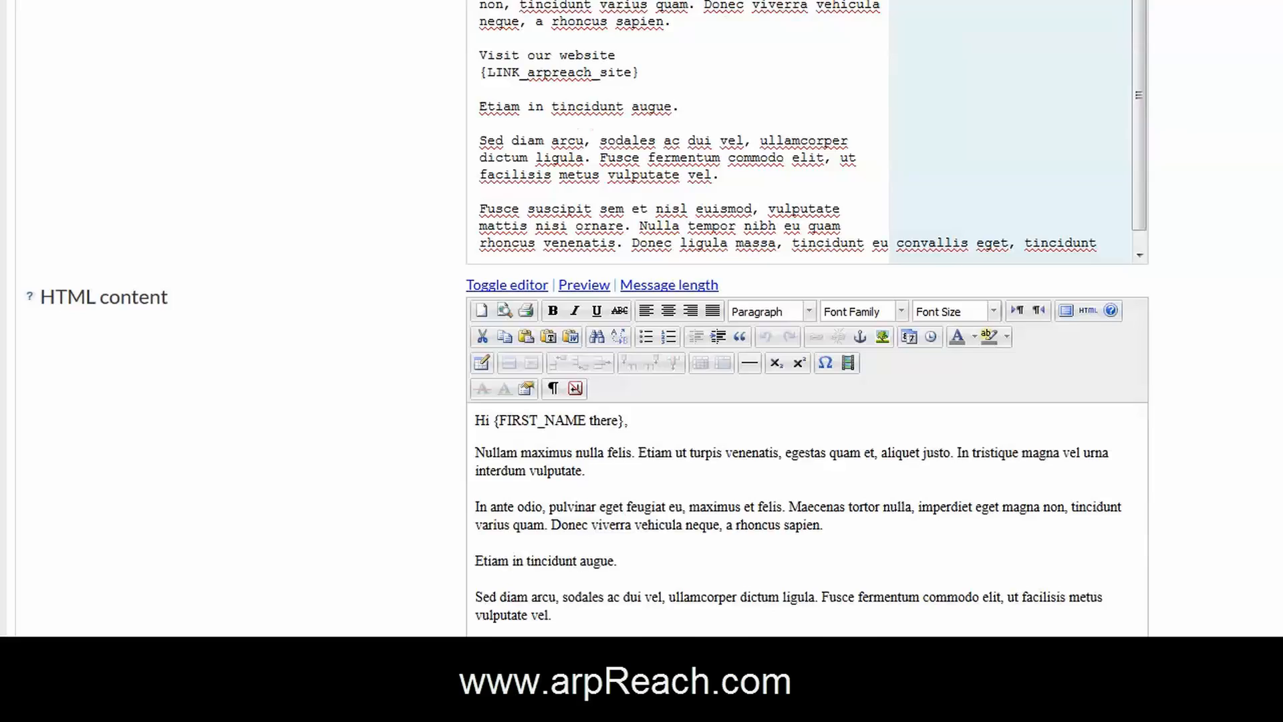
{"action": "scroll", "scroll_direction": "down", "scroll_amount": 3}
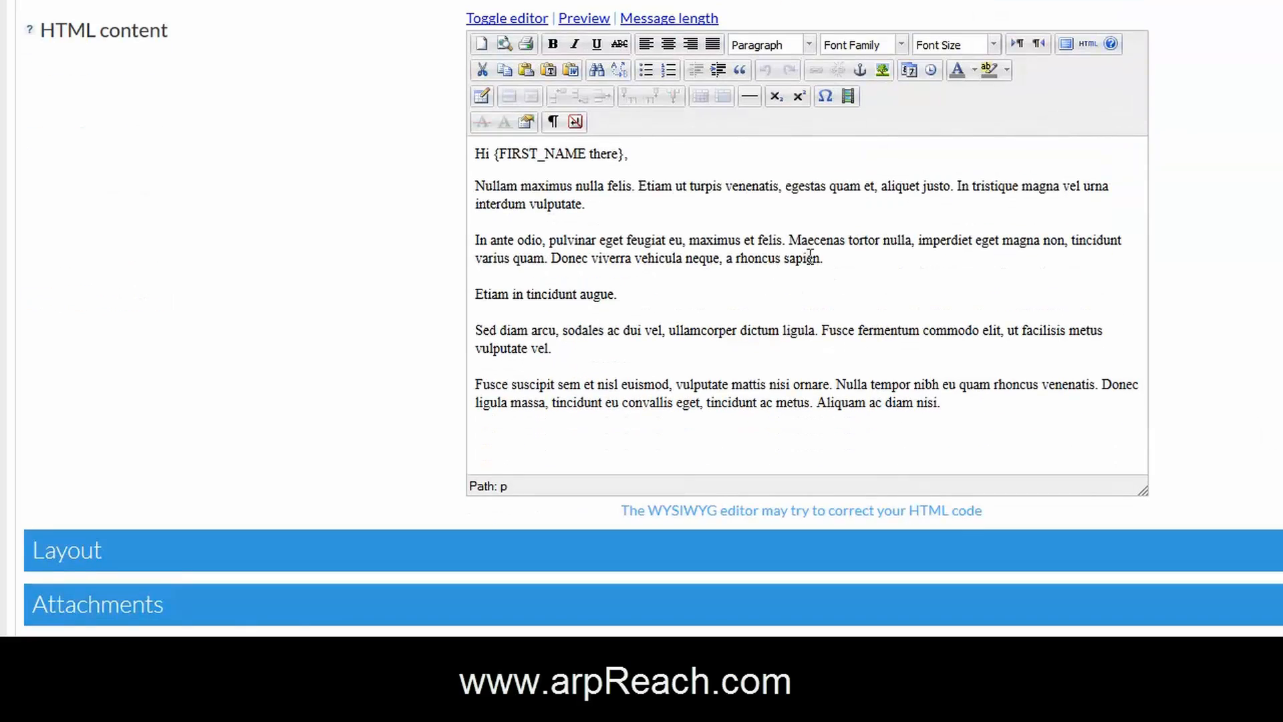
{"action": "mouse_move", "coordinate": [827, 259]}
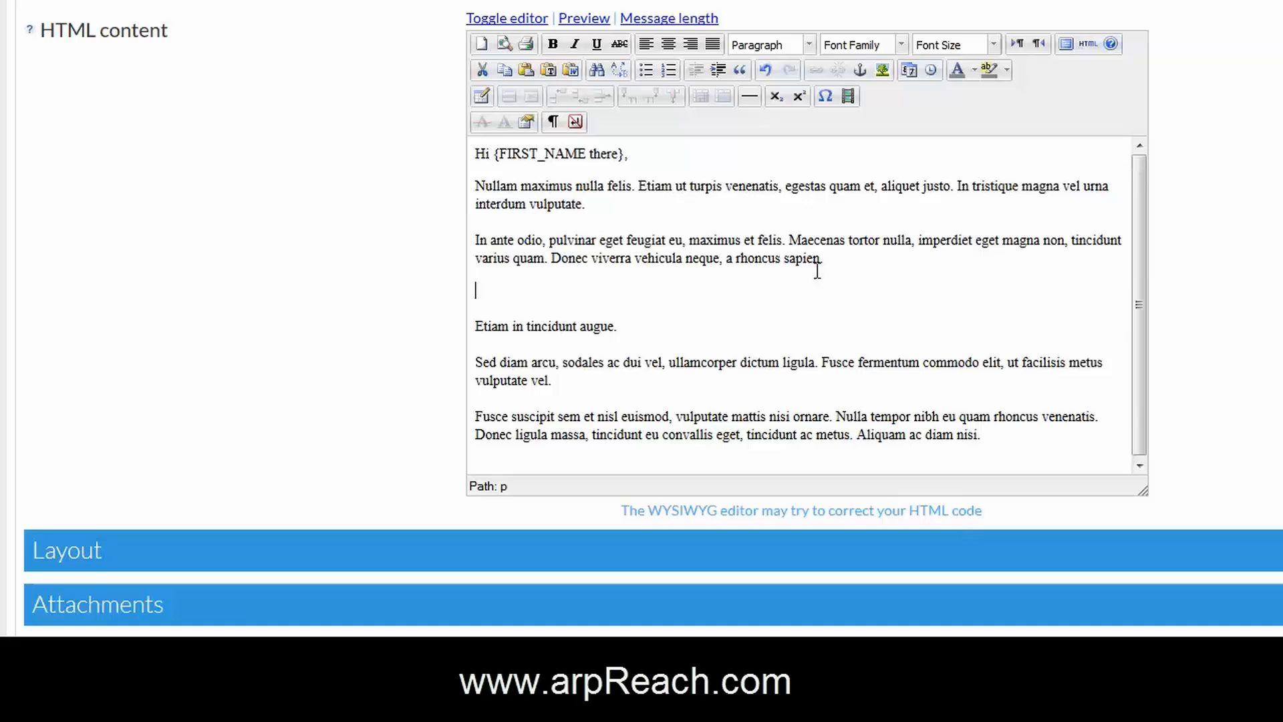
{"action": "mouse_move", "coordinate": [528, 284]}
{"action": "type", "text": "Visit our website"}
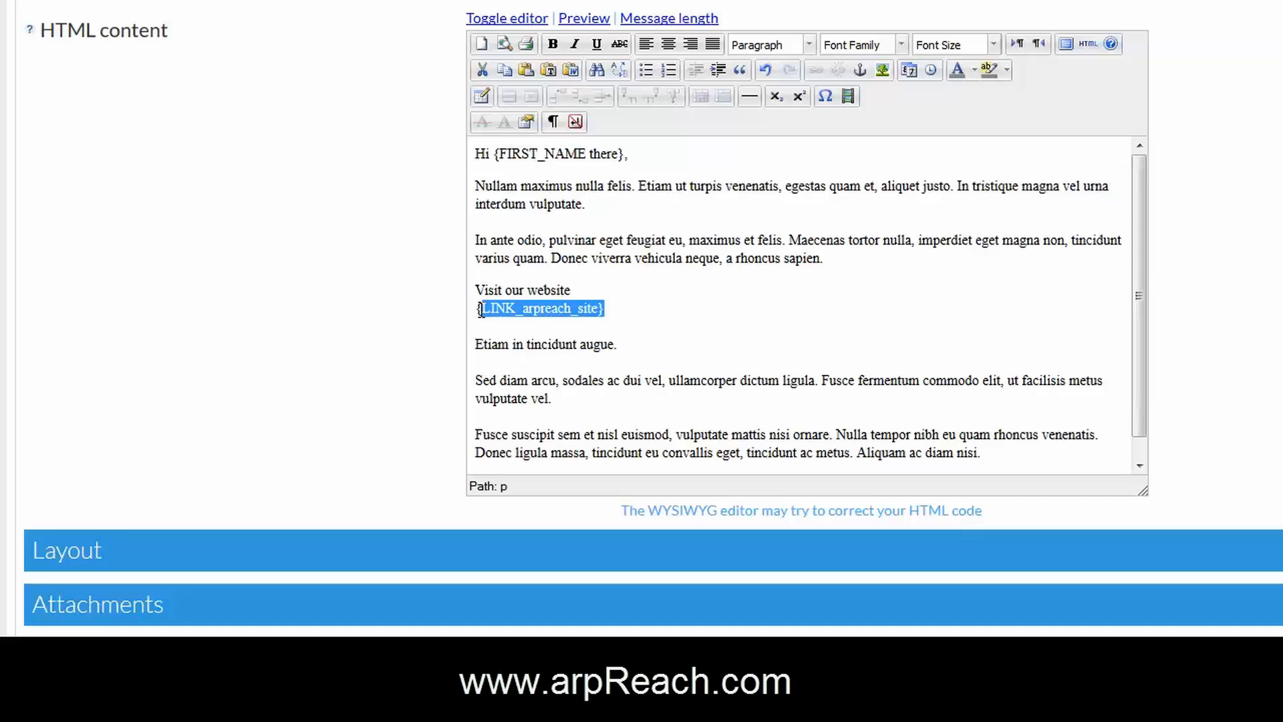
- Hyperlink the {LINK_arpreach_site} tag to itself, opening in a new window (_blank)
{"action": "right_click", "coordinate": [540, 309]}
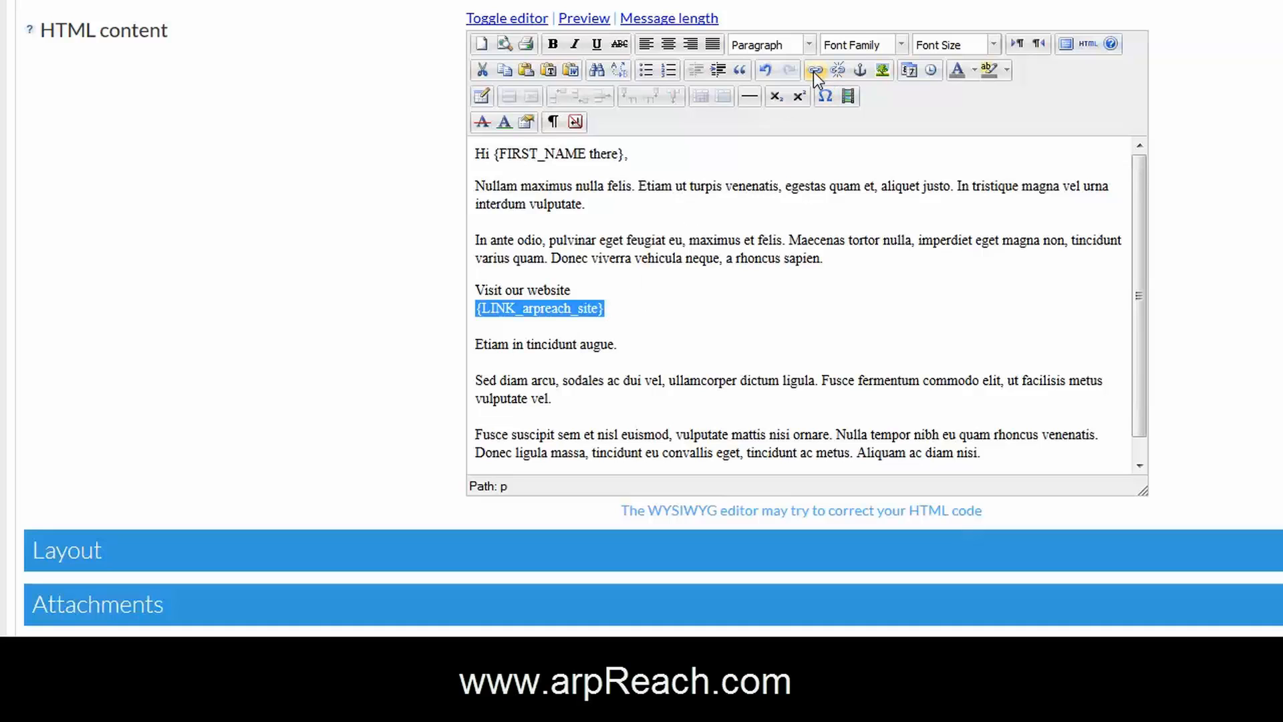
{"action": "mouse_move", "coordinate": [815, 70]}
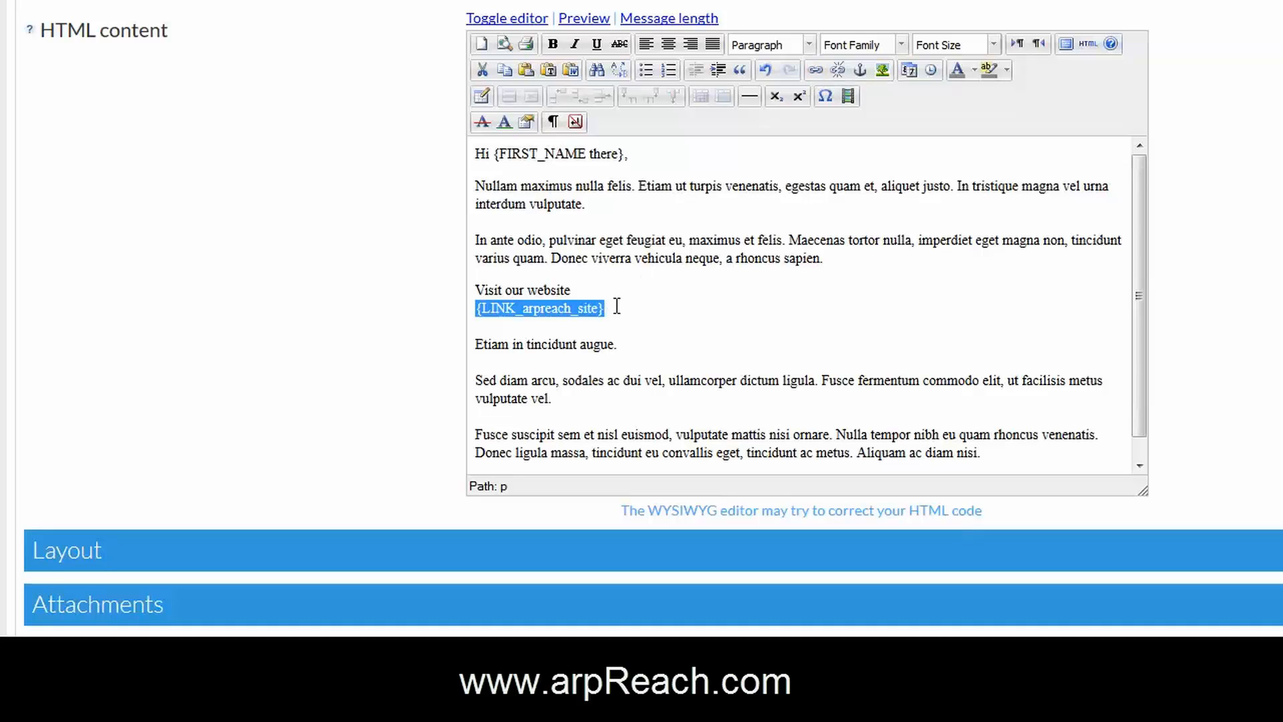
{"action": "mouse_move", "coordinate": [816, 70]}
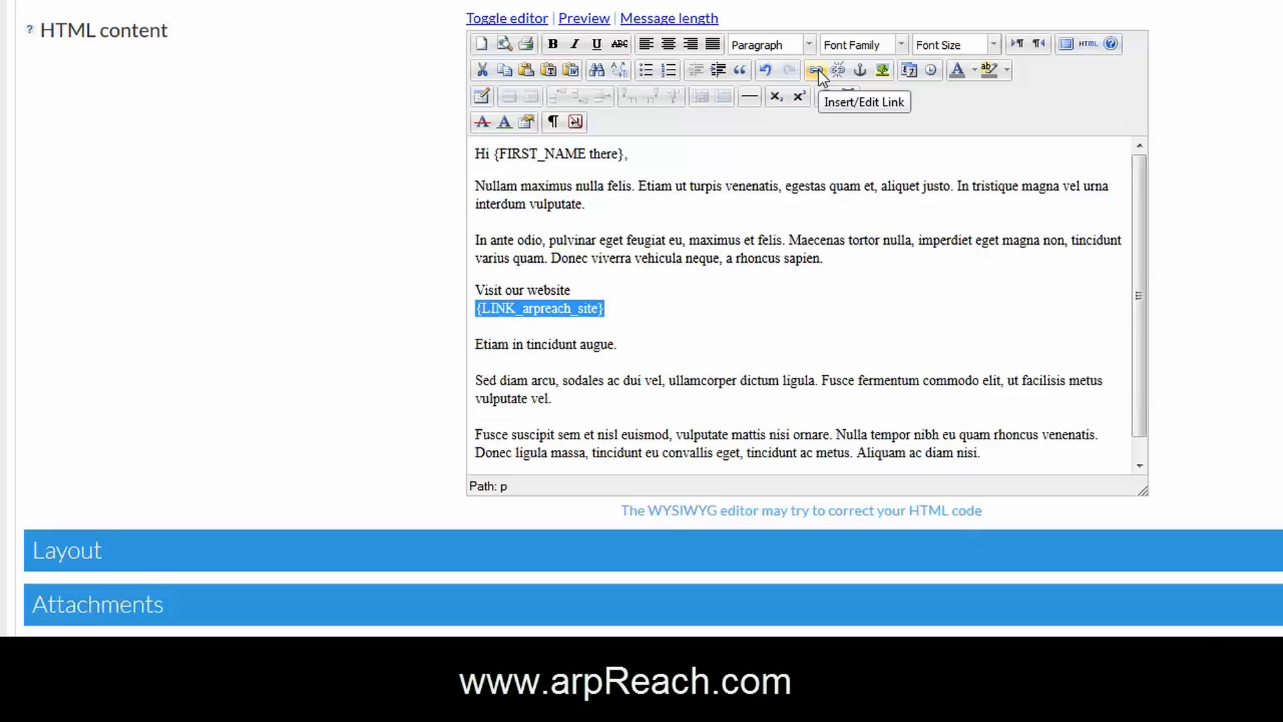
{"action": "left_click", "coordinate": [816, 69]}
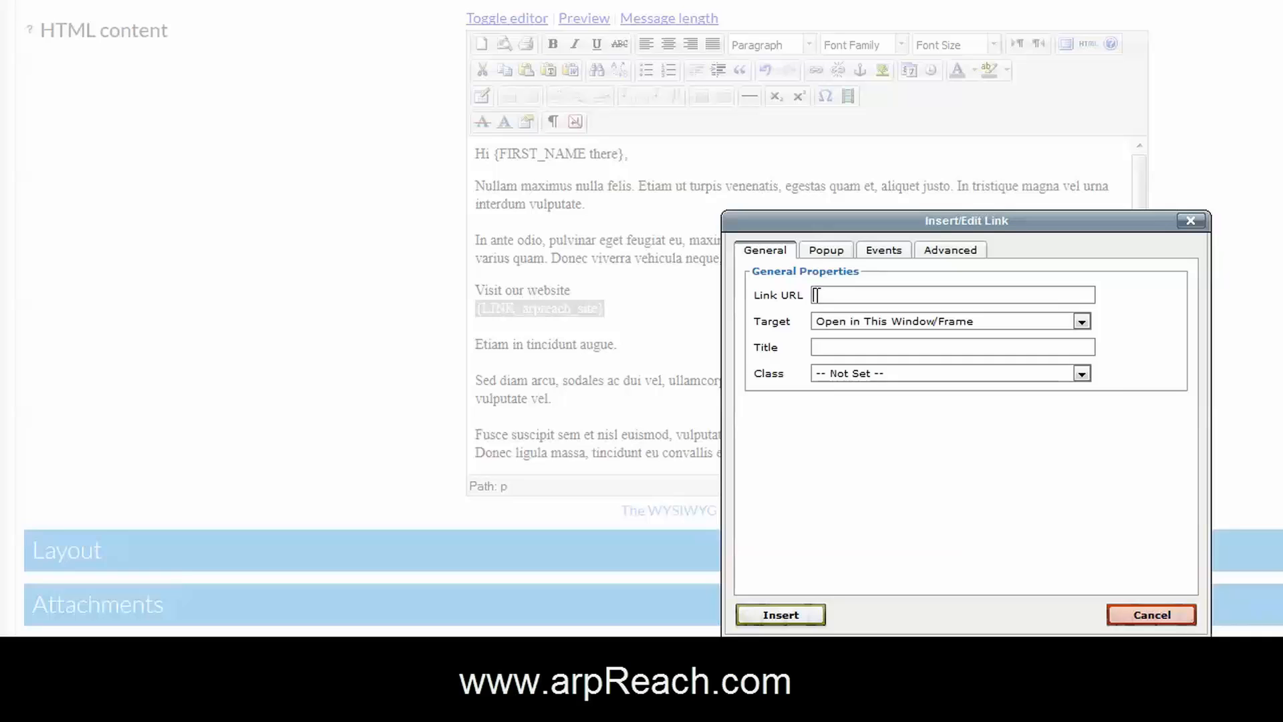
{"action": "right_click", "coordinate": [951, 294]}
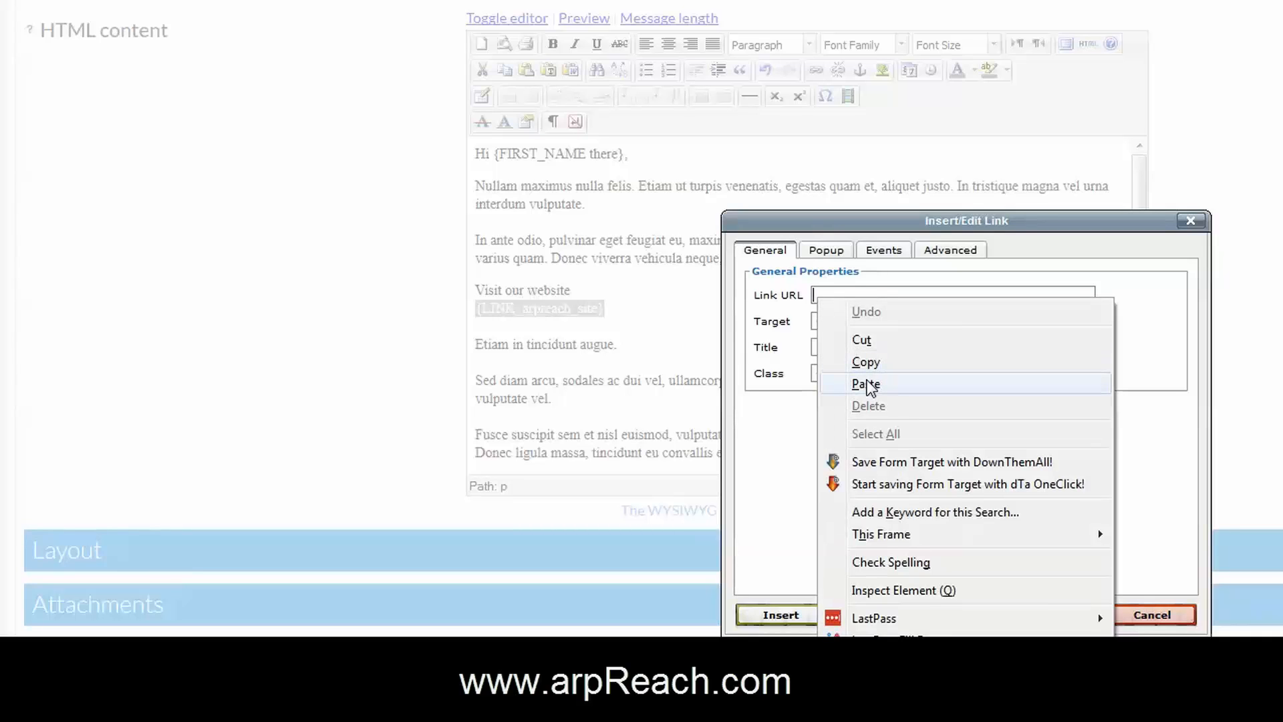
{"action": "left_click", "coordinate": [866, 384]}
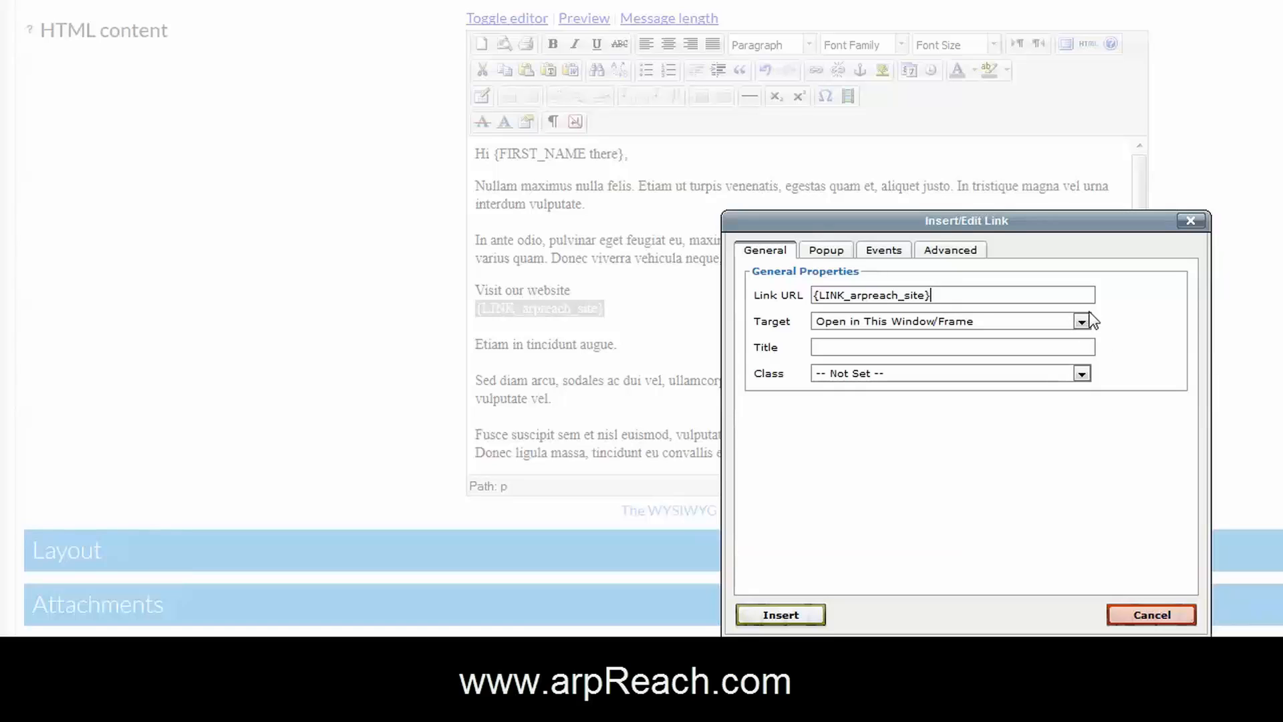
{"action": "left_click", "coordinate": [1079, 321]}
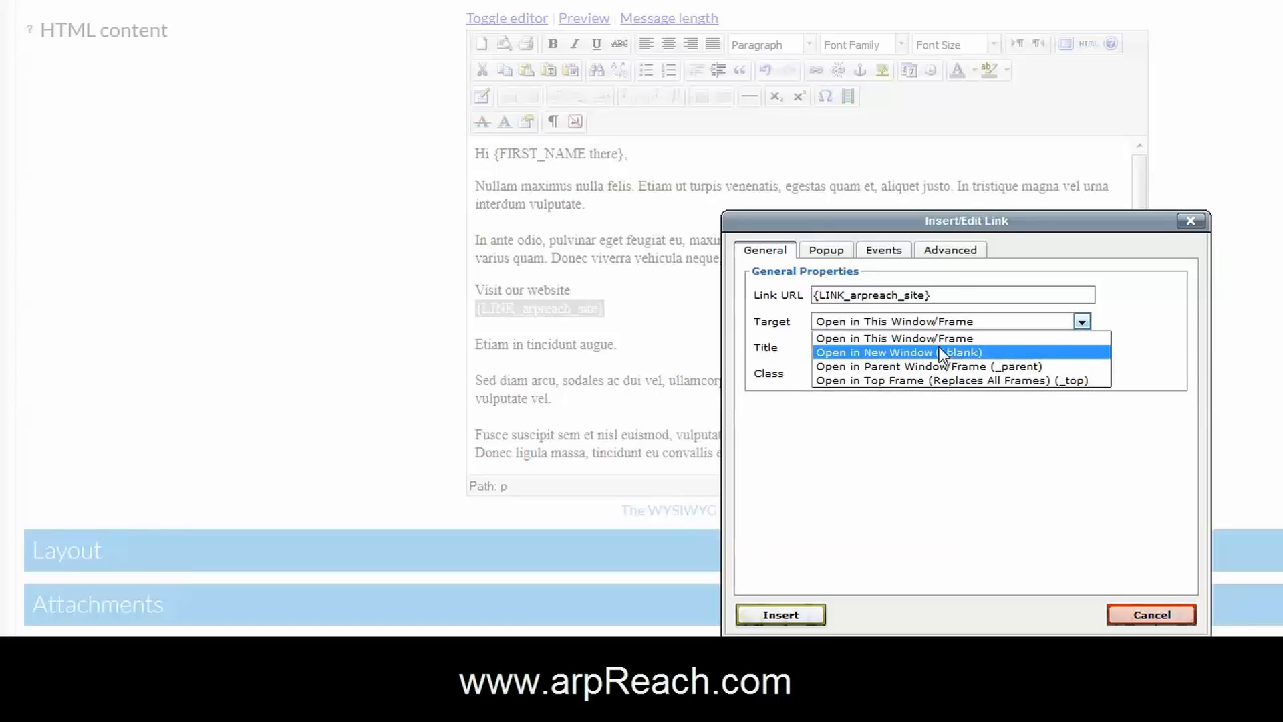
{"action": "left_click", "coordinate": [897, 352]}
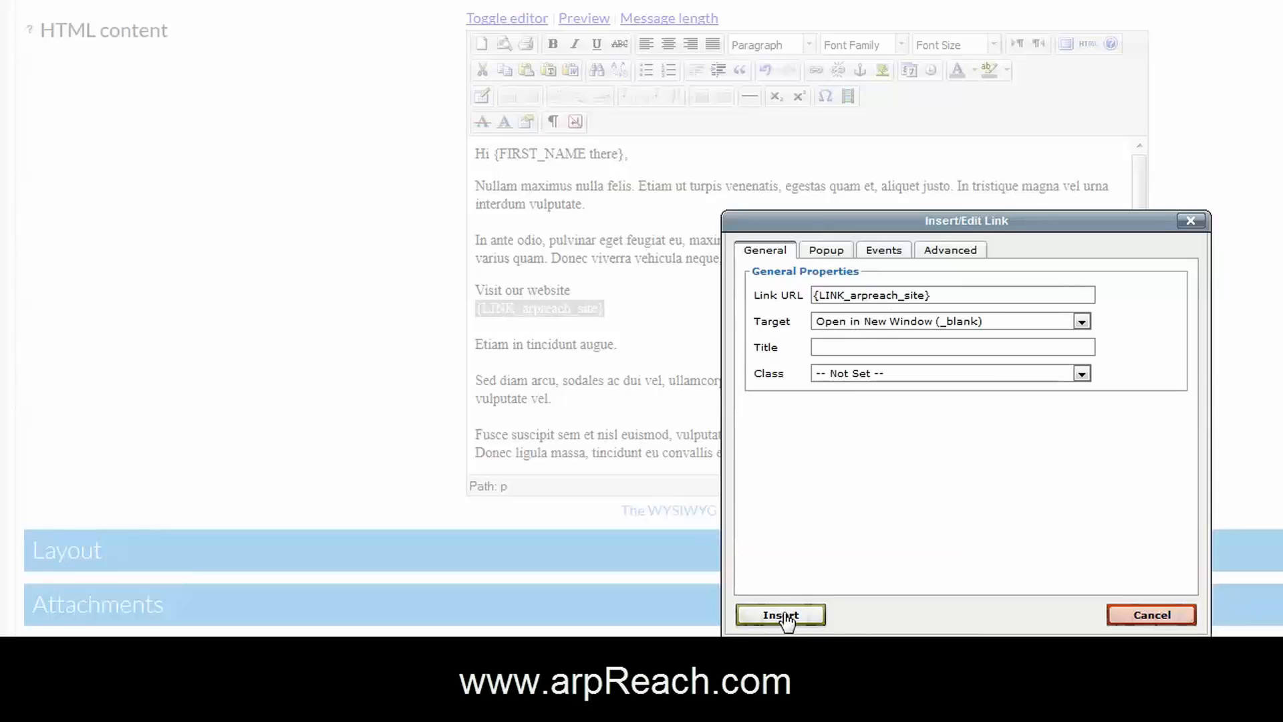
{"action": "left_click", "coordinate": [779, 614]}
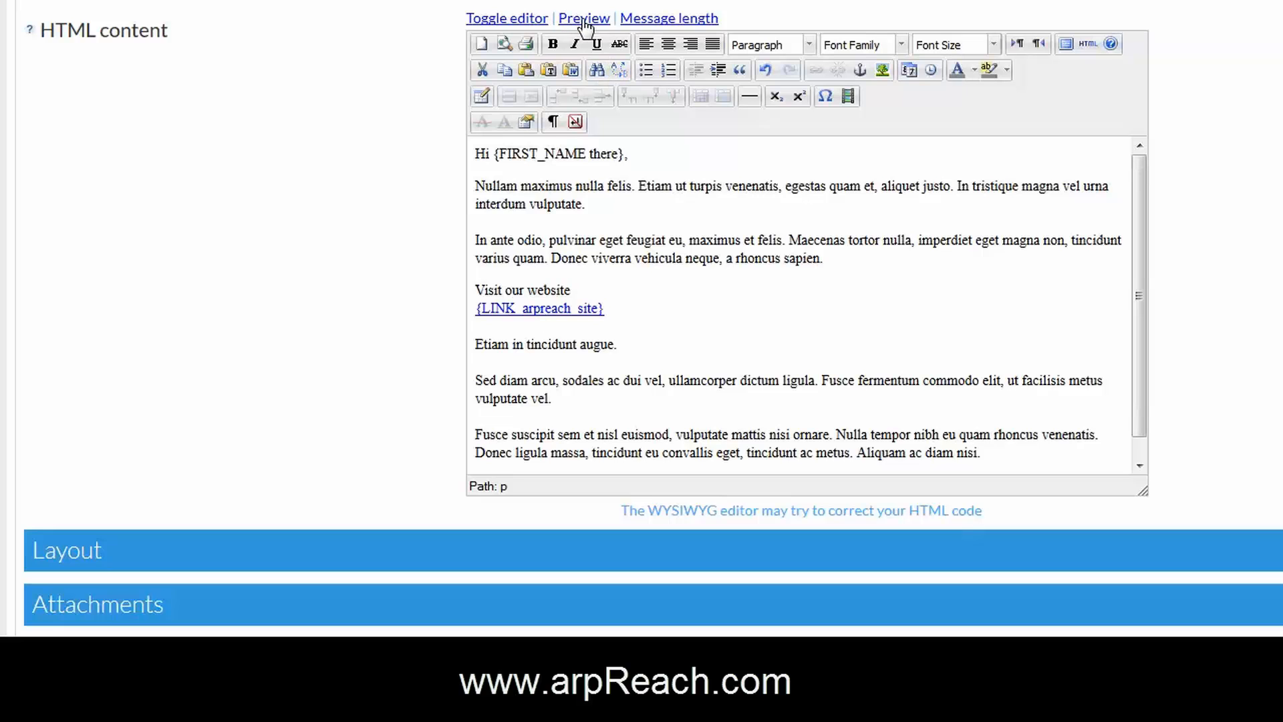
{"action": "left_click", "coordinate": [583, 18]}
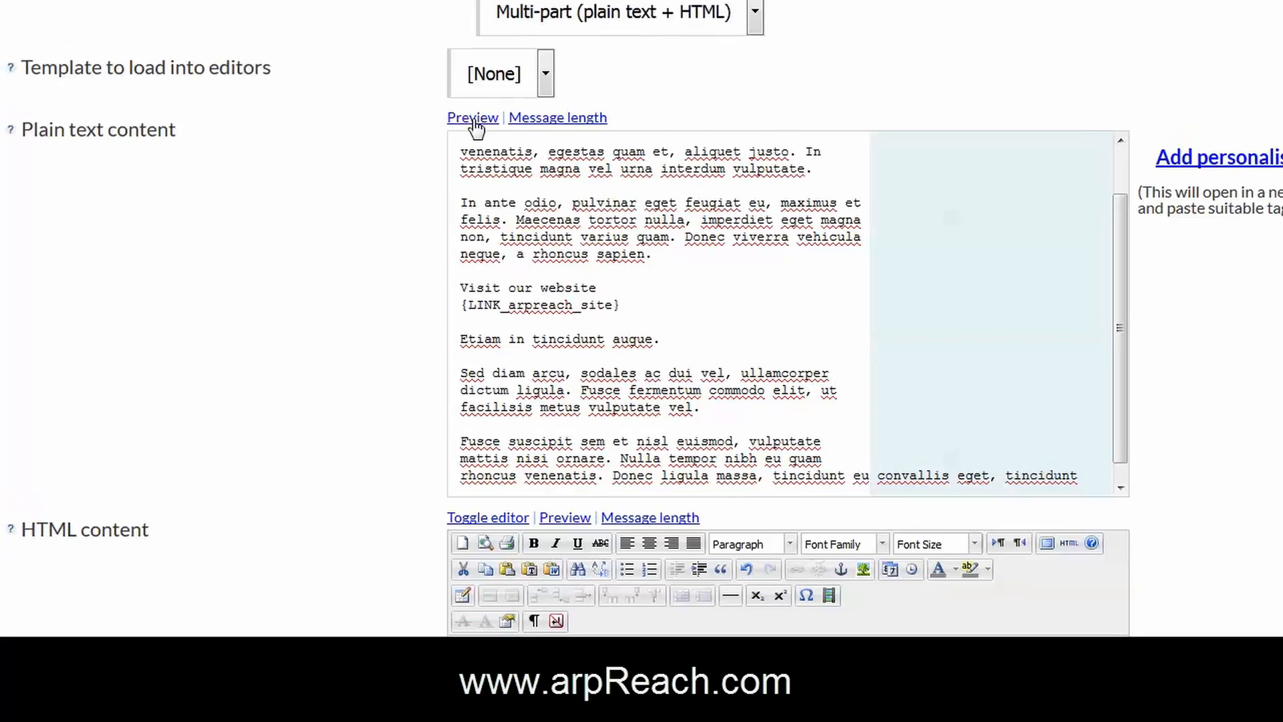
{"action": "left_click", "coordinate": [473, 117]}
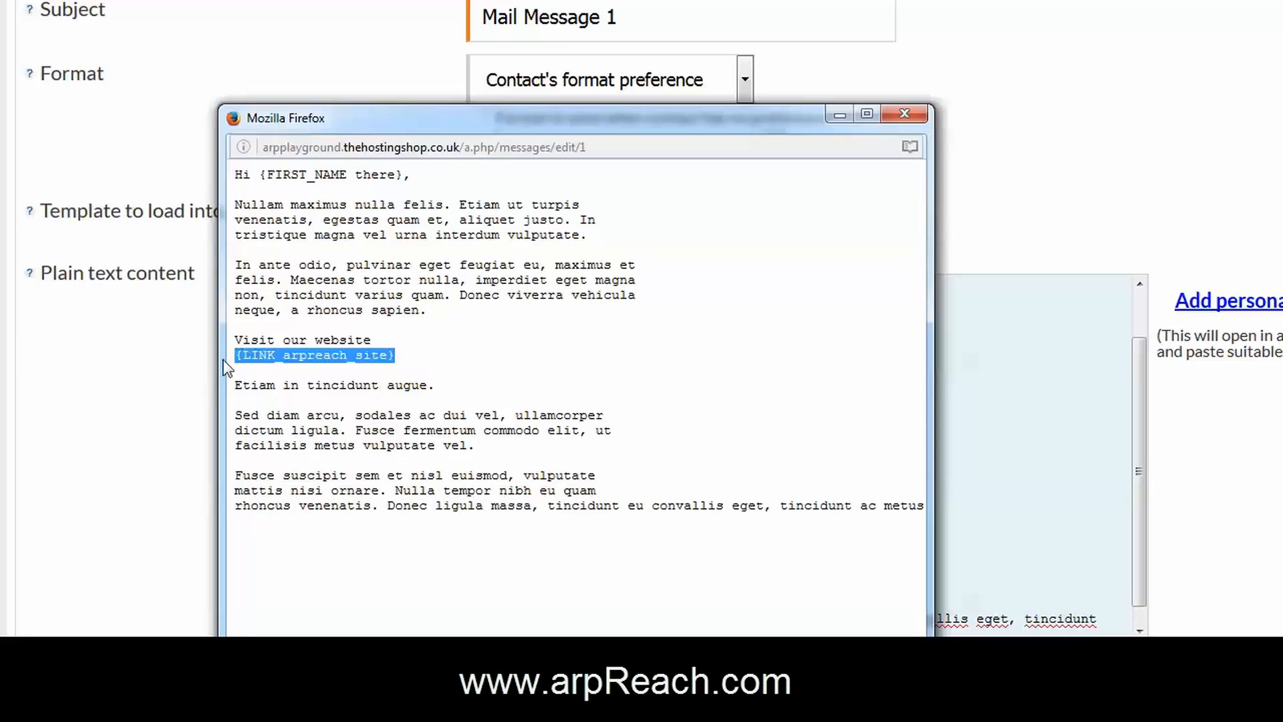
{"action": "mouse_move", "coordinate": [907, 113]}
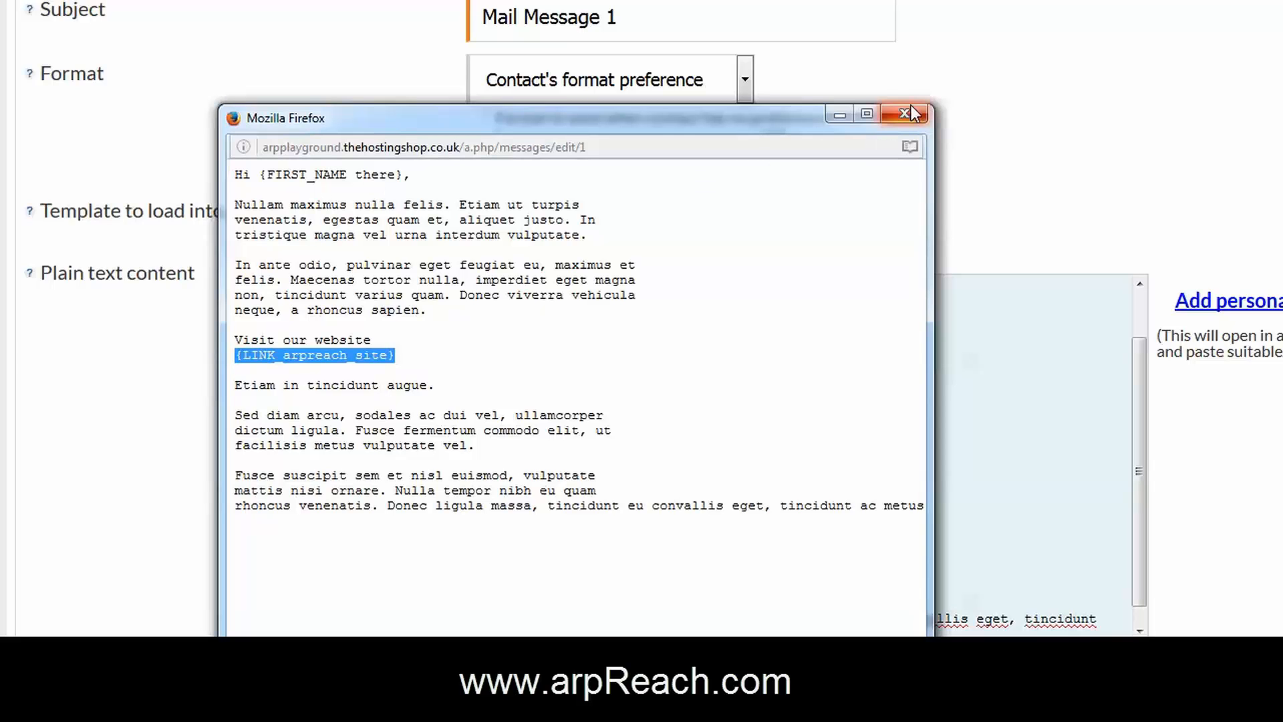
{"action": "left_click", "coordinate": [908, 113]}
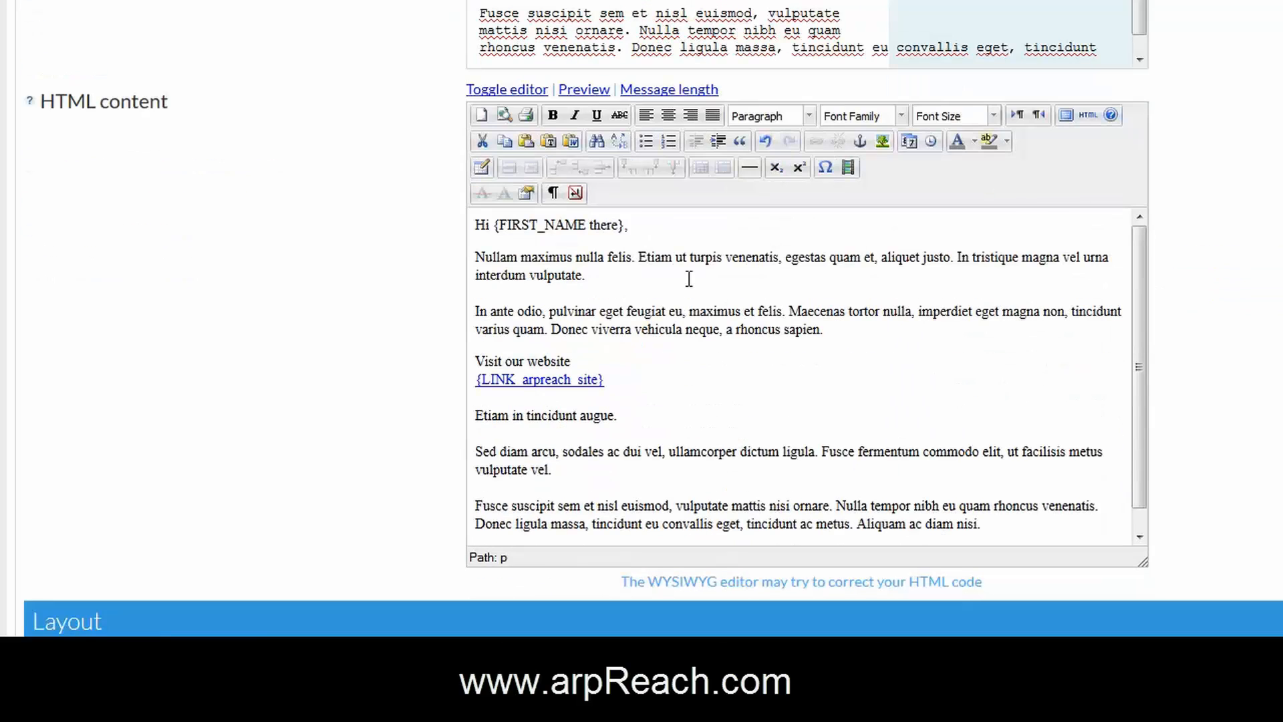
{"action": "mouse_move", "coordinate": [661, 355]}
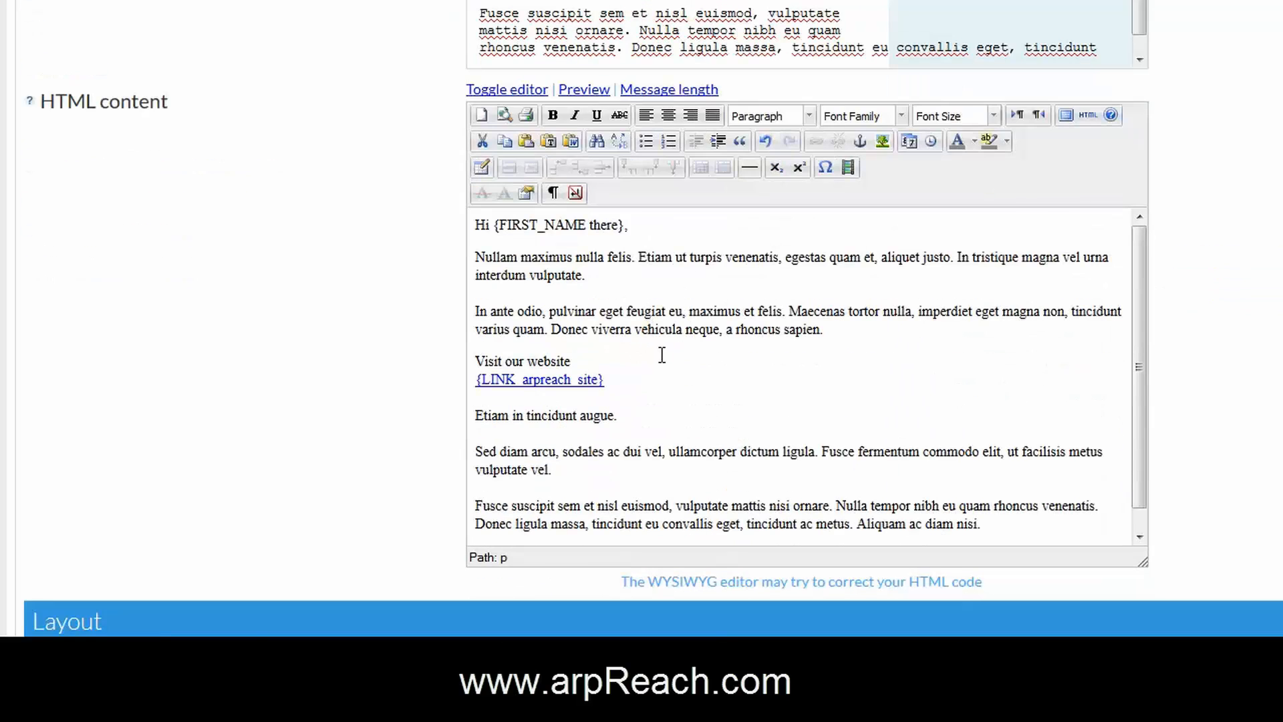
- Type 'Vist our website' on a new line below the linked tag and select it
{"action": "left_click", "coordinate": [539, 379]}
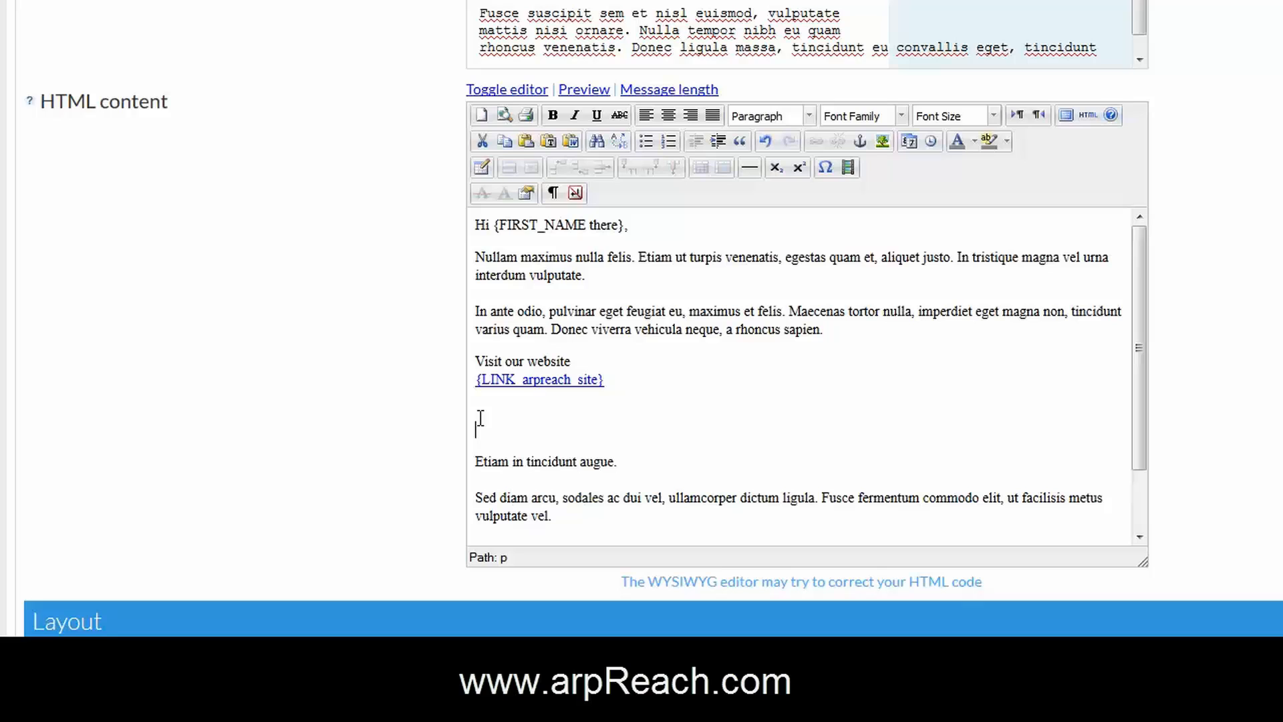
{"action": "type", "text": "Vist o"}
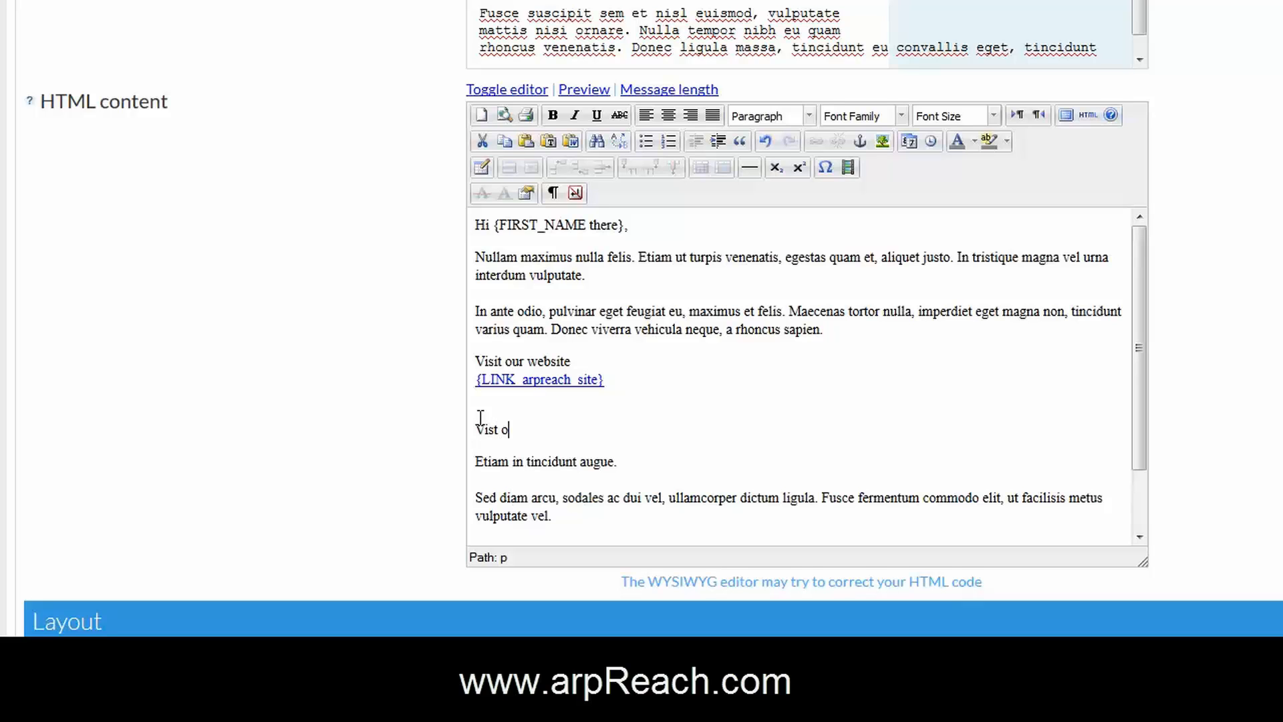
{"action": "type", "text": "ur"}
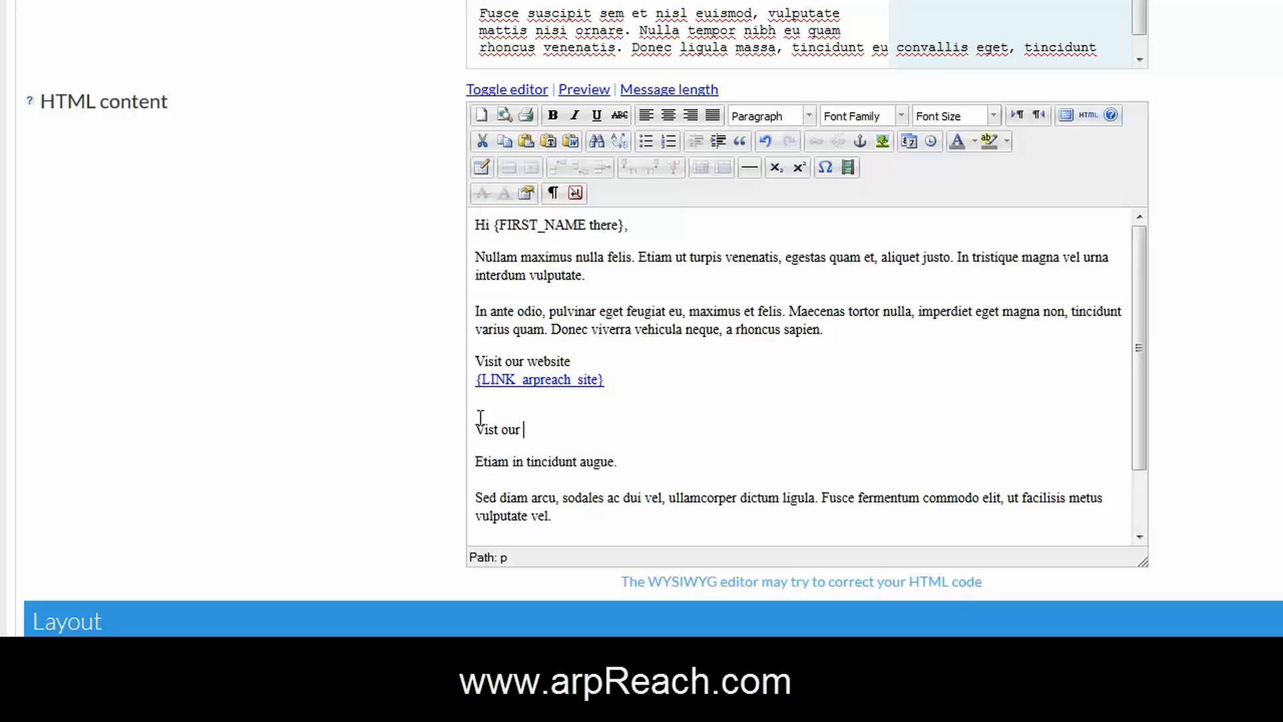
{"action": "type", "text": "website"}
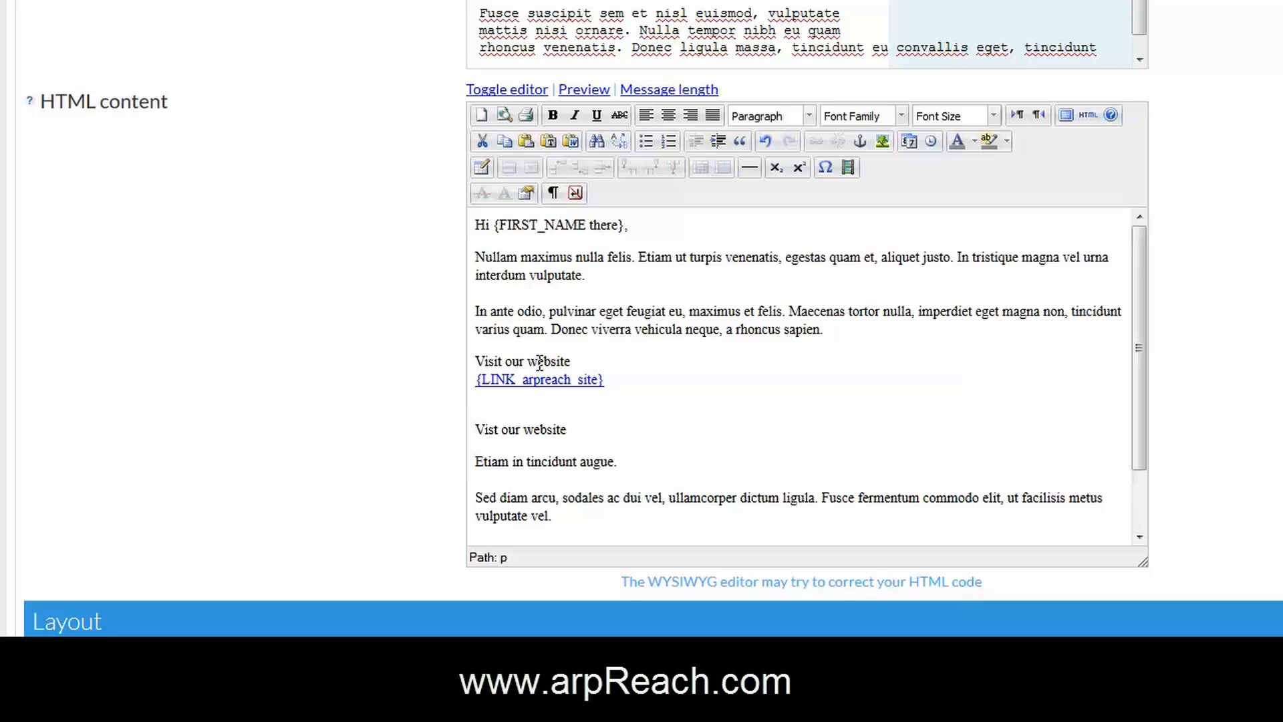
{"action": "mouse_move", "coordinate": [572, 431]}
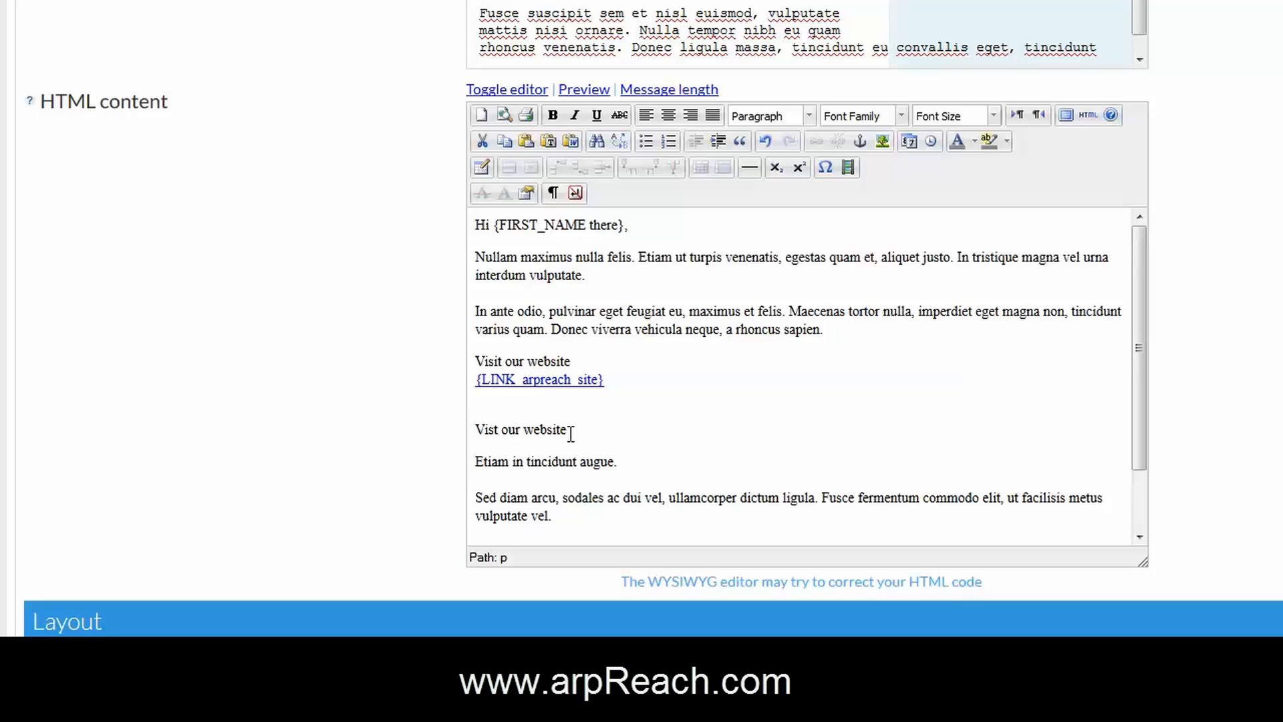
{"action": "left_click_drag", "start_coordinate": [476, 430], "coordinate": [566, 430]}
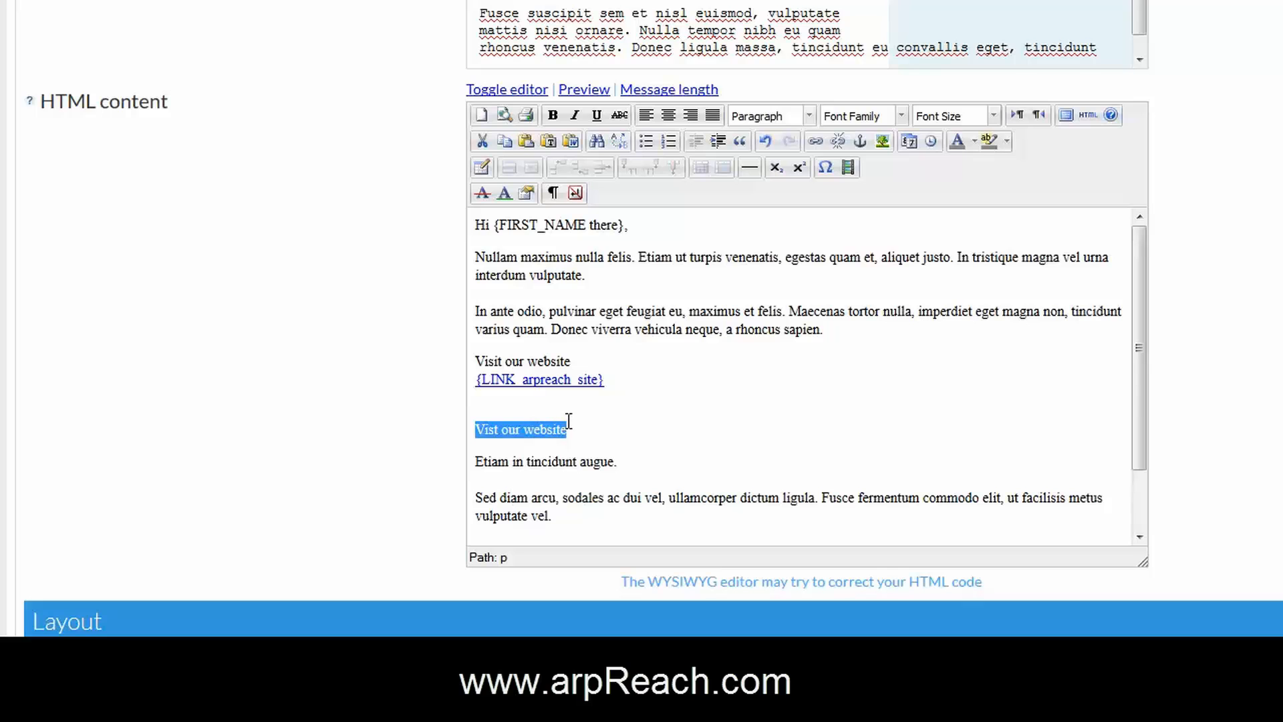
- Link 'Vist our website' to {LINK_arpreach_site}, opening in a new window (_blank)
{"action": "left_click", "coordinate": [816, 141]}
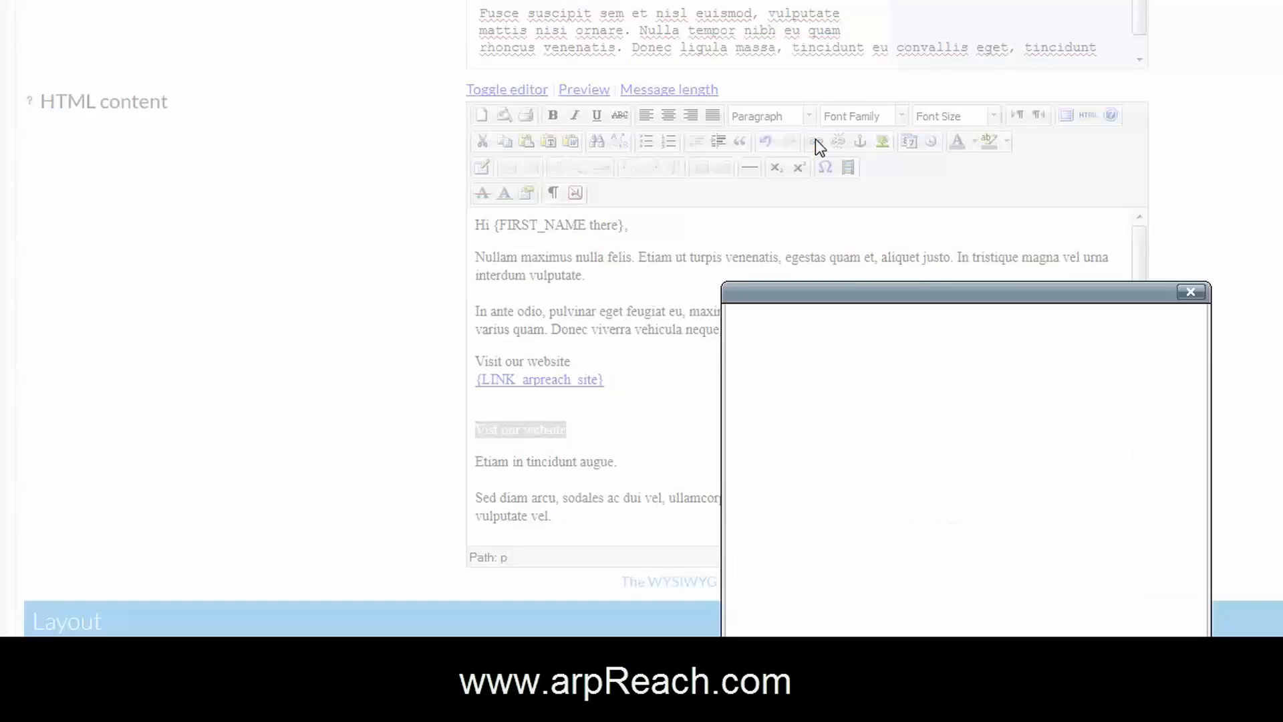
{"action": "left_click", "coordinate": [815, 141]}
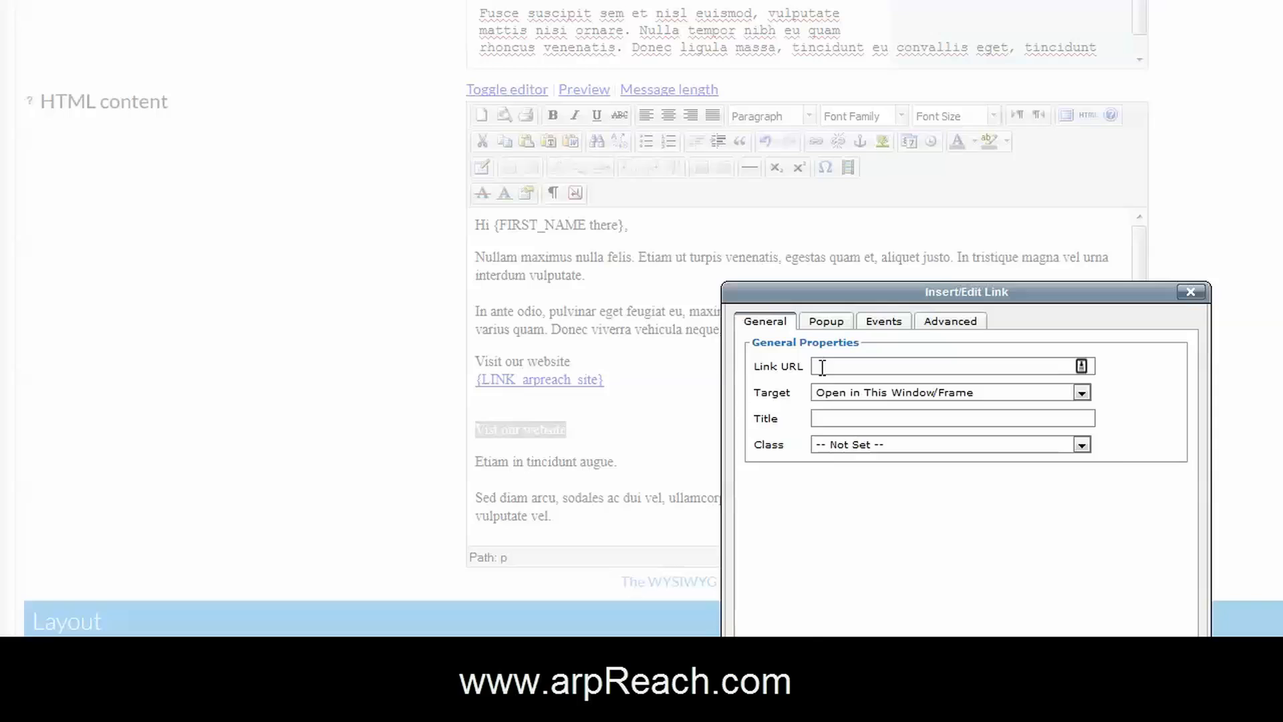
{"action": "type", "text": "{LINK_arpreach_site}"}
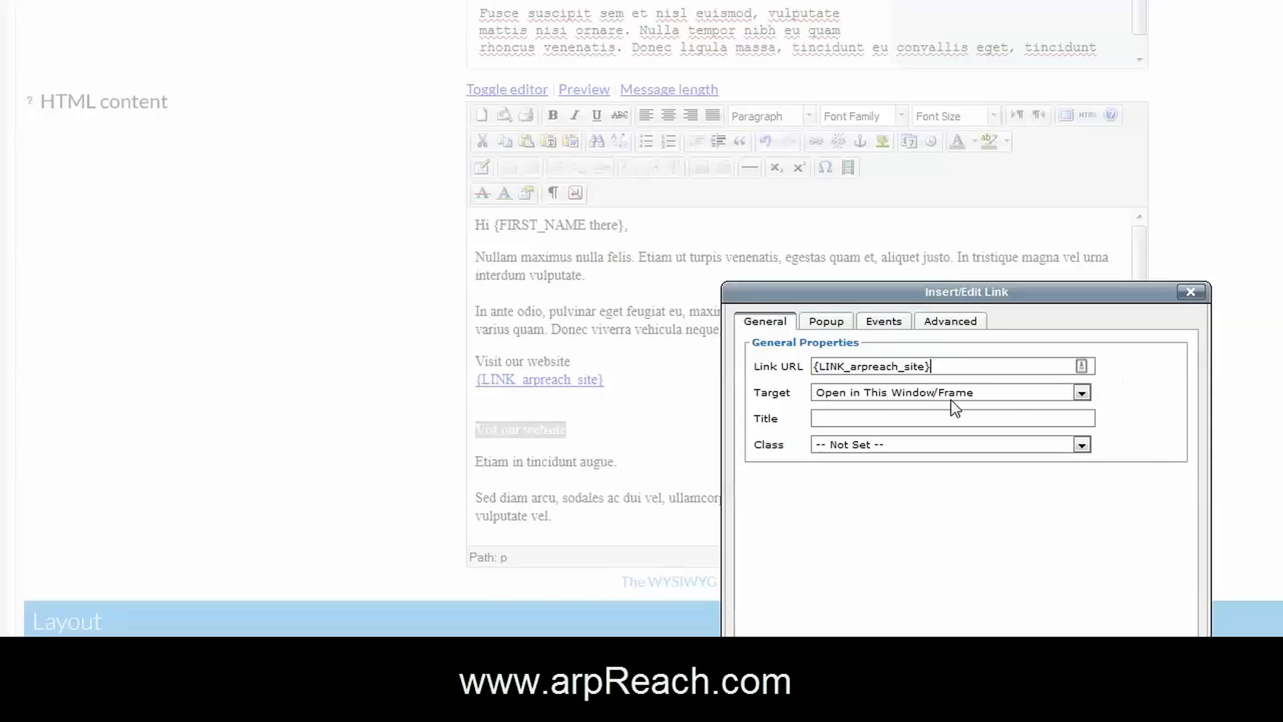
{"action": "left_click", "coordinate": [1080, 392]}
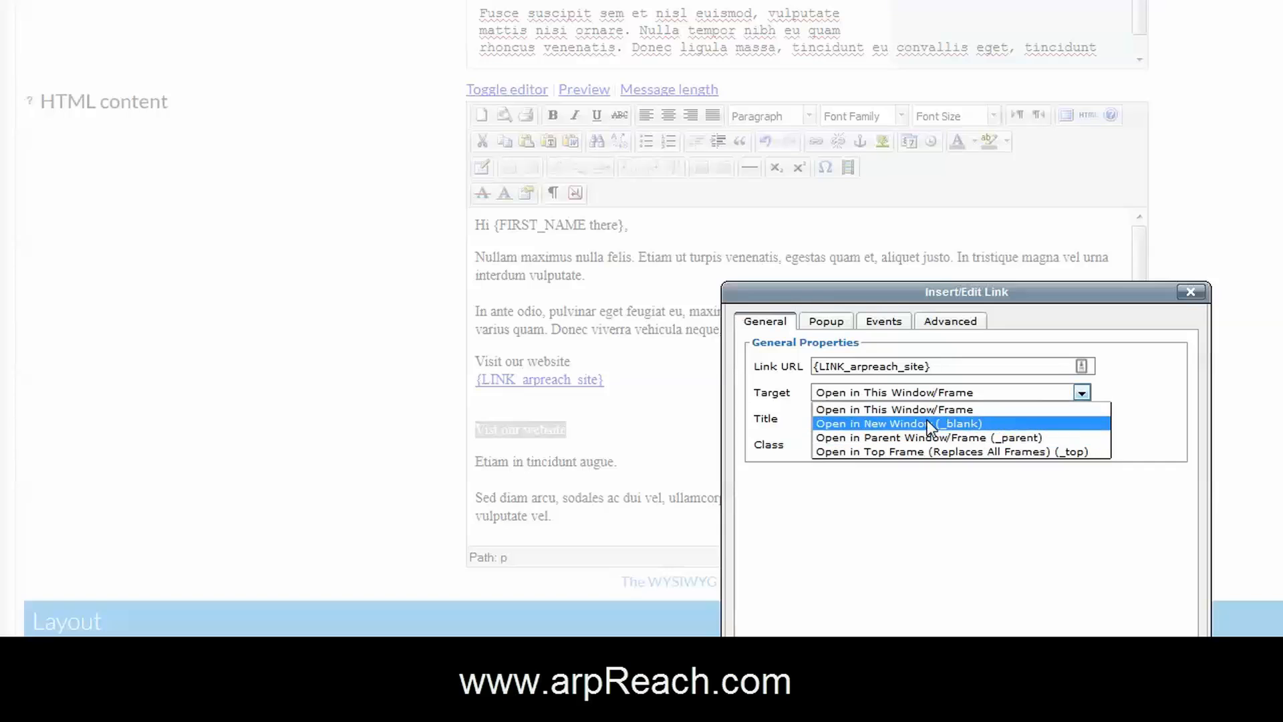
{"action": "left_click", "coordinate": [898, 423]}
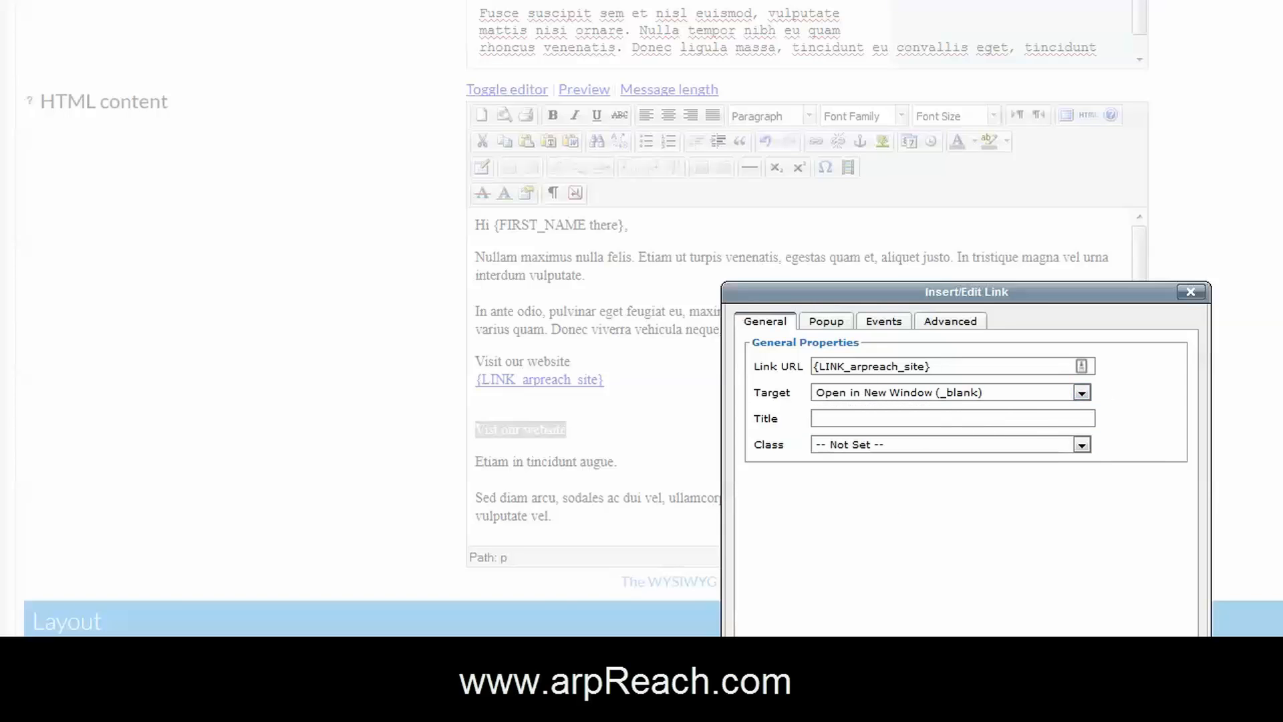
{"action": "left_click", "coordinate": [1190, 291]}
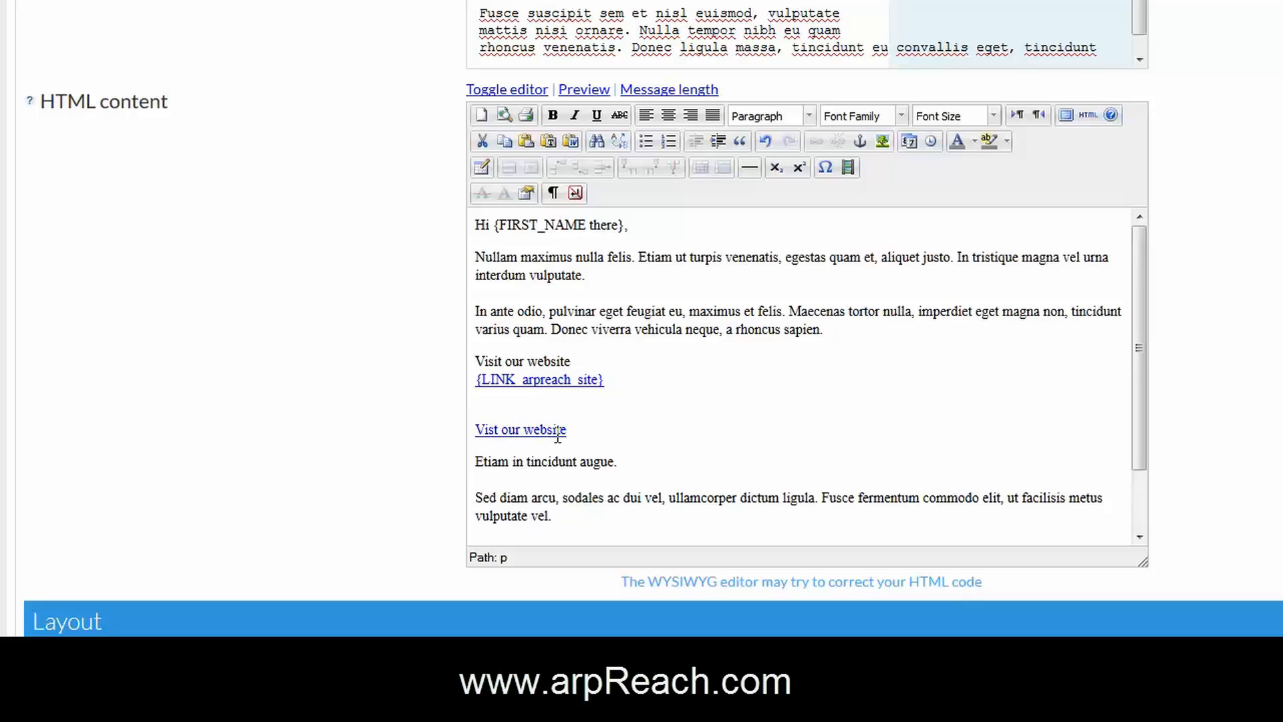
{"action": "mouse_move", "coordinate": [608, 425]}
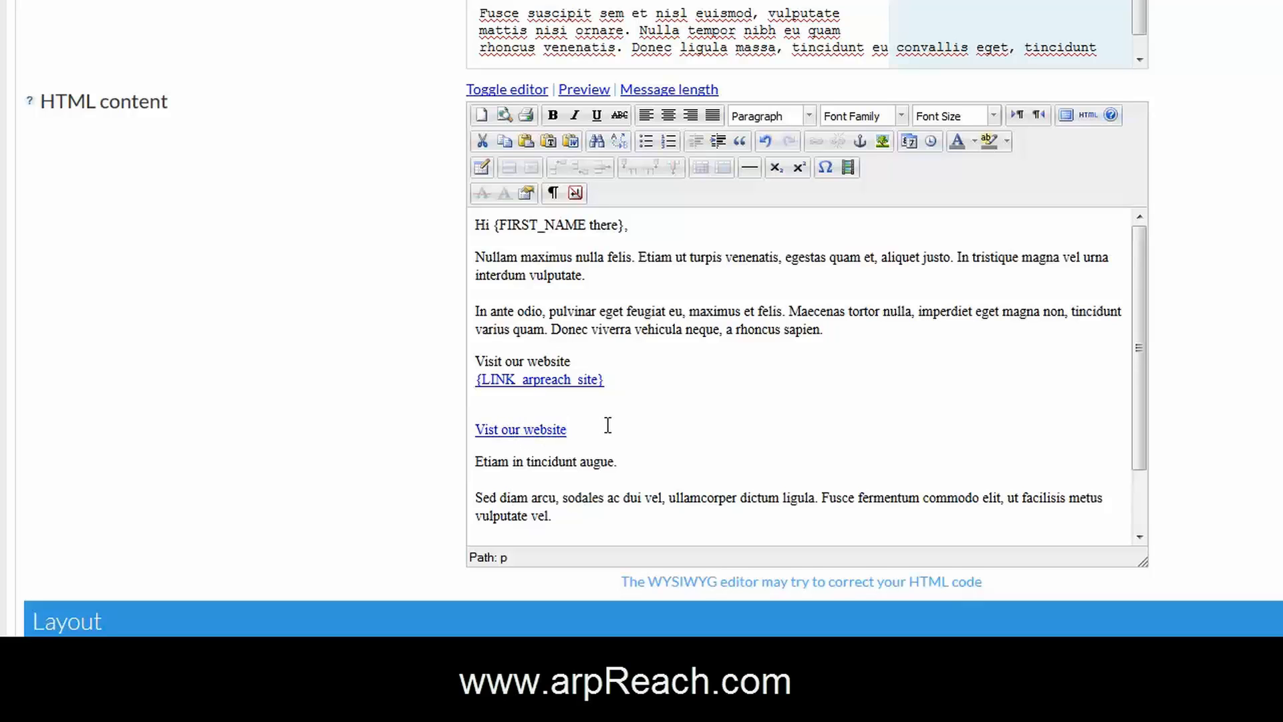
{"action": "left_click", "coordinate": [566, 429]}
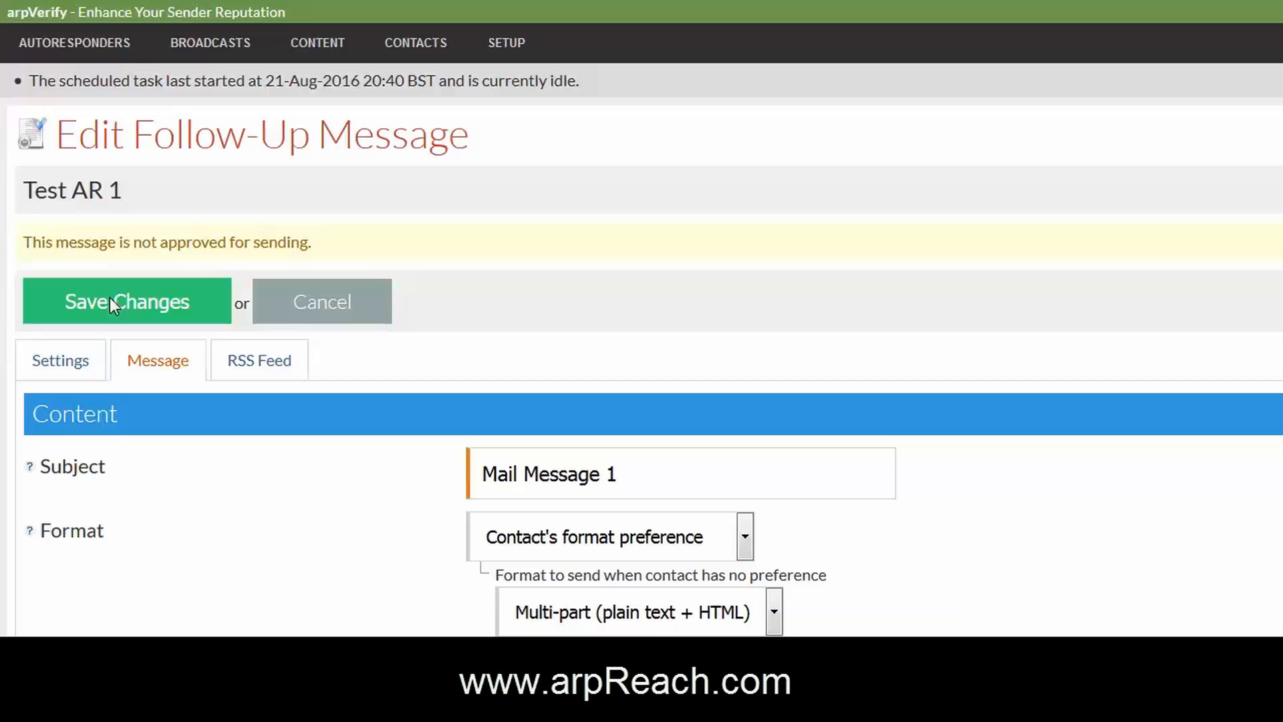
- Save the edited Mail Message 1 and bring up its action menu in the follow-up list
{"action": "left_click", "coordinate": [127, 302]}
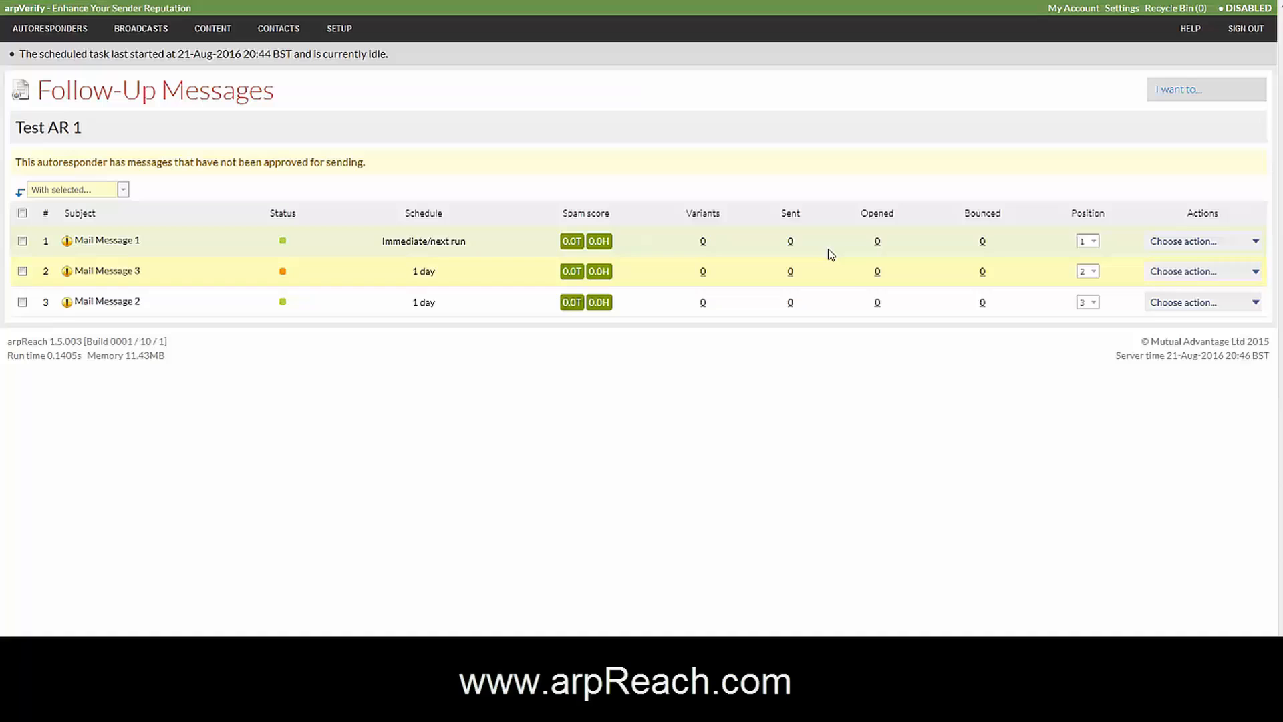
{"action": "left_click", "coordinate": [1199, 241]}
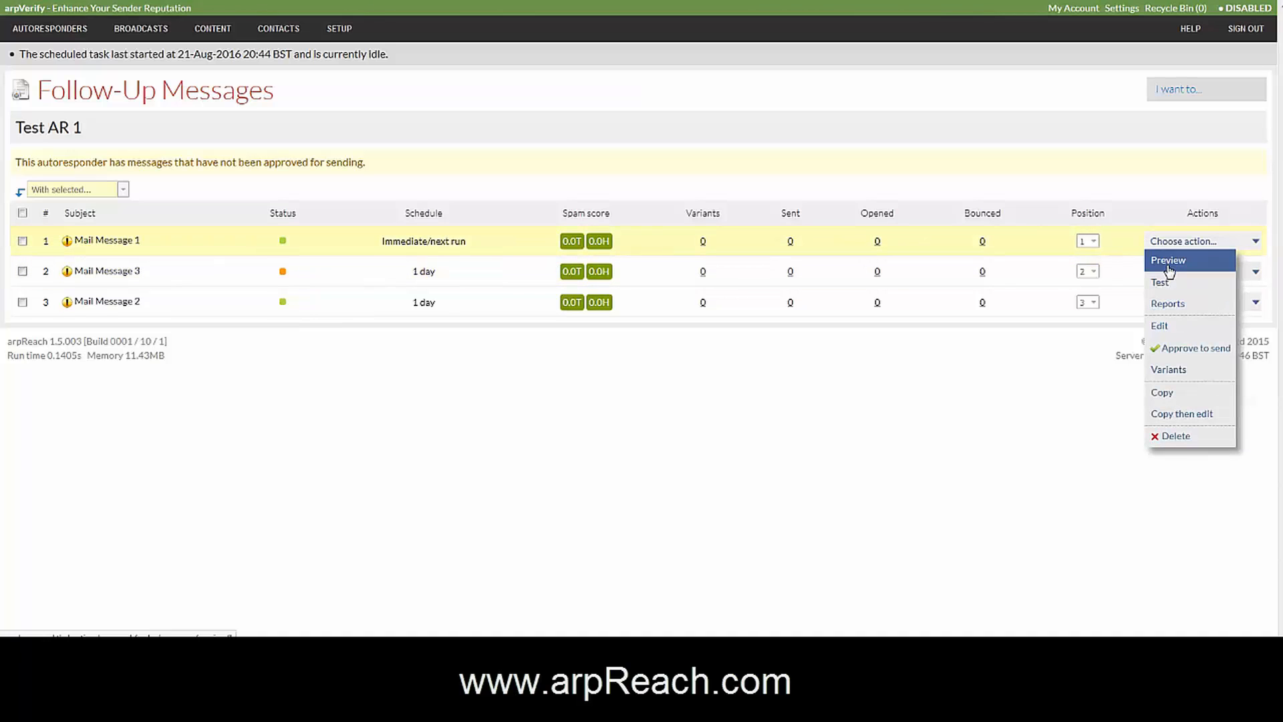
- Preview Mail Message 1, highlight the tracked subscription URL, then view the HTML version
{"action": "left_click", "coordinate": [1167, 259]}
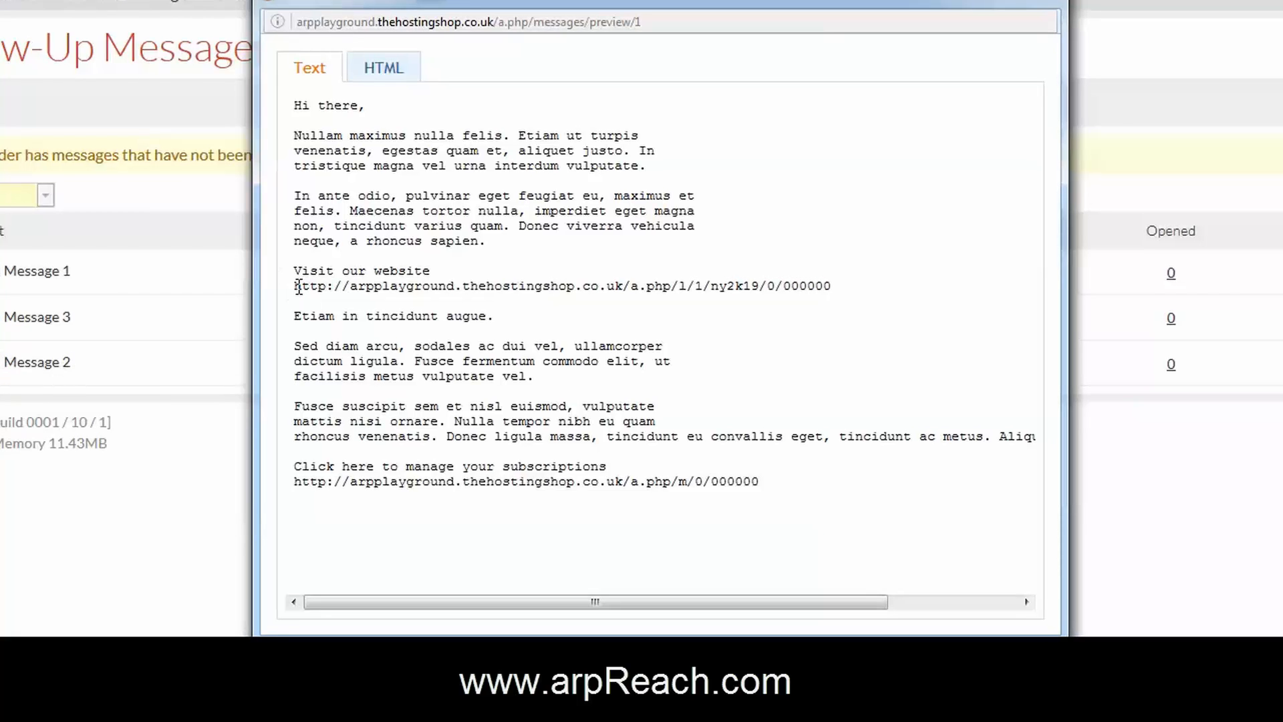
{"action": "left_click_drag", "start_coordinate": [294, 285], "coordinate": [745, 285]}
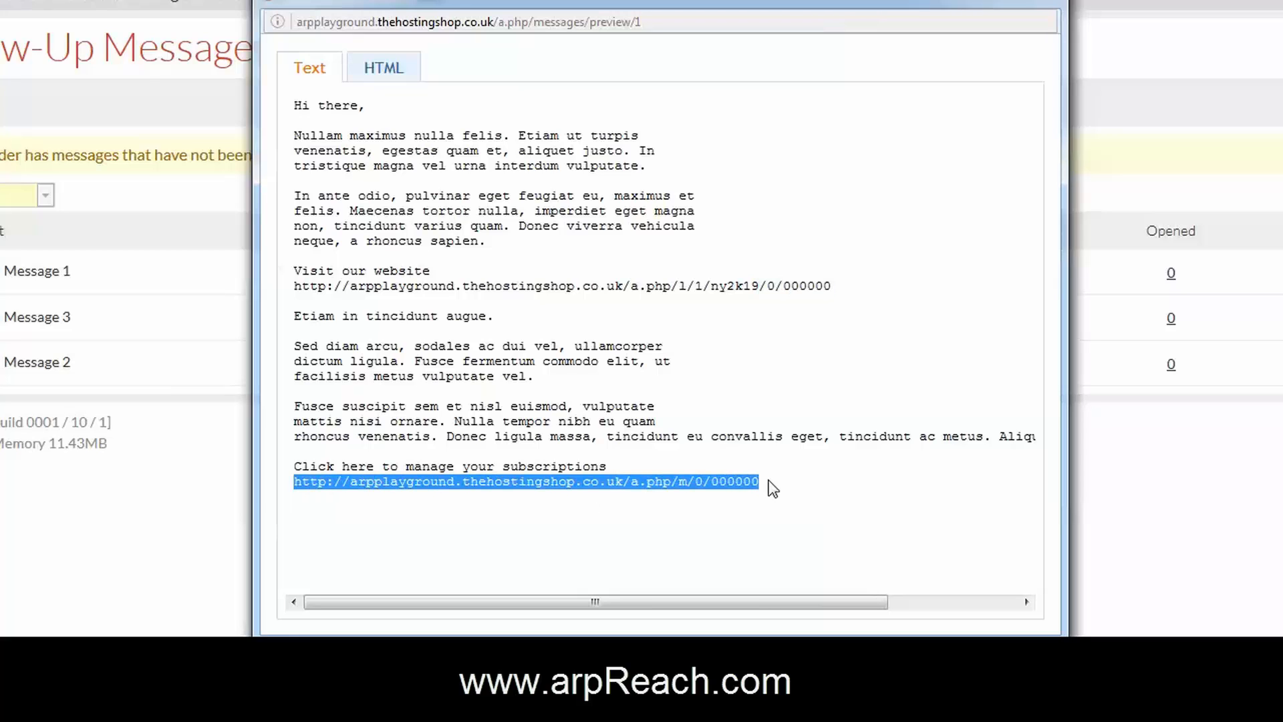
{"action": "left_click", "coordinate": [383, 67]}
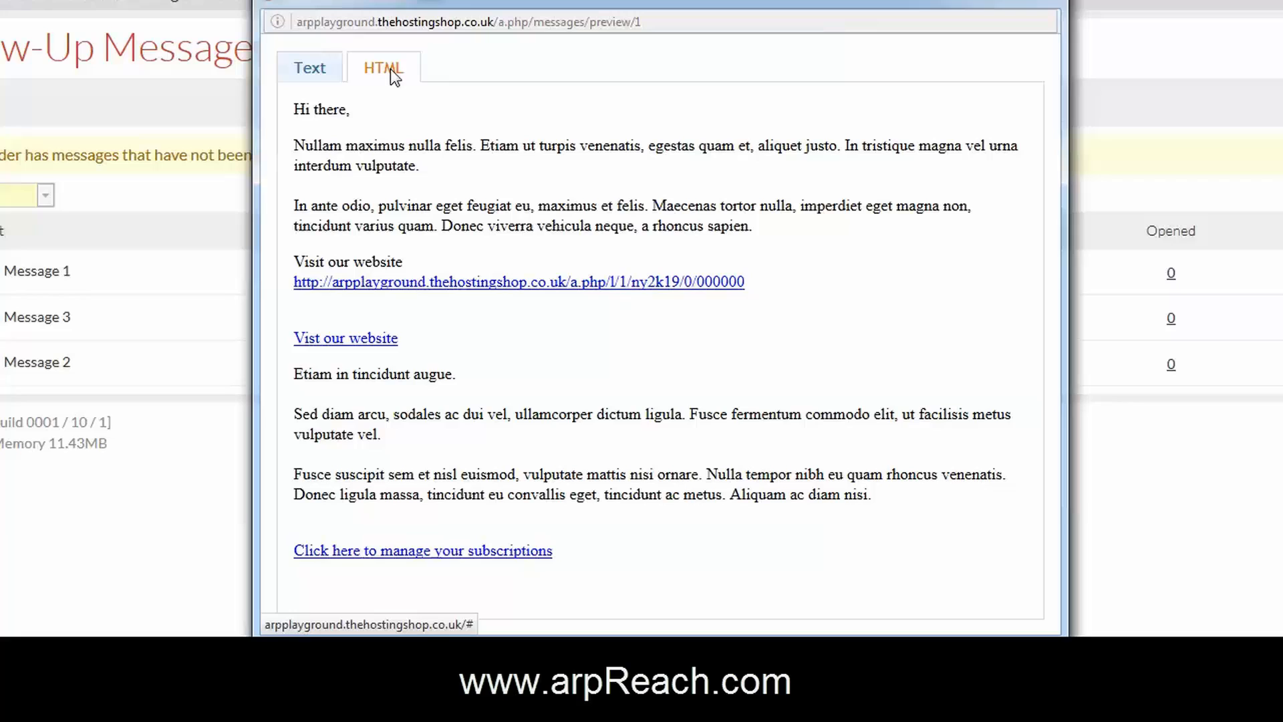
{"action": "mouse_move", "coordinate": [513, 336]}
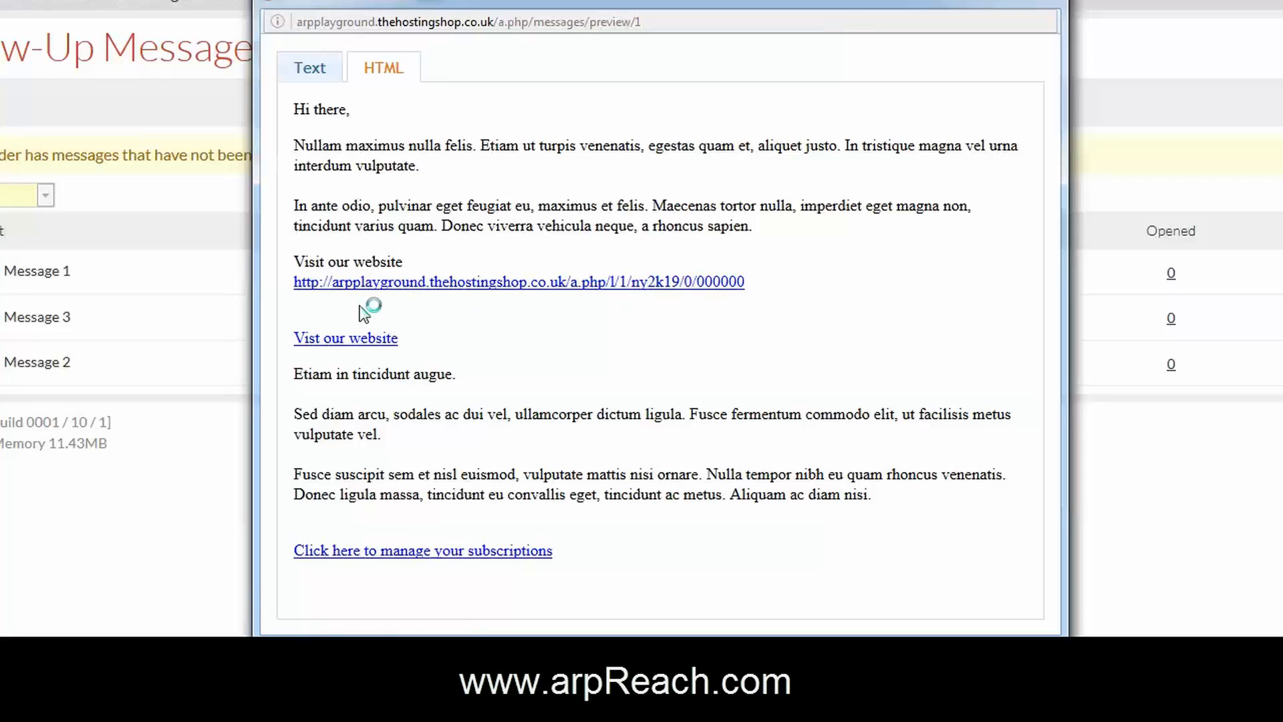
{"action": "mouse_move", "coordinate": [319, 282]}
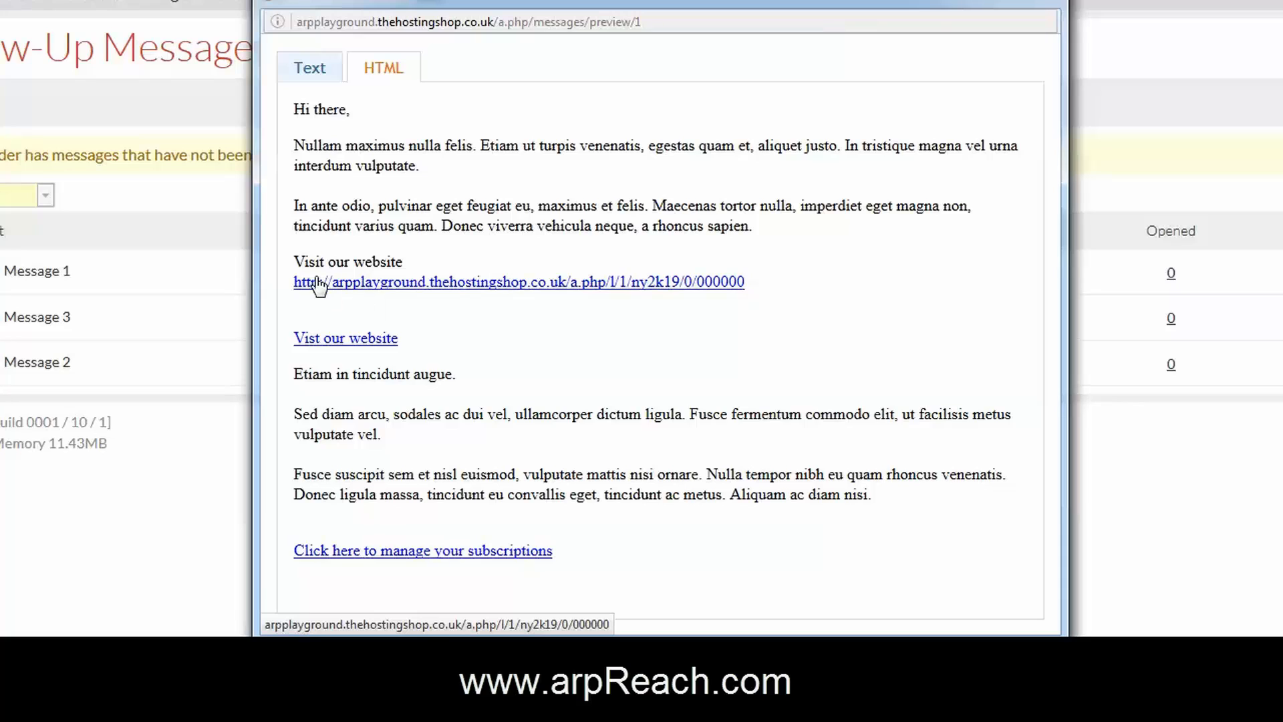
{"action": "mouse_move", "coordinate": [321, 292]}
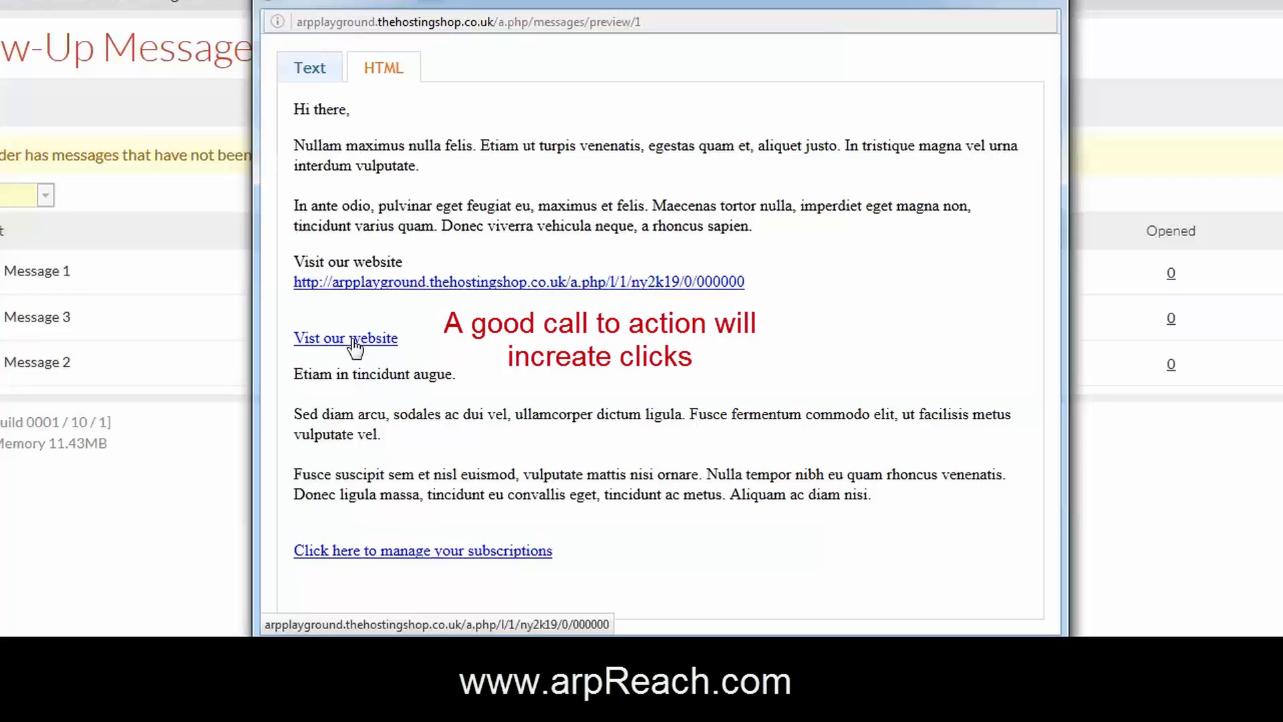
{"action": "mouse_move", "coordinate": [1056, 91]}
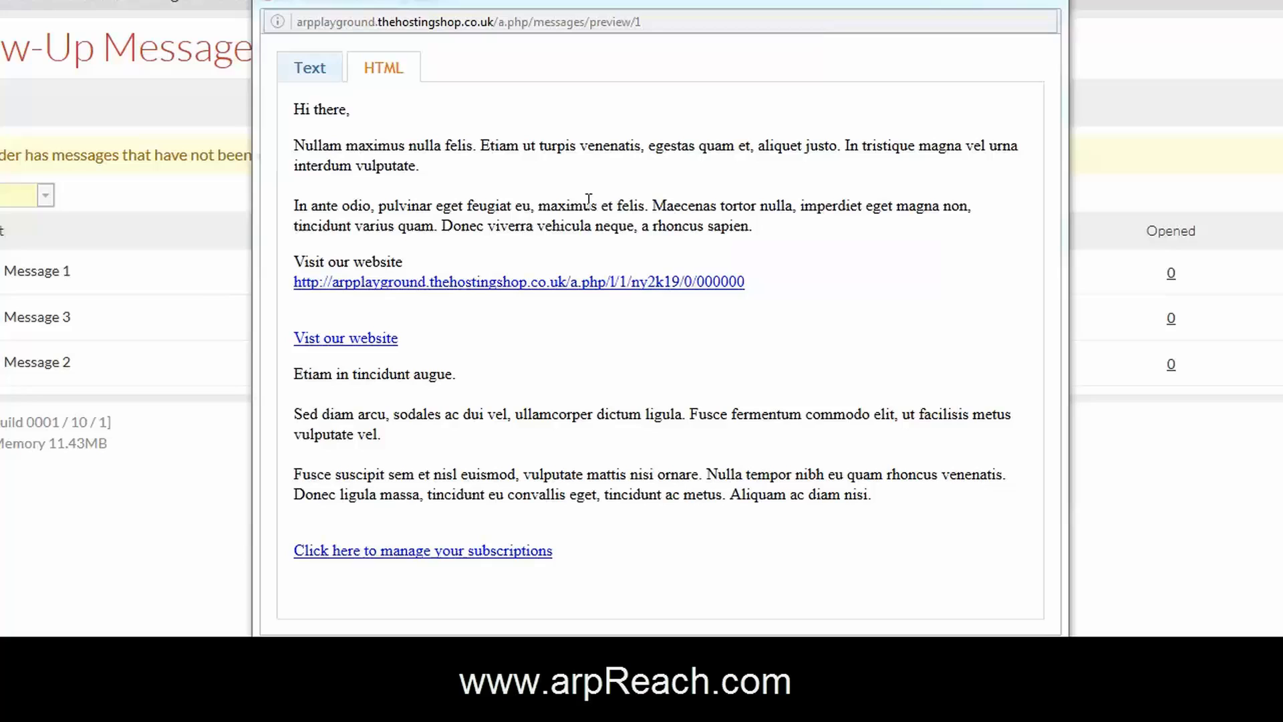
{"action": "mouse_move", "coordinate": [739, 274]}
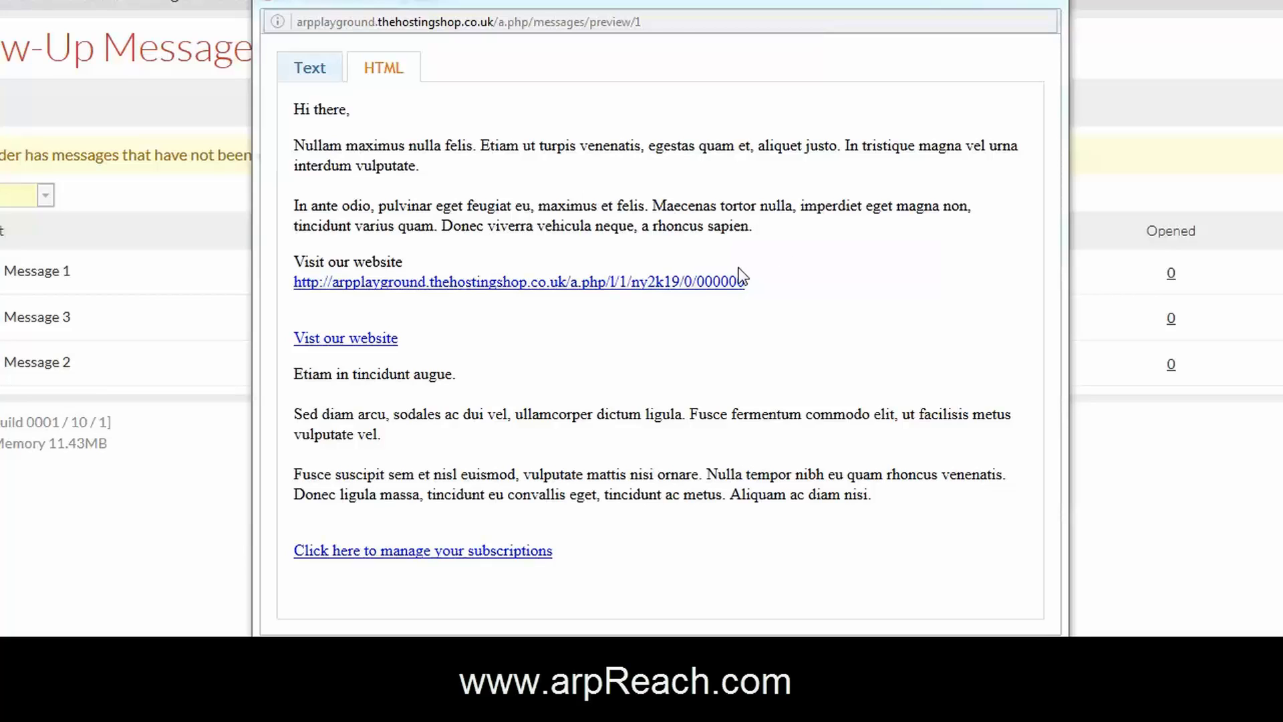